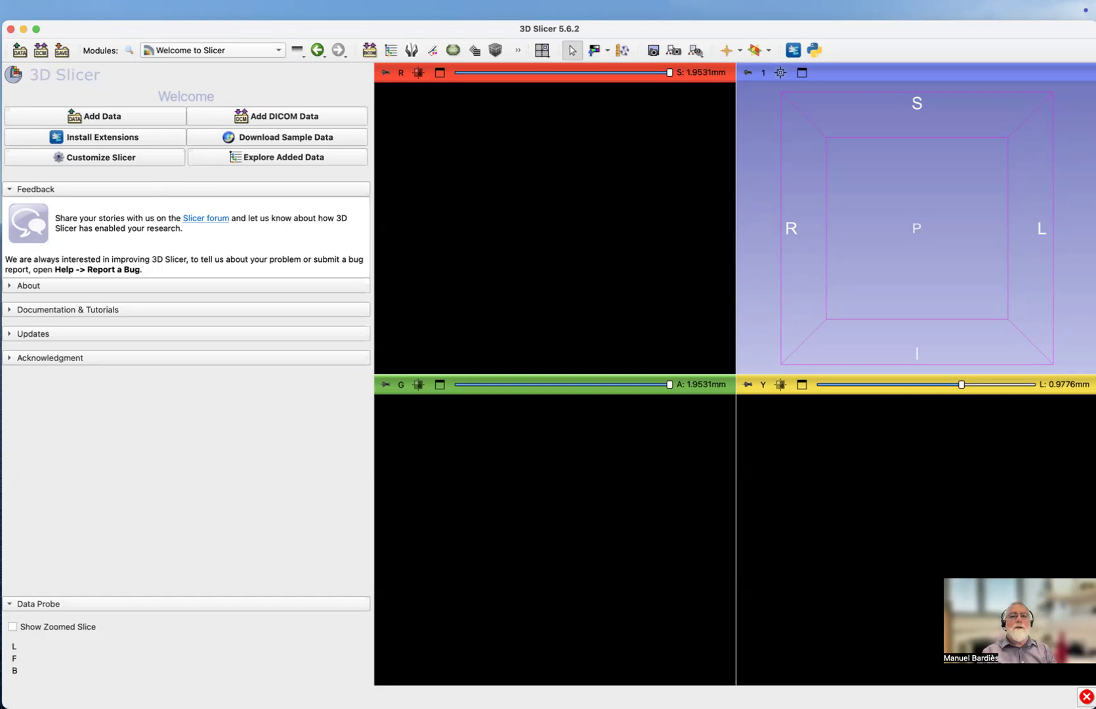
mouse_move(219, 31)
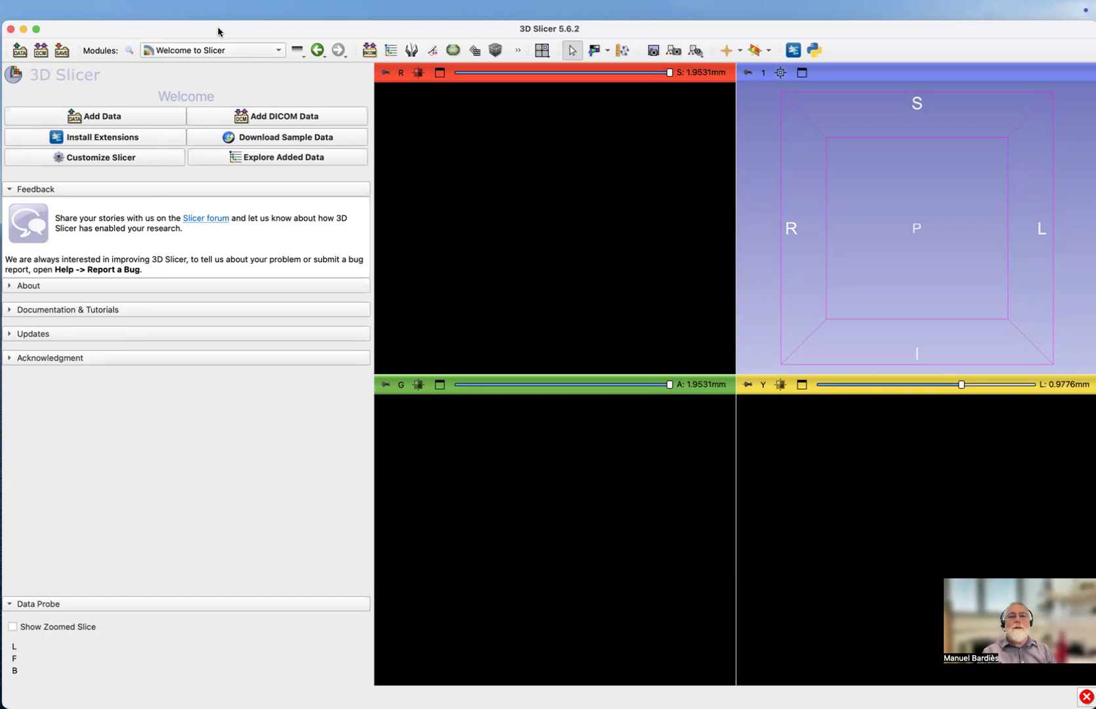
mouse_move(218, 33)
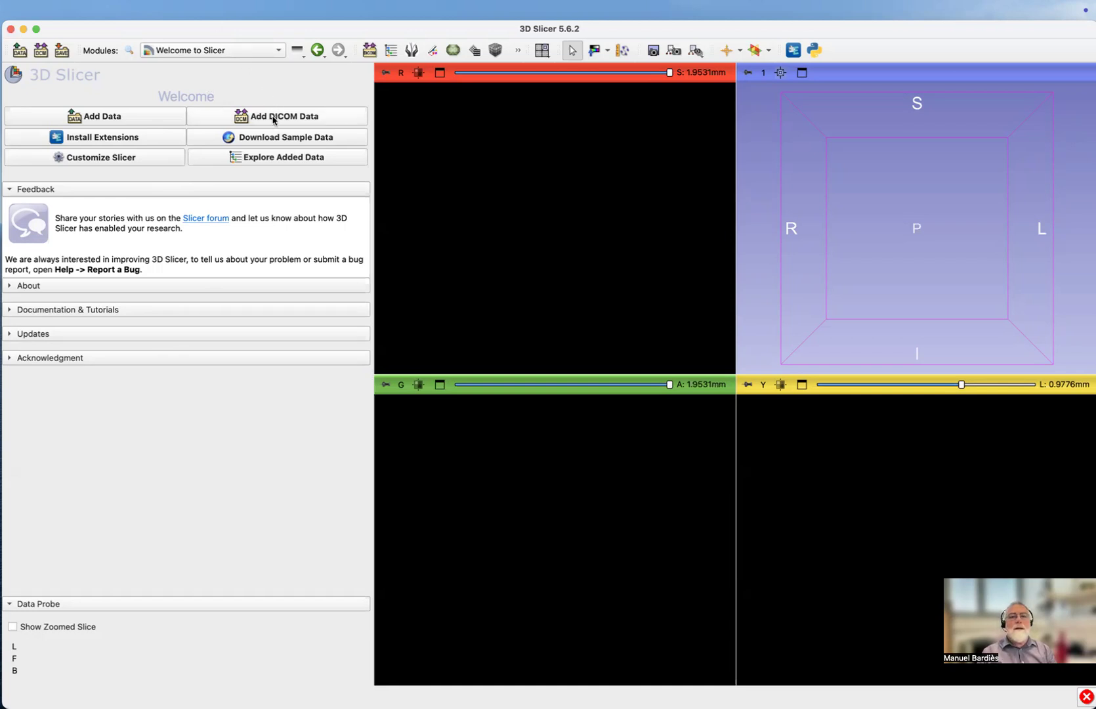
- Select the tumour imaging patient in the DICOM database and load its eight series
left_click(283, 116)
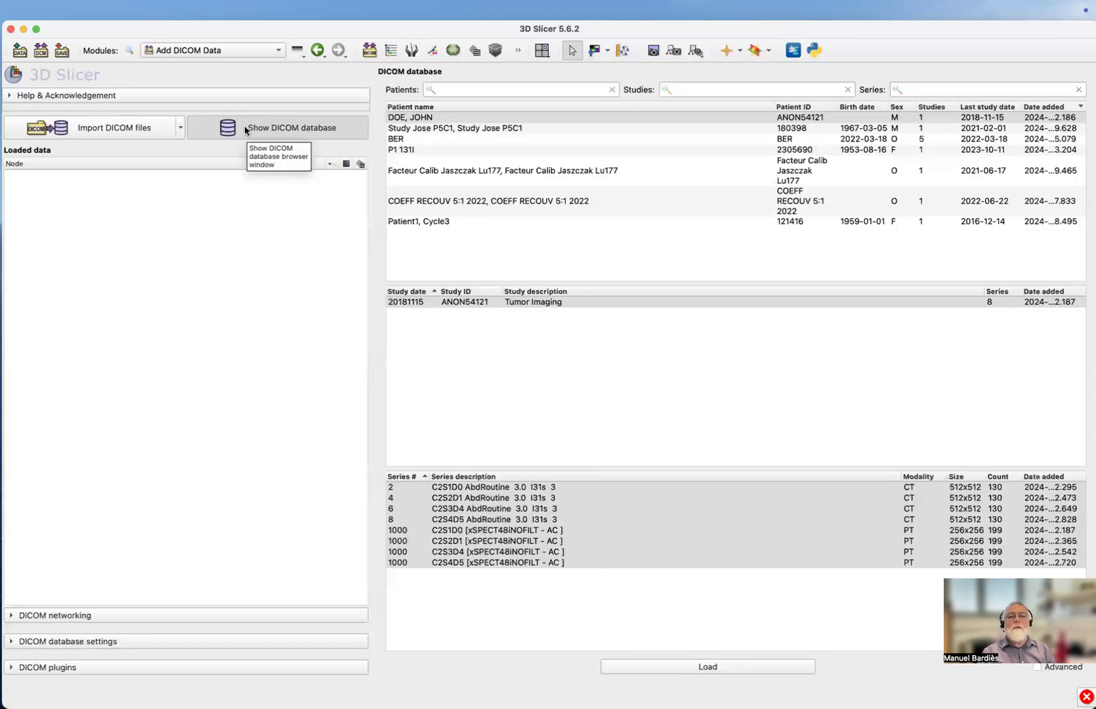
mouse_move(432, 119)
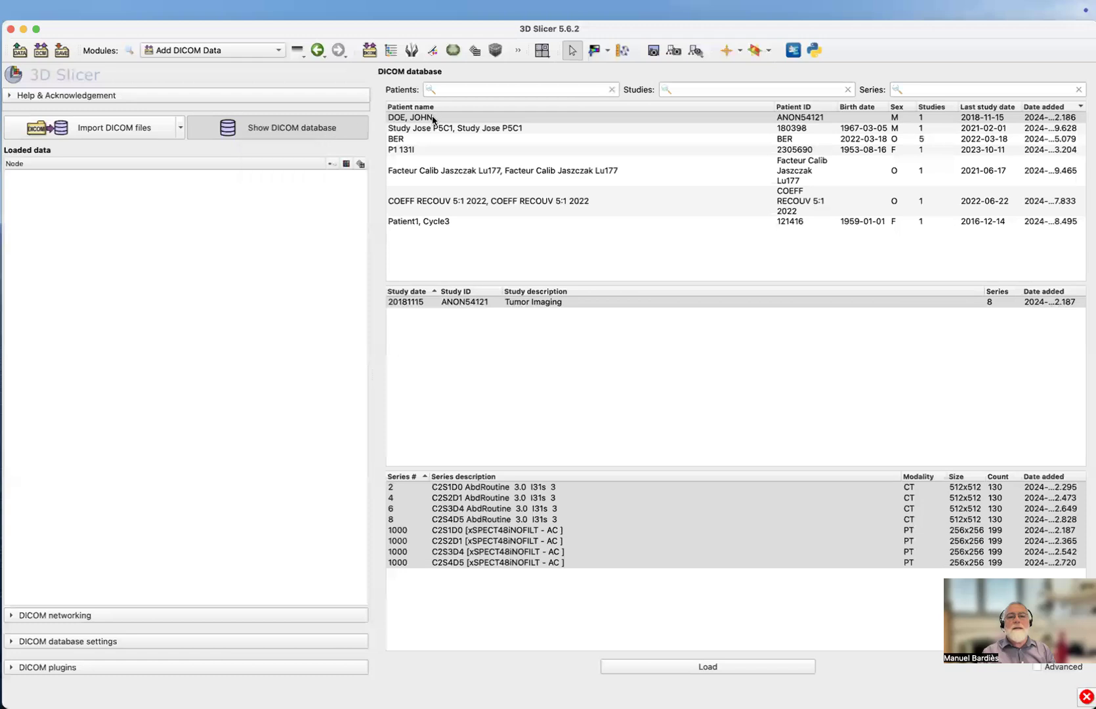
left_click(411, 117)
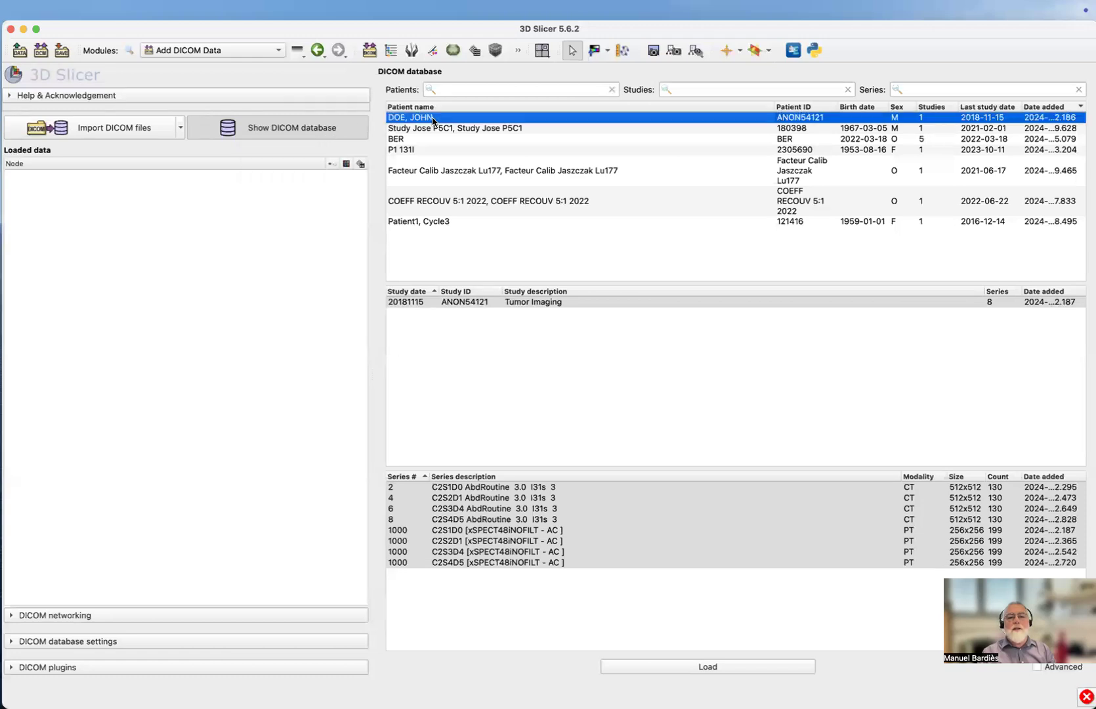
left_click(707, 667)
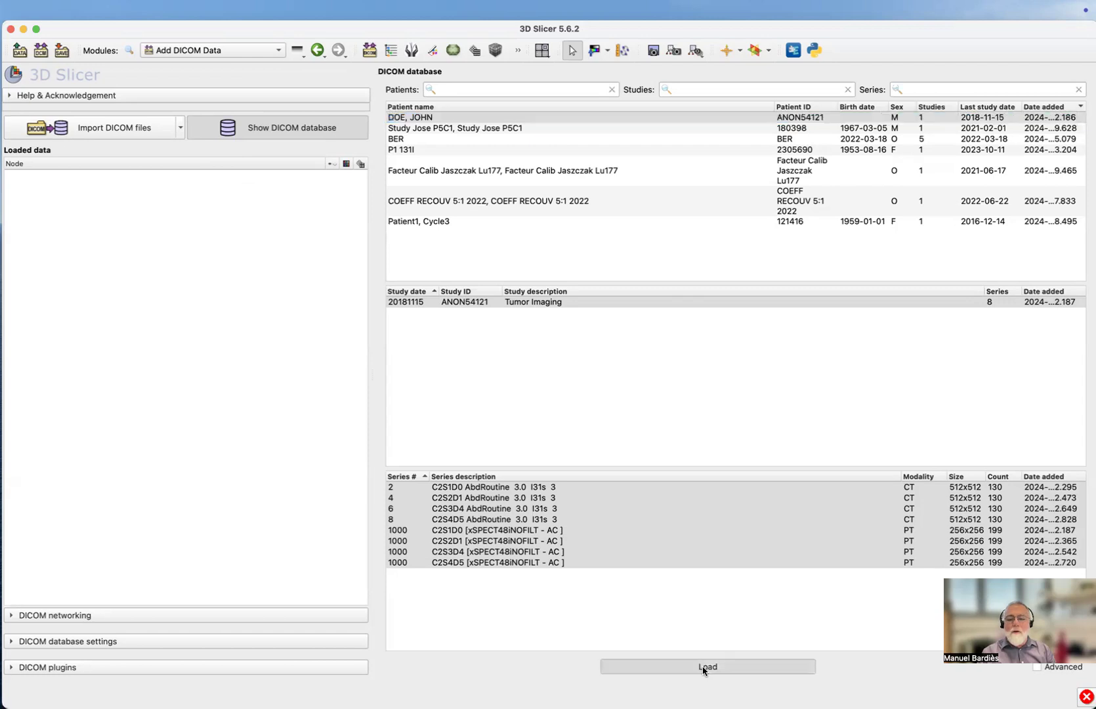
left_click(707, 666)
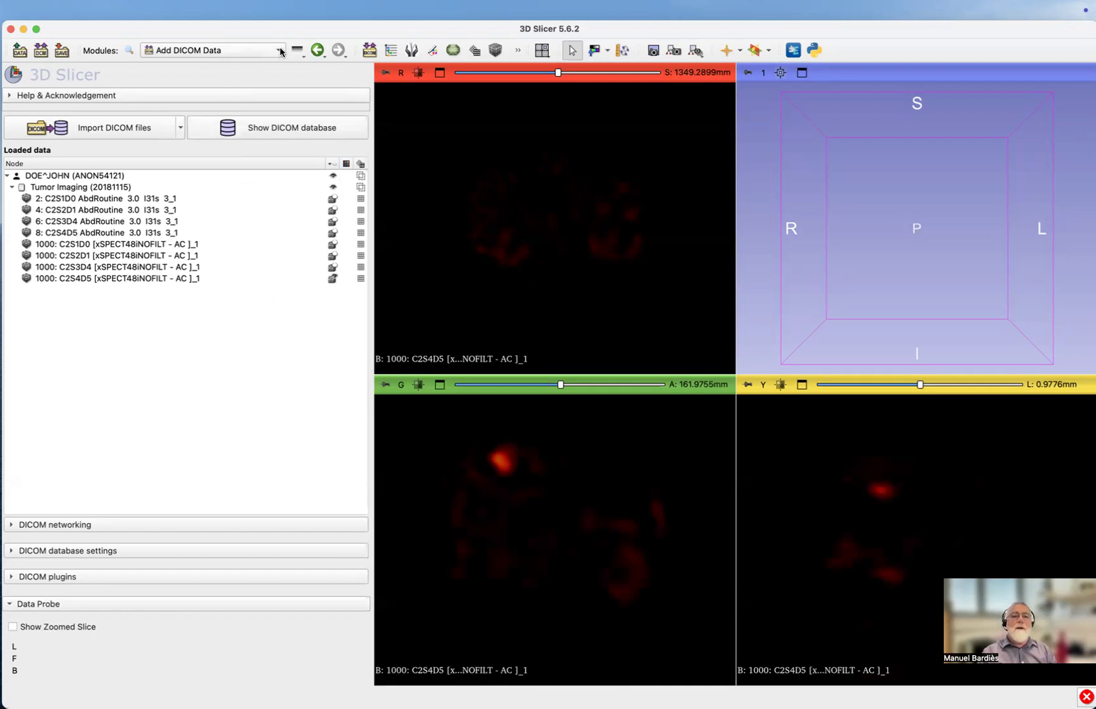
mouse_move(280, 50)
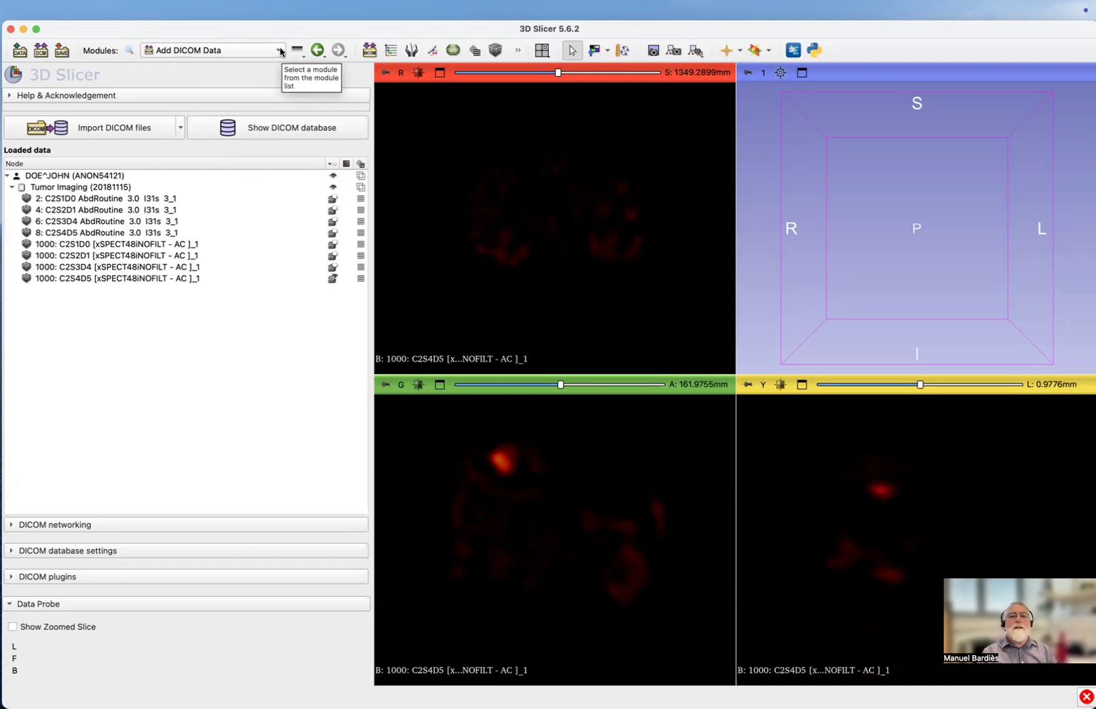
- Open the Modules dropdown to browse the Radiotherapy module list
left_click(278, 50)
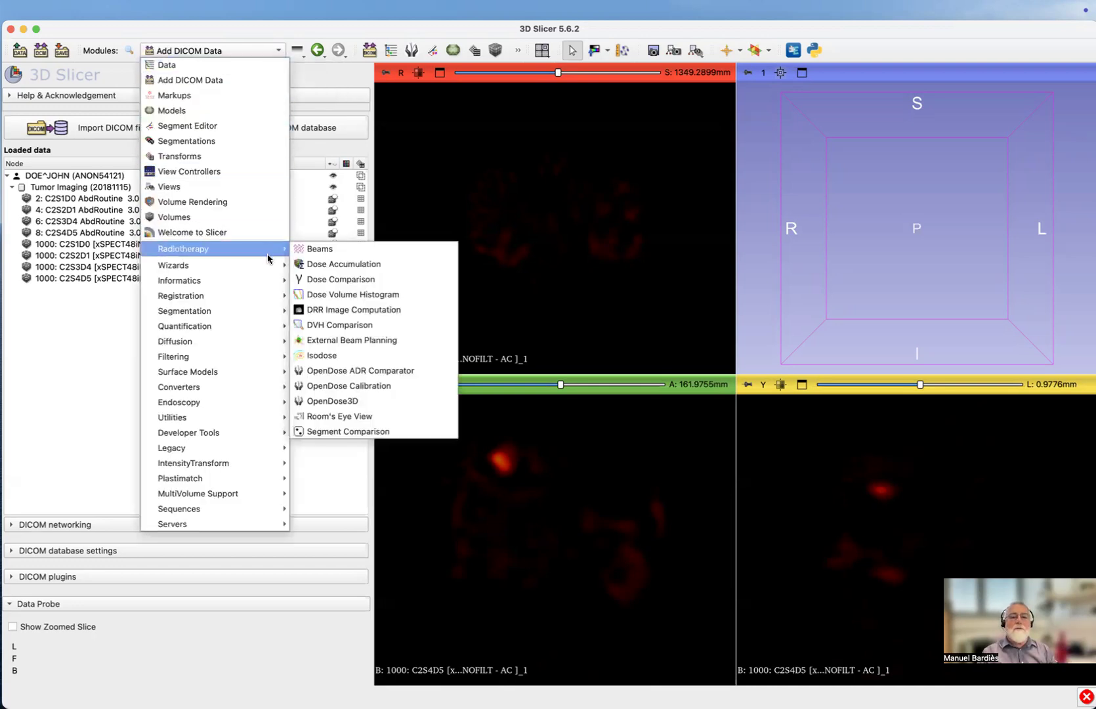
mouse_move(332, 401)
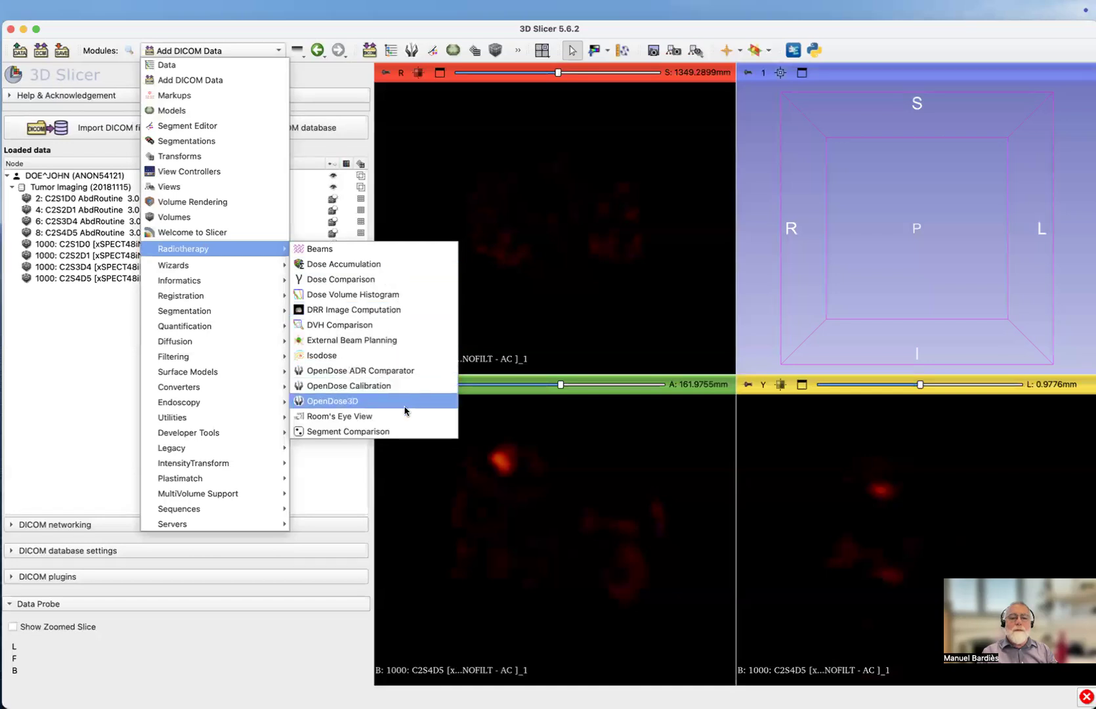
mouse_move(336, 407)
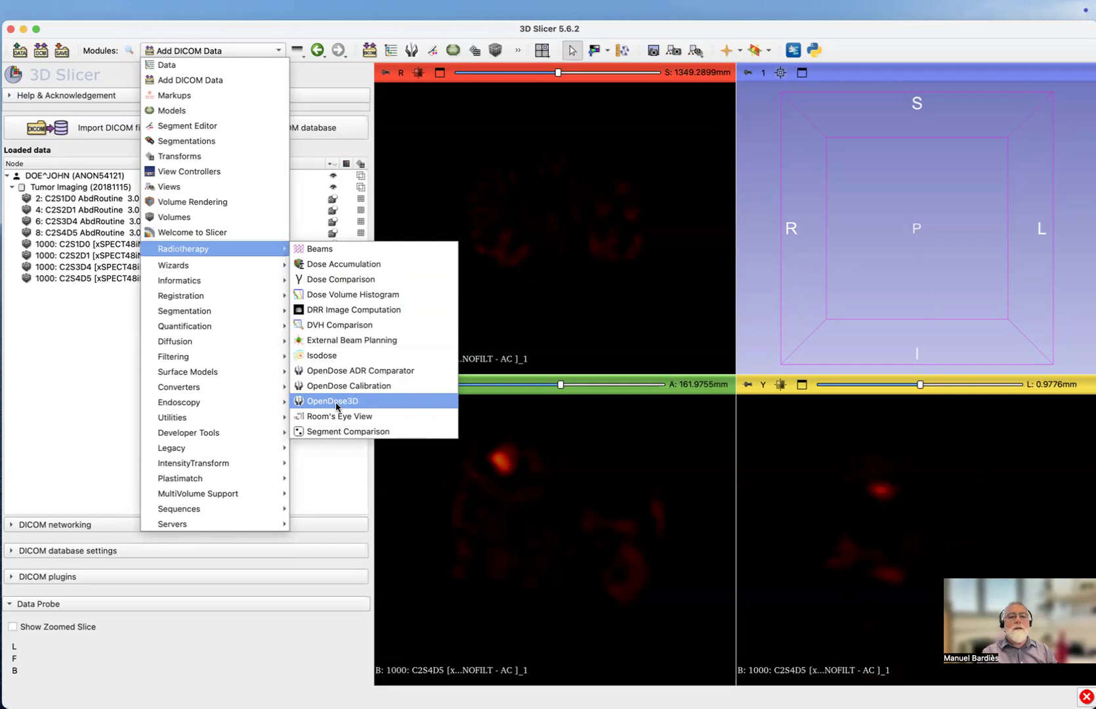
- Switch to the Radiotherapy > OpenDose3D module
left_click(332, 400)
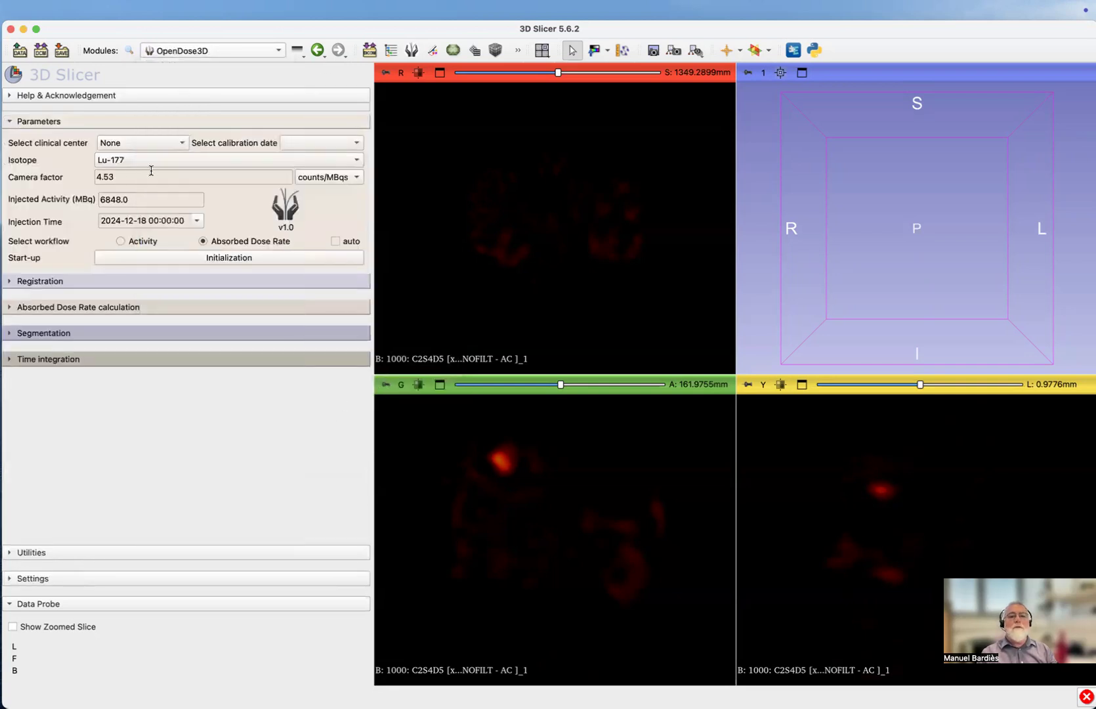
mouse_move(151, 176)
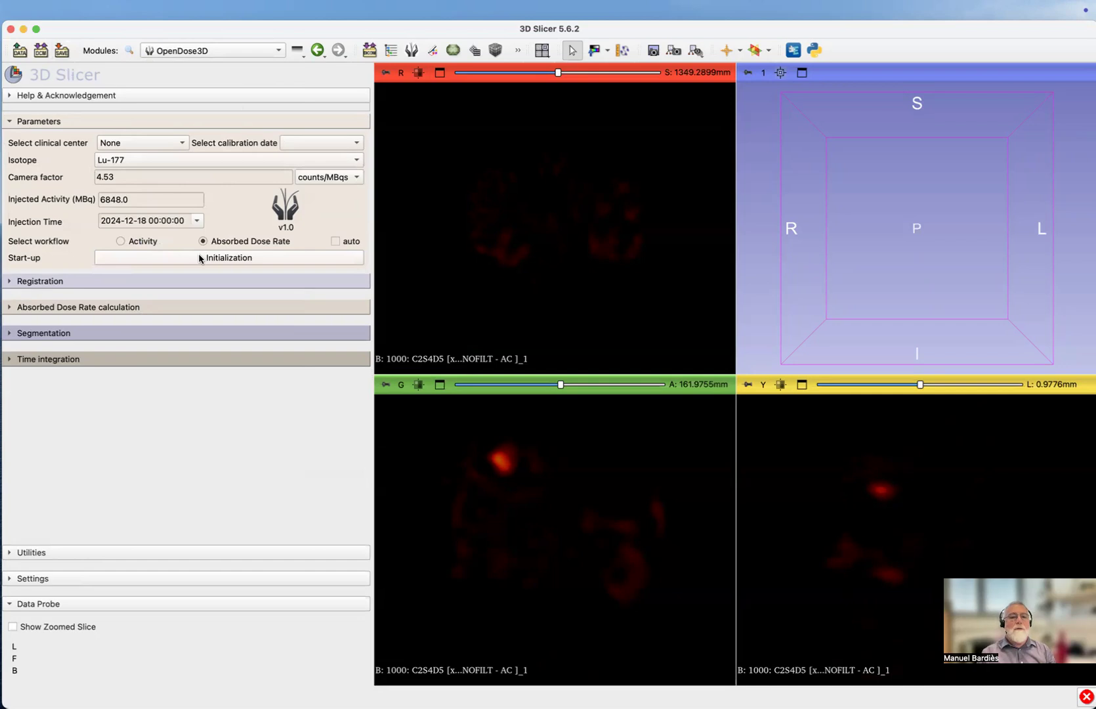
mouse_move(289, 174)
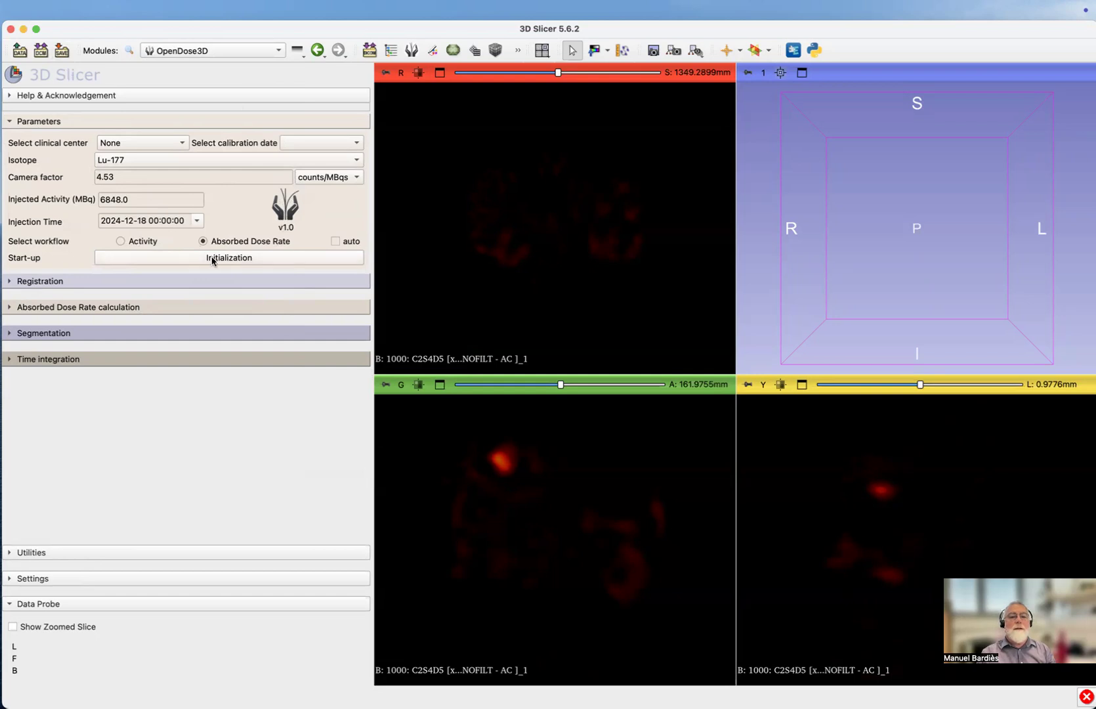
mouse_move(228, 257)
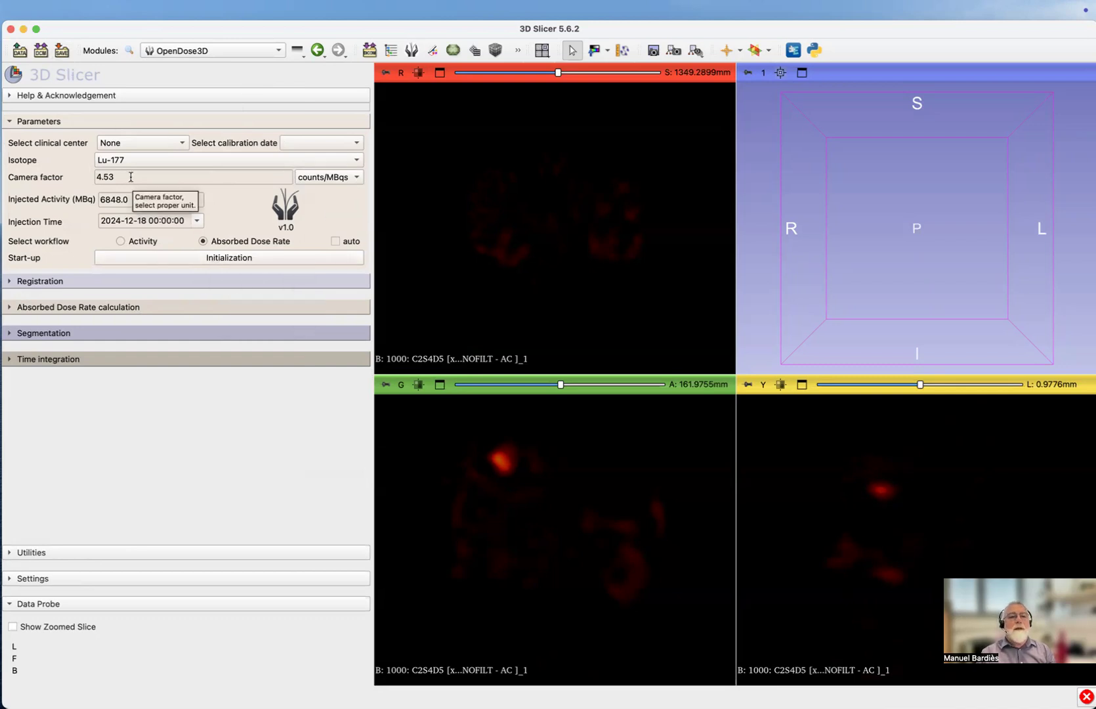
mouse_move(132, 162)
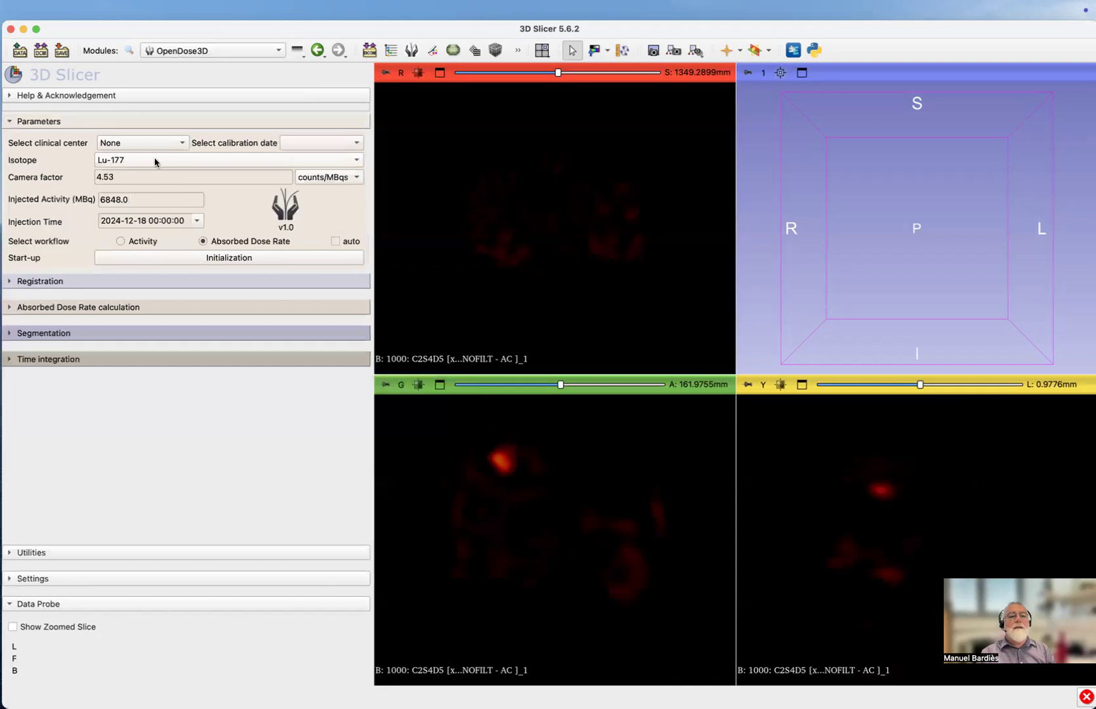
mouse_move(702, 173)
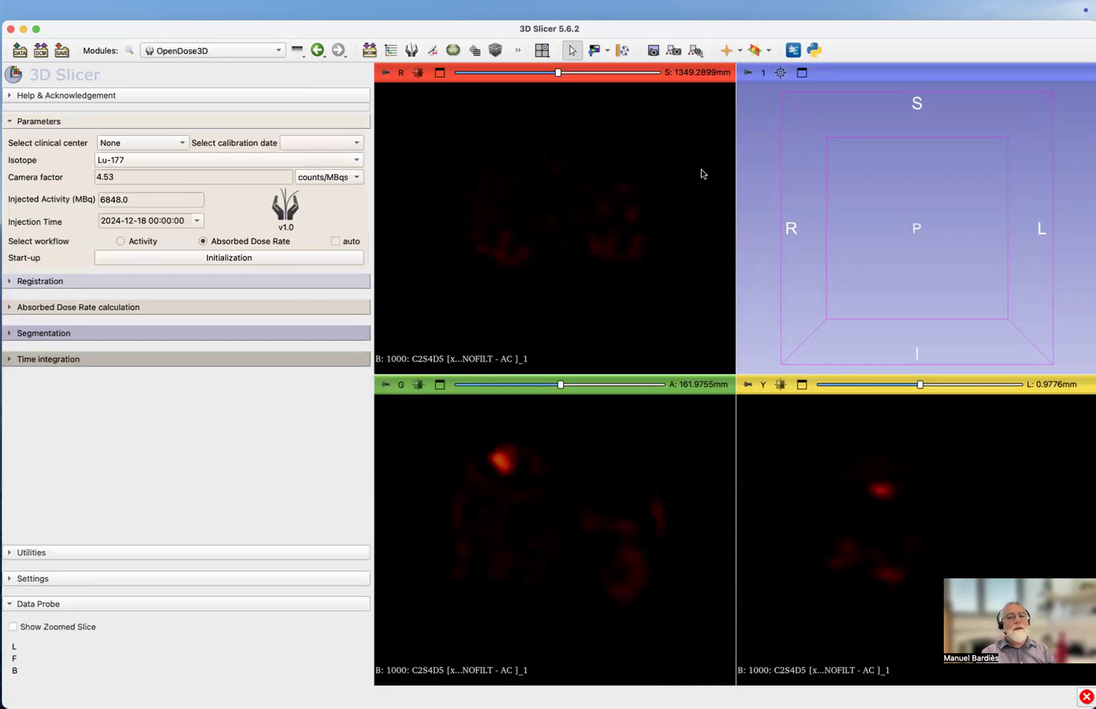
mouse_move(234, 143)
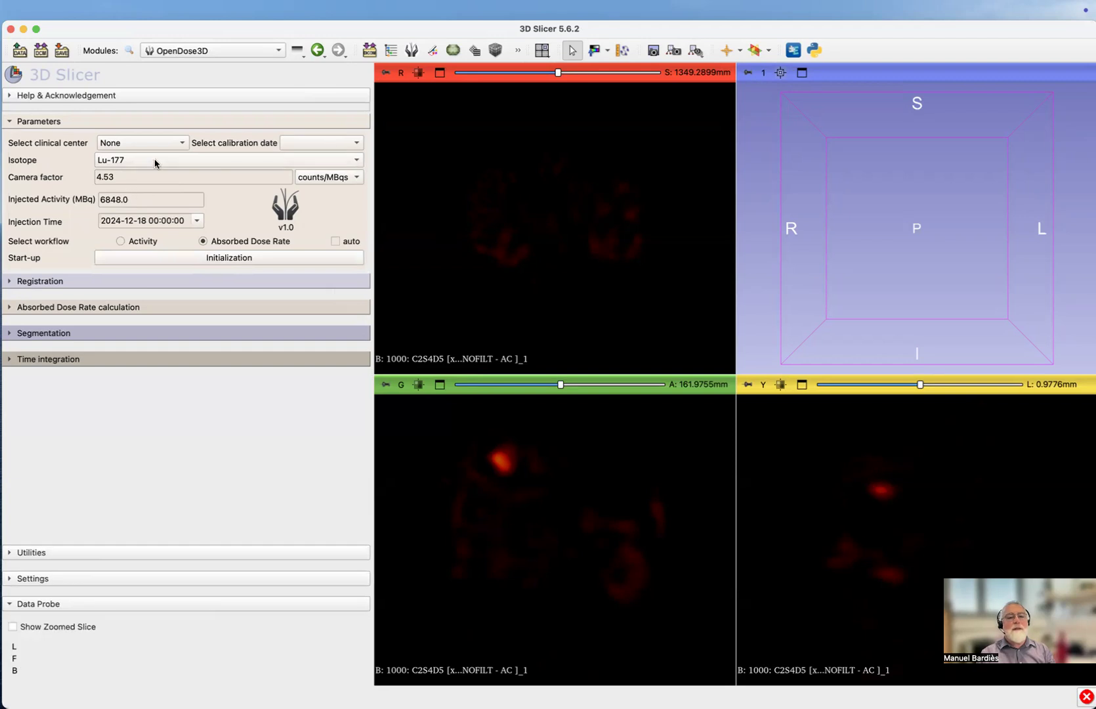
mouse_move(239, 188)
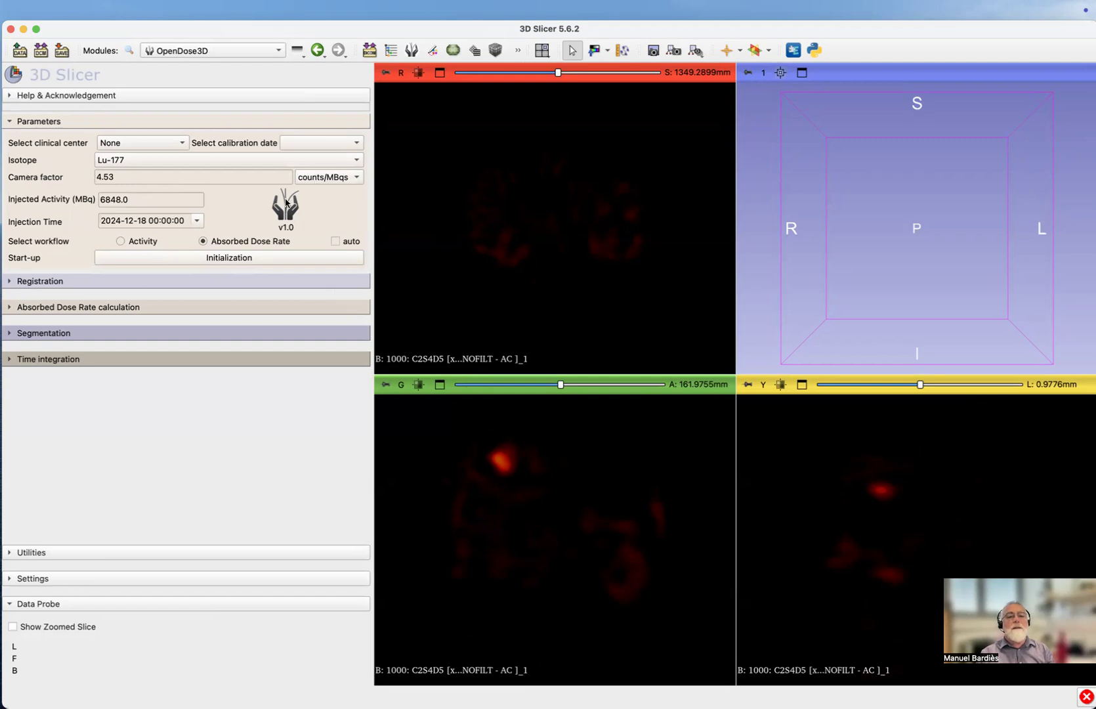
mouse_move(298, 181)
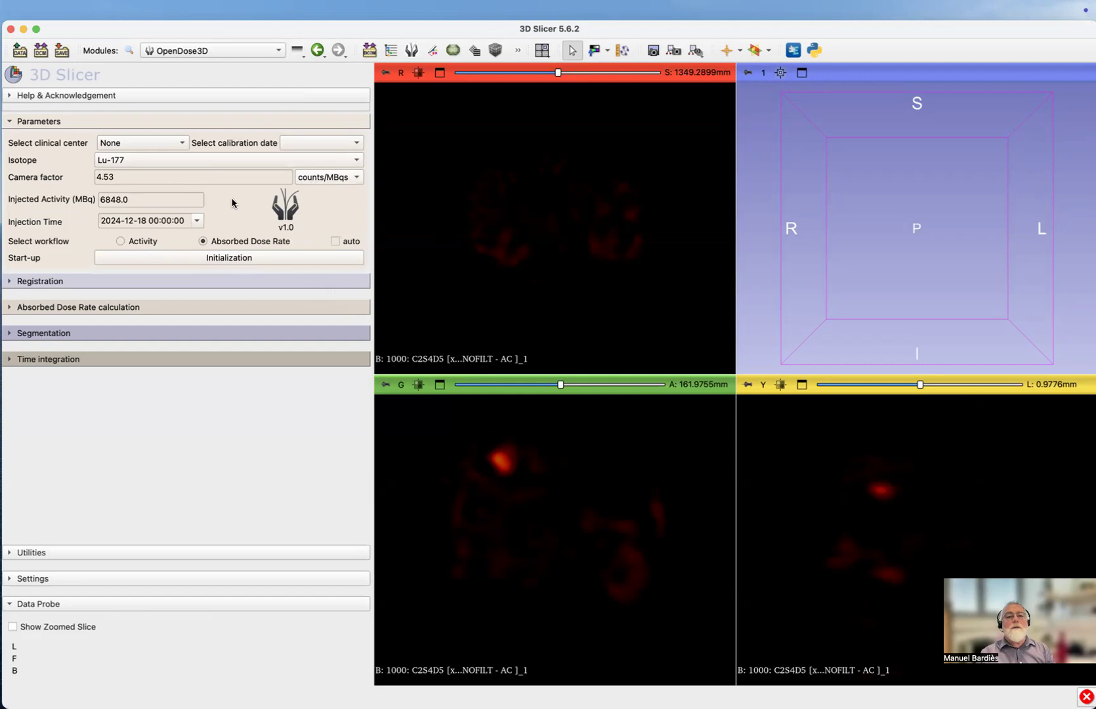
mouse_move(274, 138)
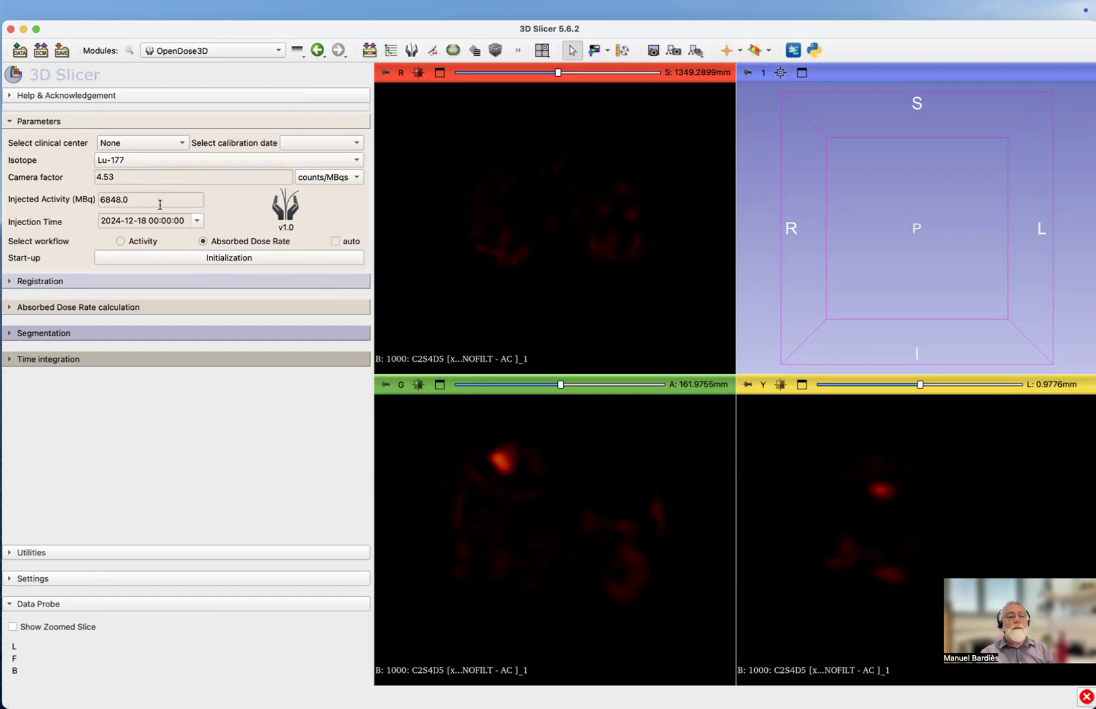
mouse_move(237, 242)
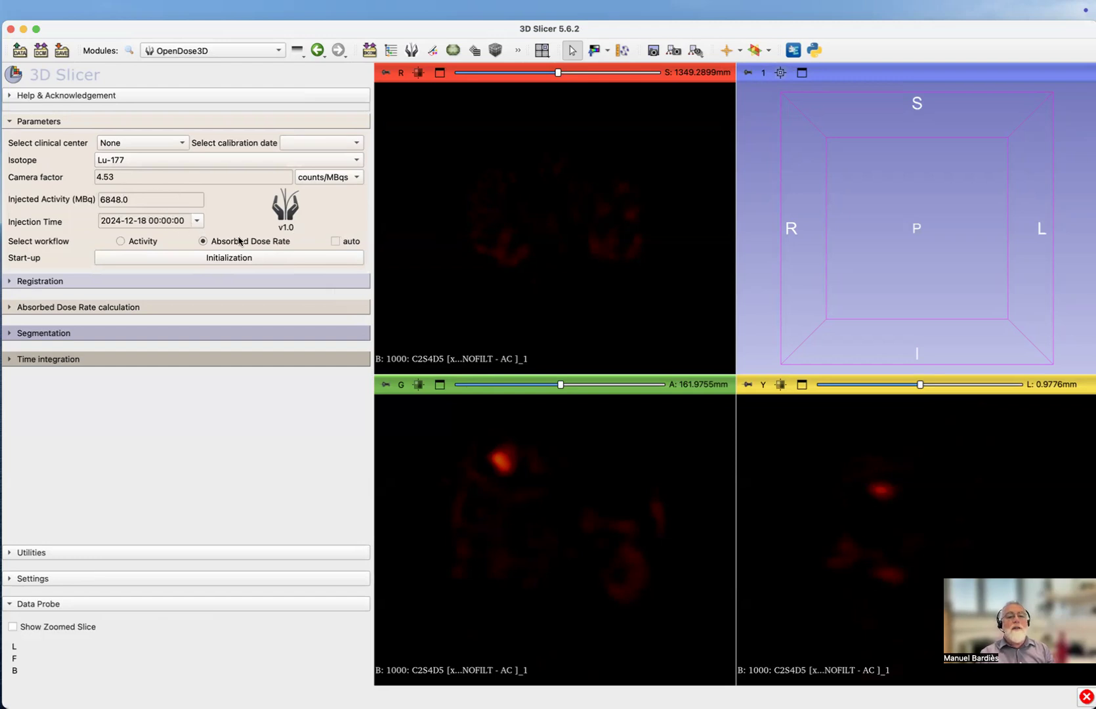
mouse_move(229, 257)
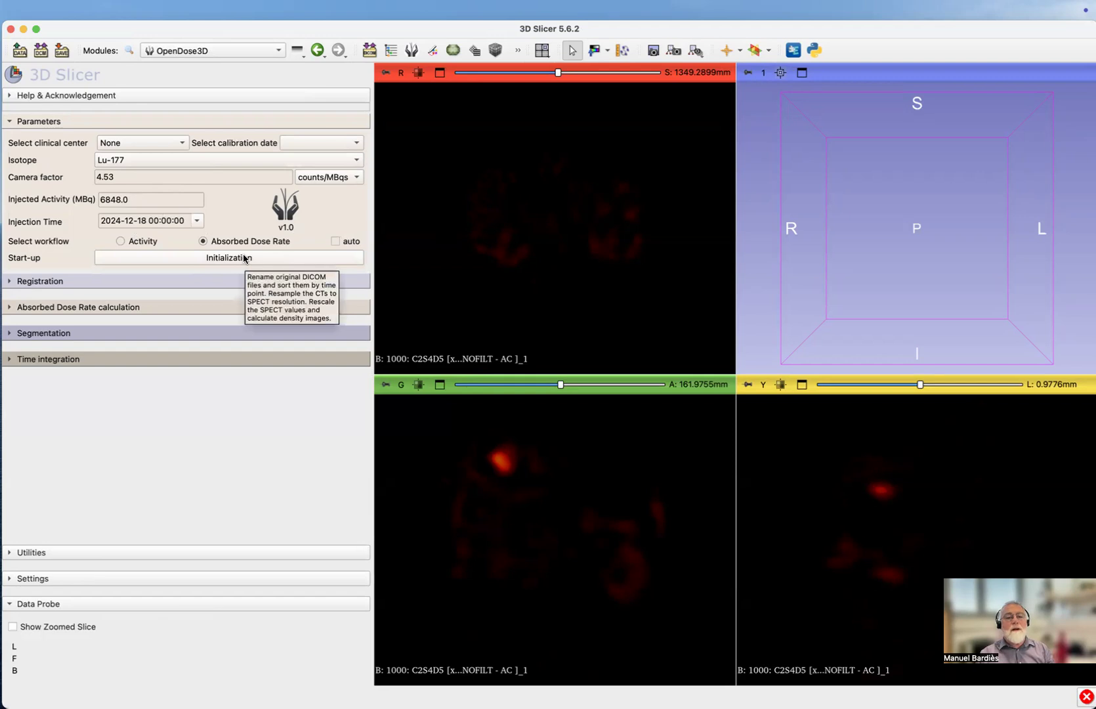
- Attempt initialization, then move and dismiss the missing injected activity warning
left_click(227, 257)
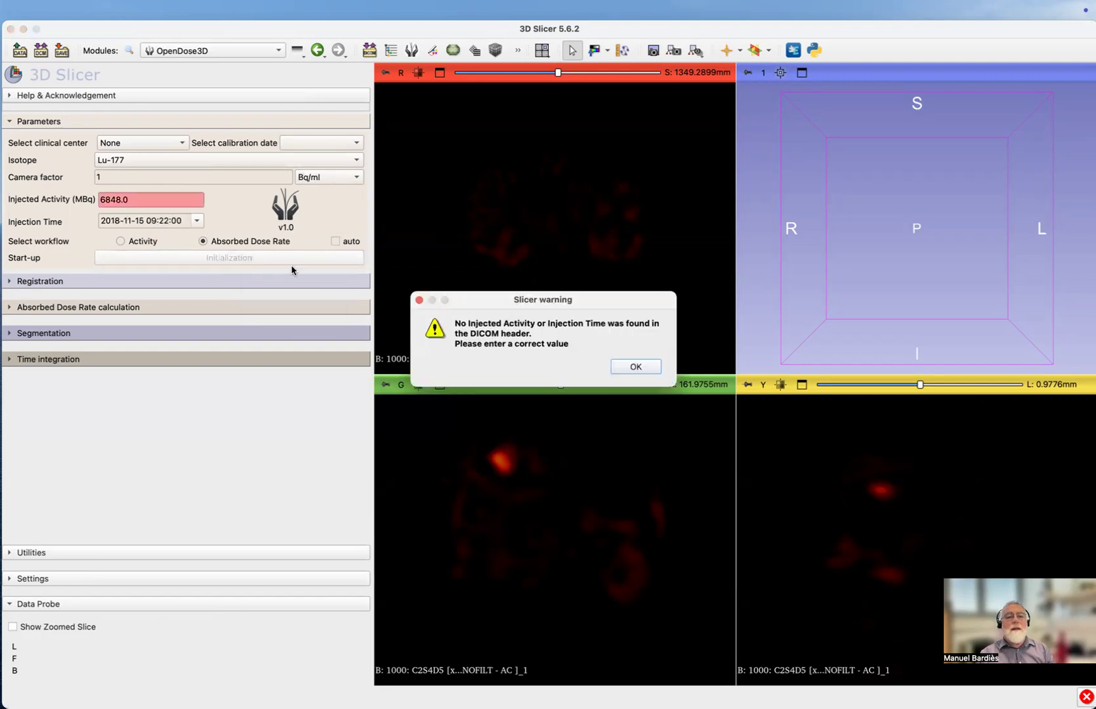
left_click_drag(540, 299, 513, 279)
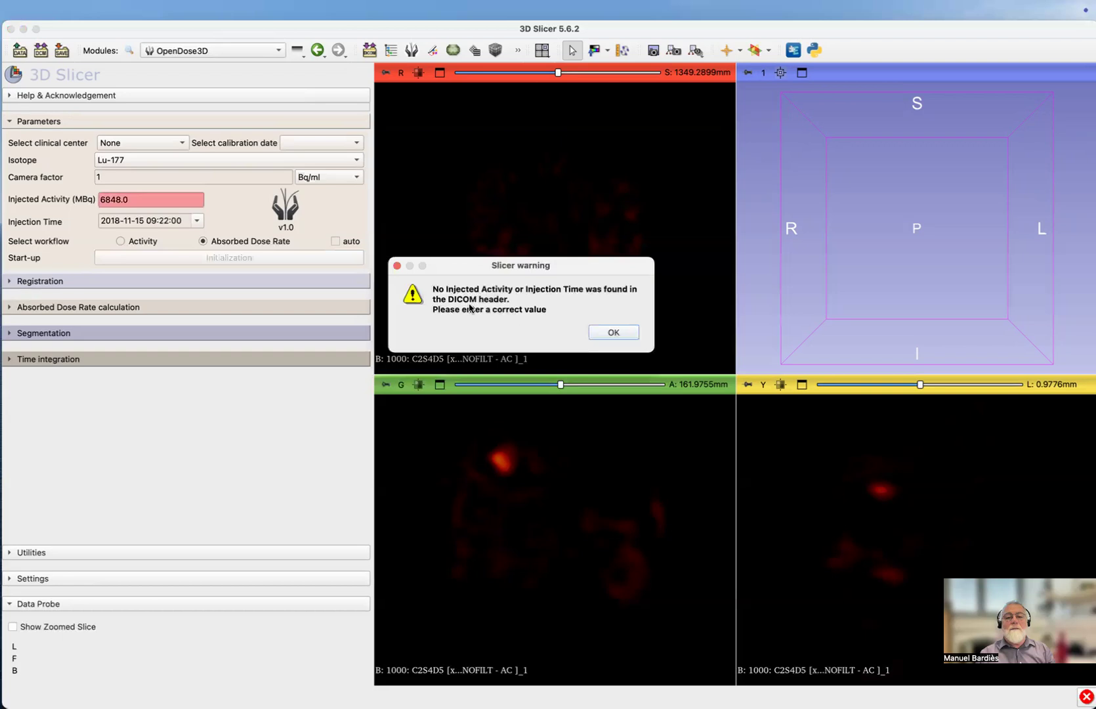
mouse_move(565, 292)
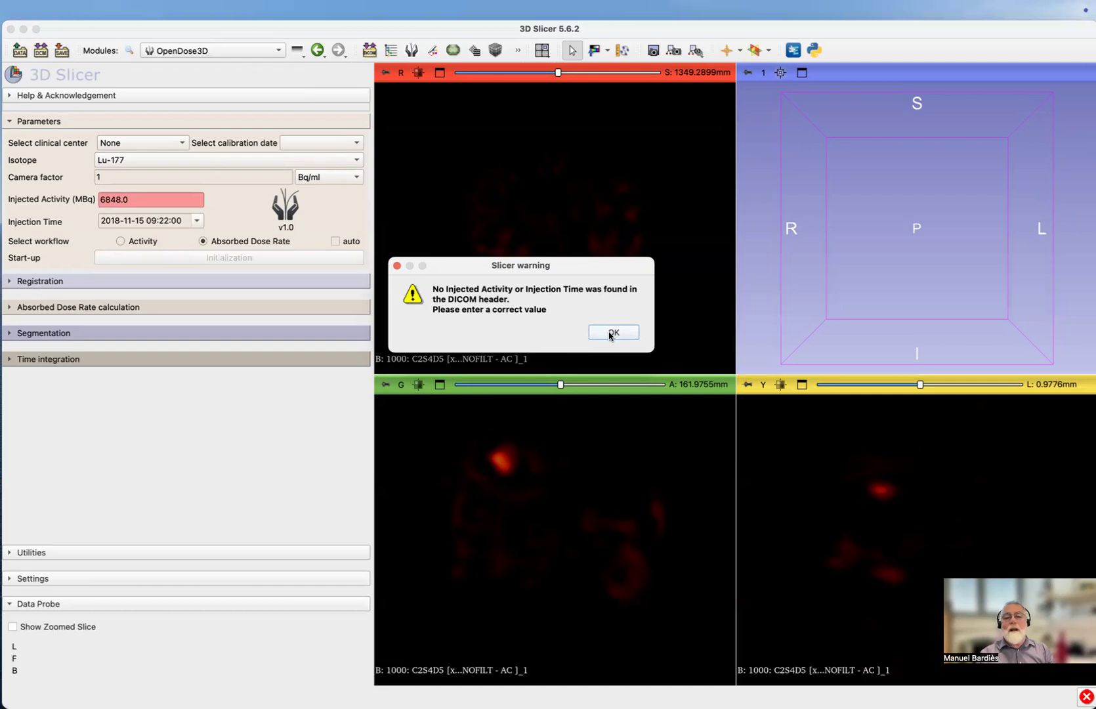
left_click(612, 332)
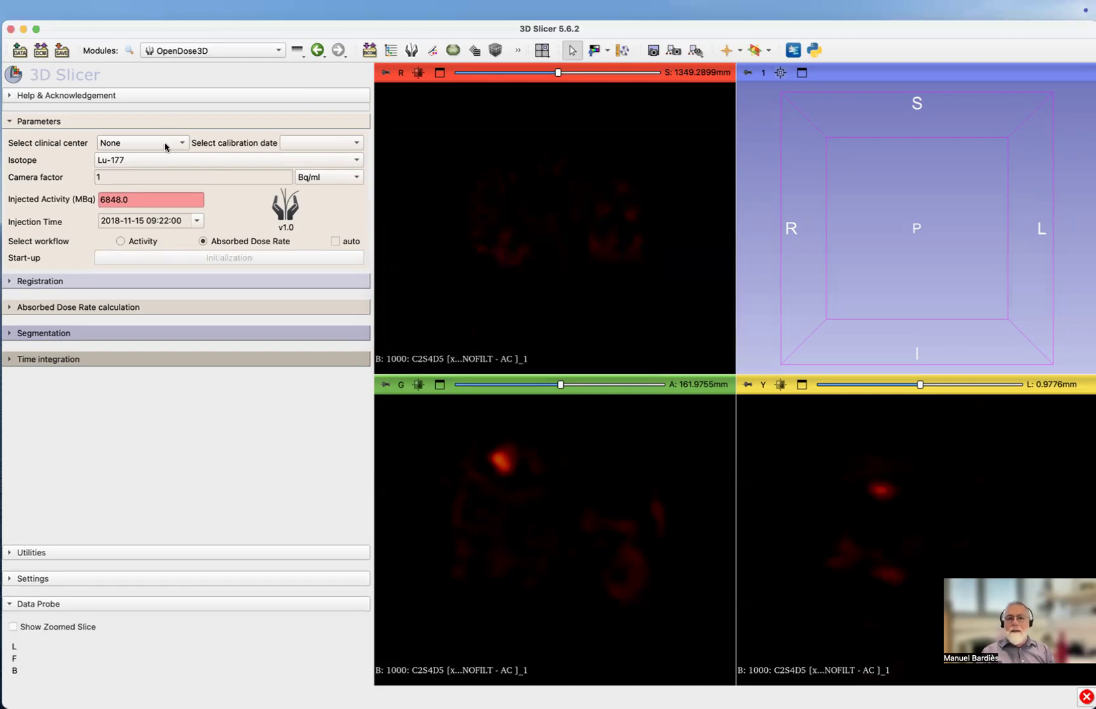
- Enter 7210 as the Injected Activity (MBq)
left_click(152, 200)
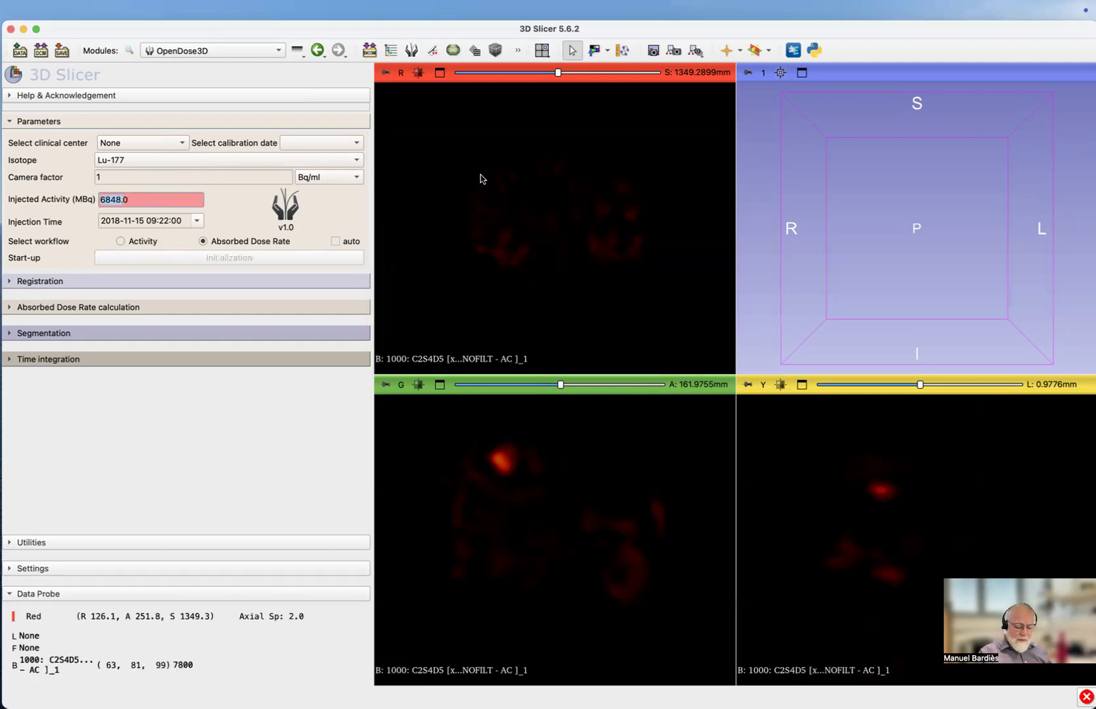
type("70")
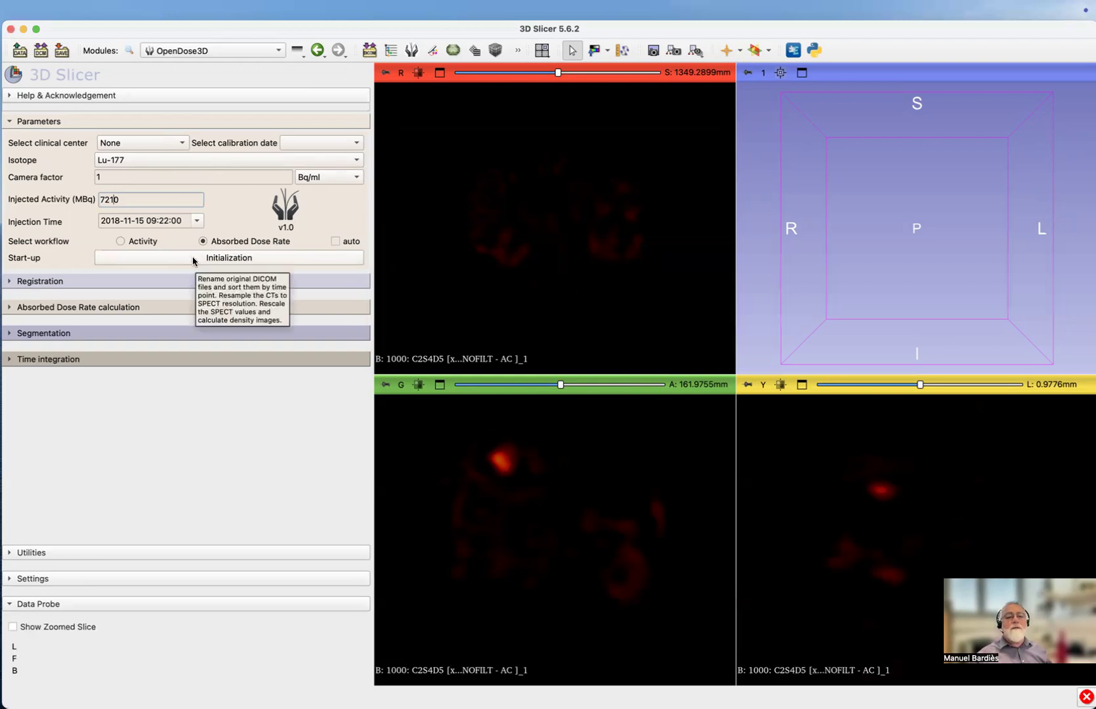
- Run Initialization to resample all time points and fuse SPECT with CT
left_click(228, 257)
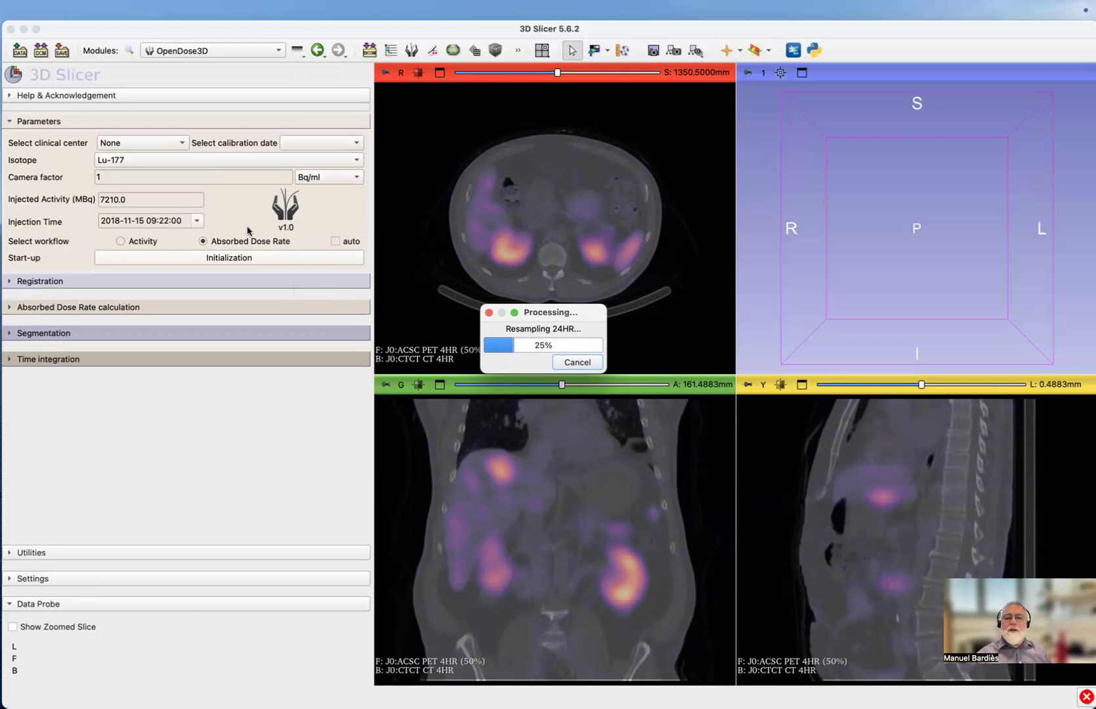
mouse_move(271, 208)
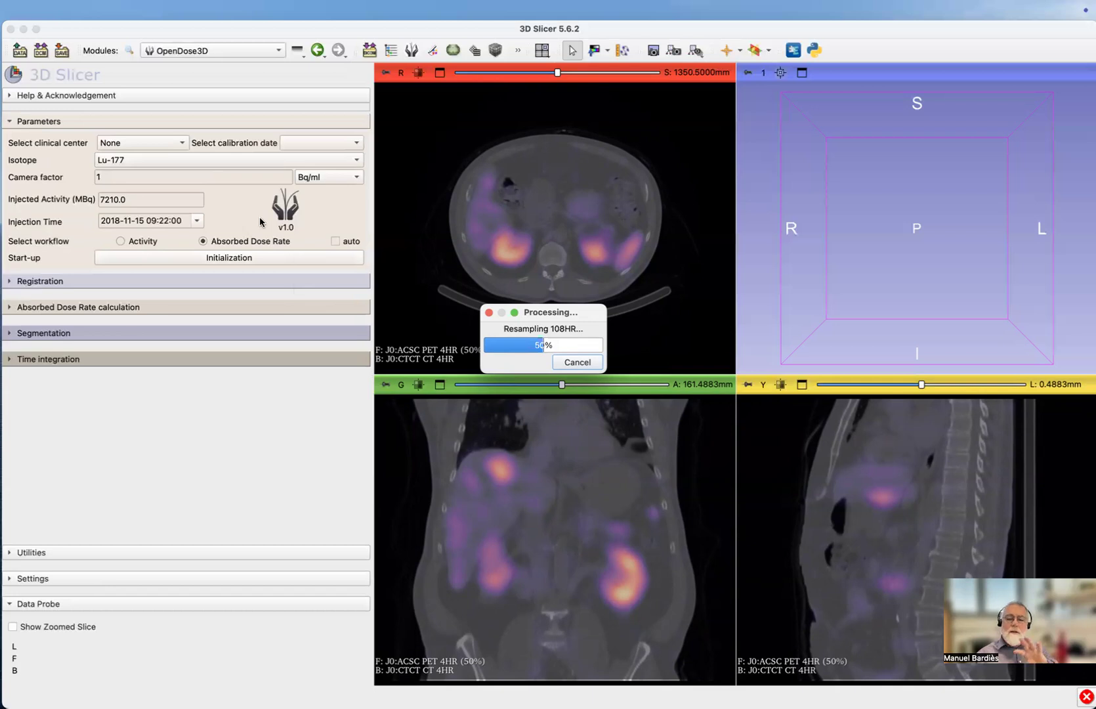
mouse_move(262, 222)
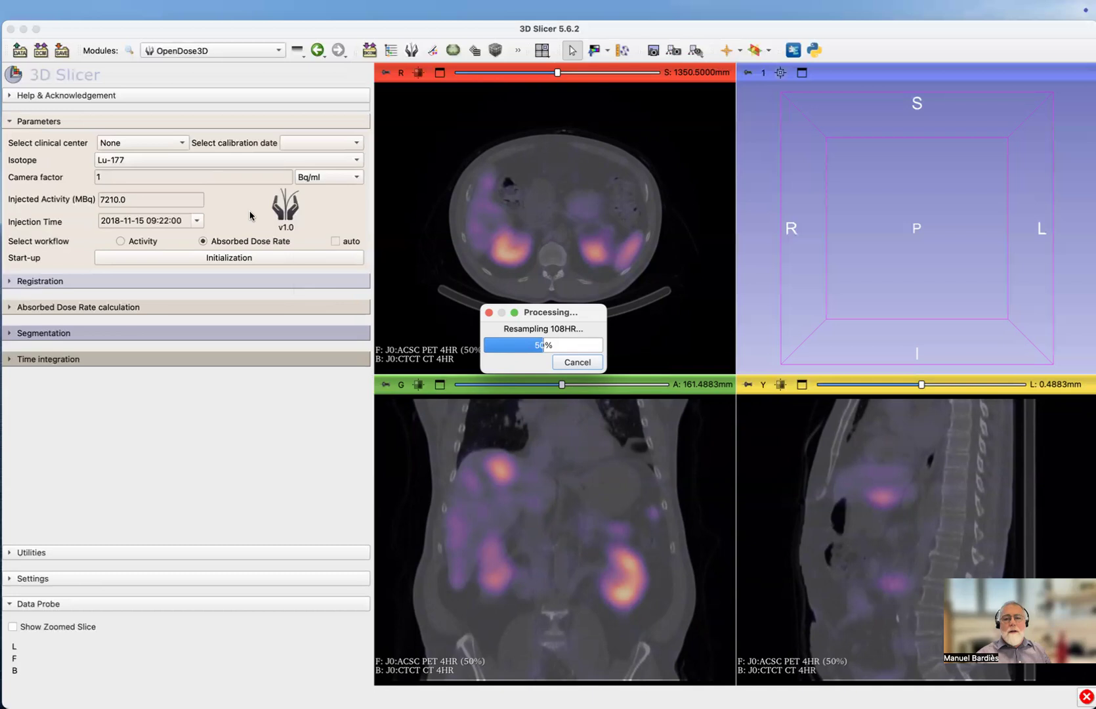
mouse_move(245, 217)
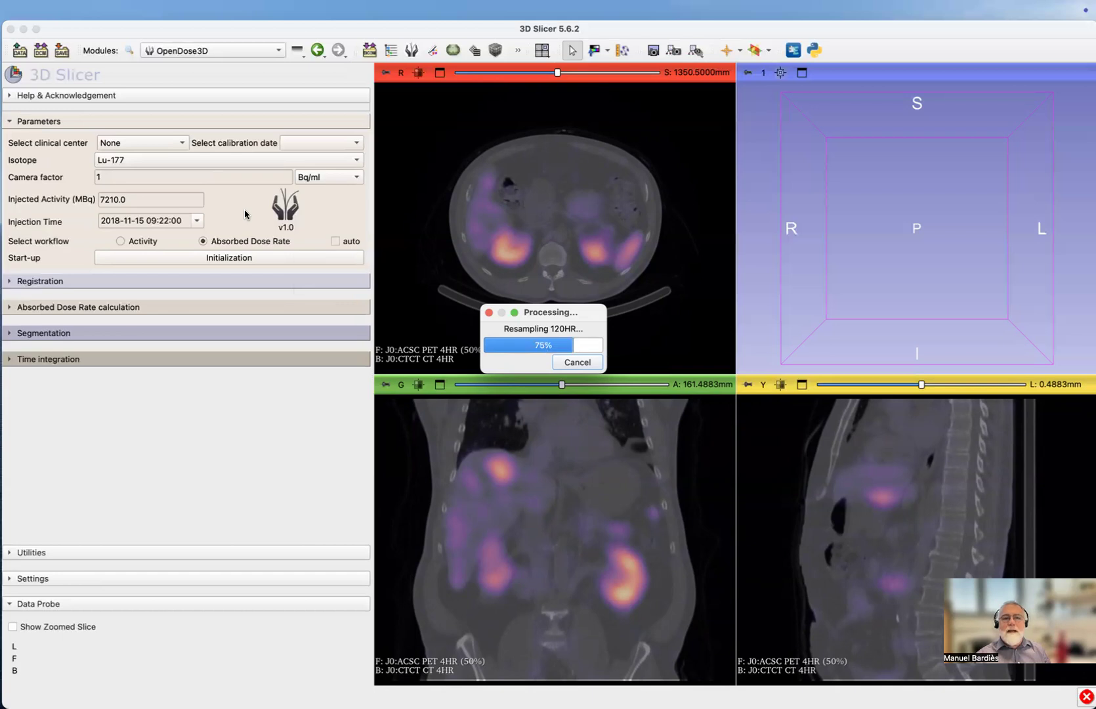
mouse_move(239, 217)
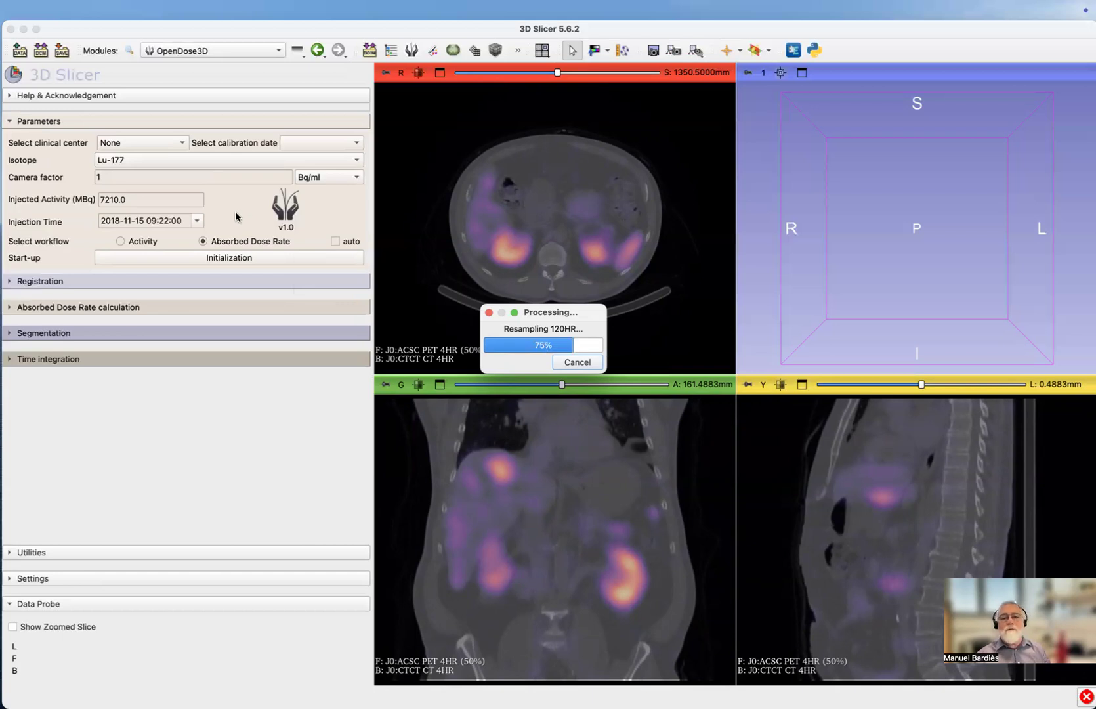
mouse_move(509, 356)
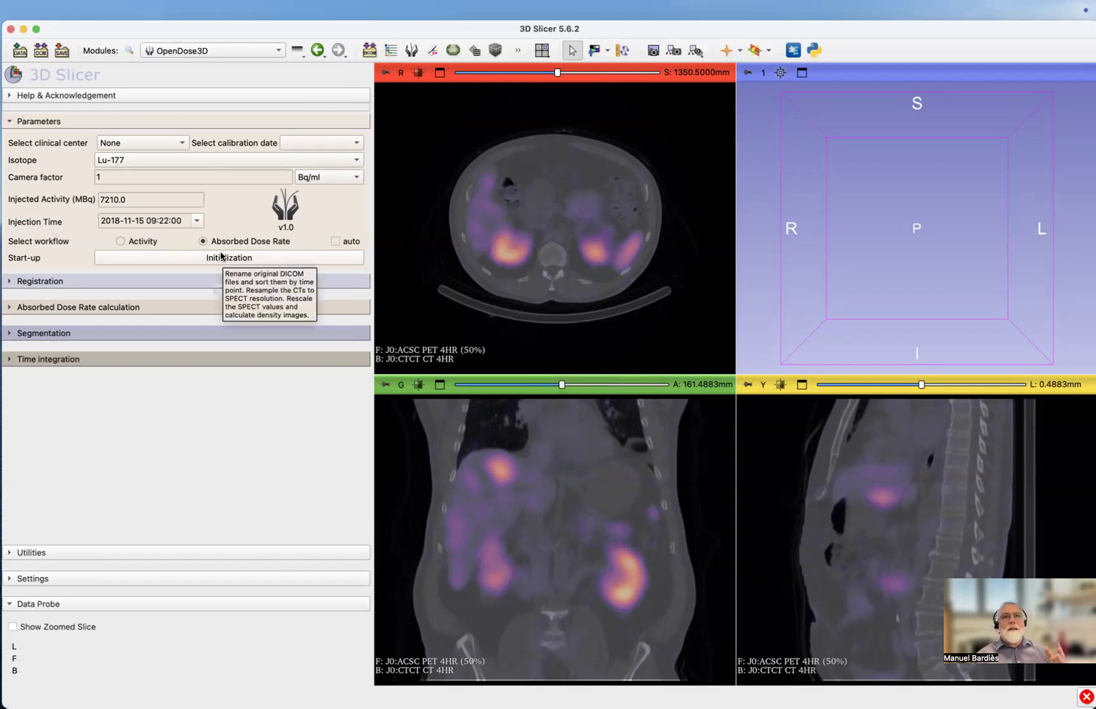
mouse_move(262, 272)
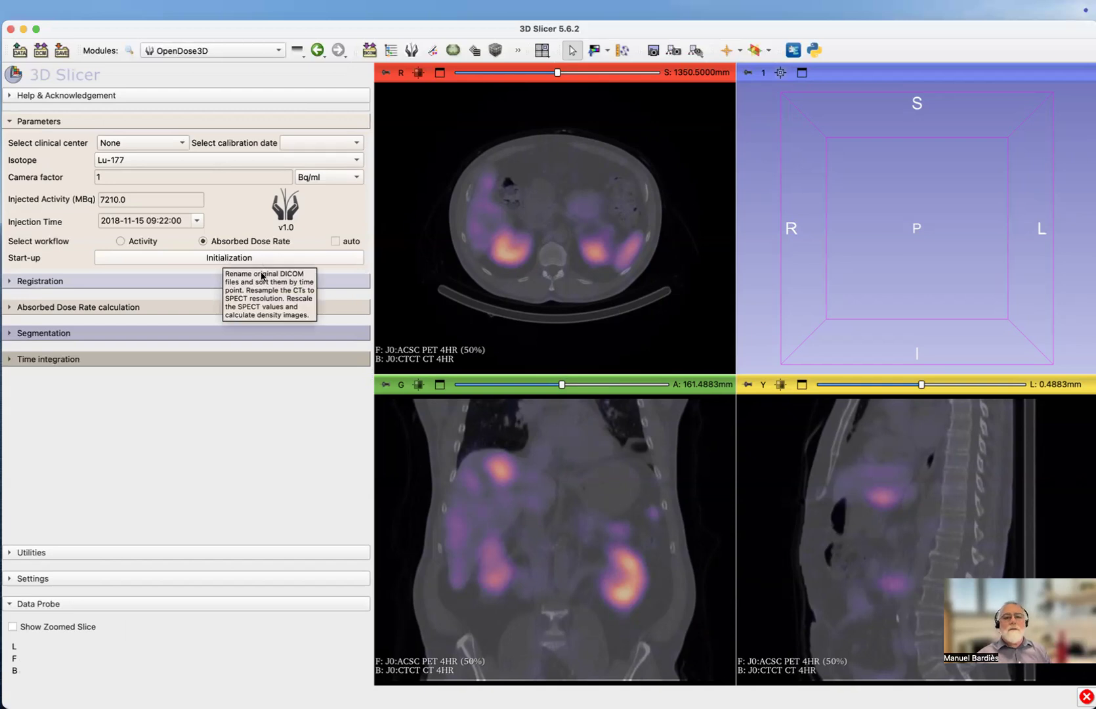
mouse_move(272, 271)
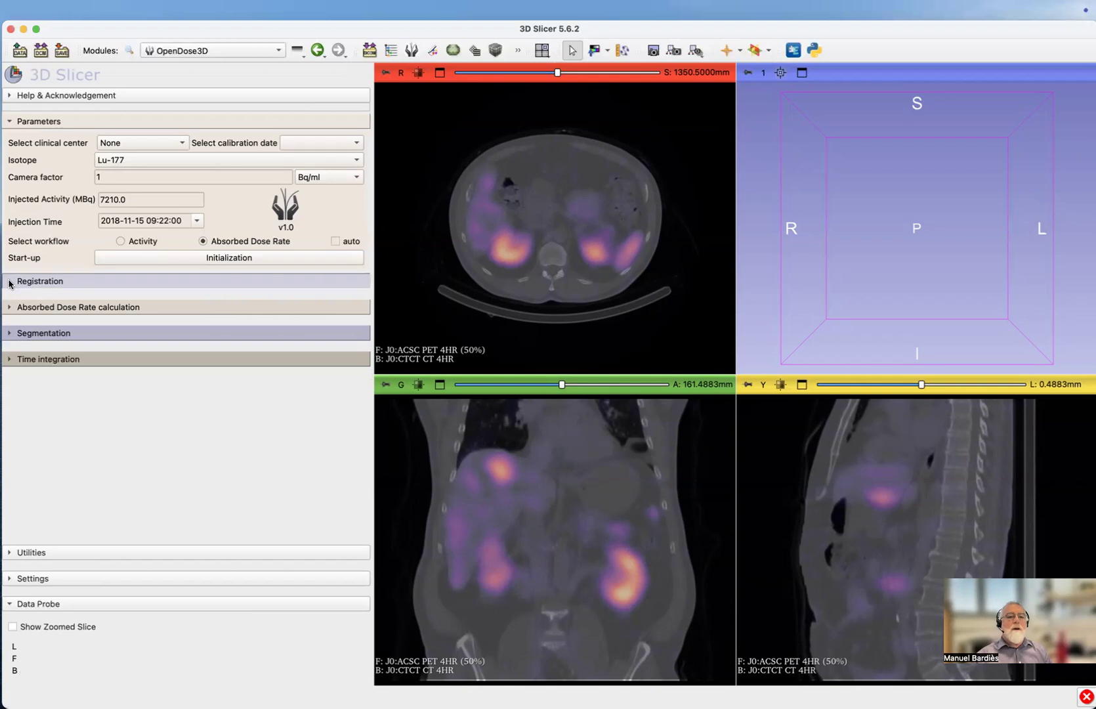
- Run rigid registration with J0:CTCT CT 4HR as the reference volume
left_click(40, 281)
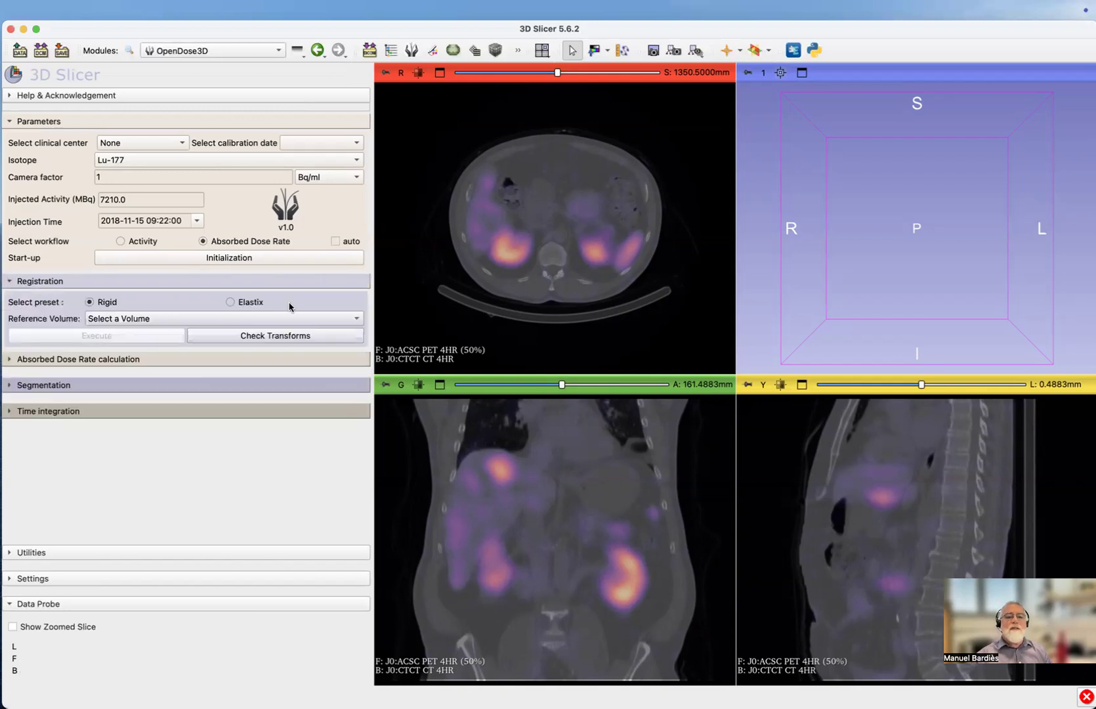
left_click(222, 319)
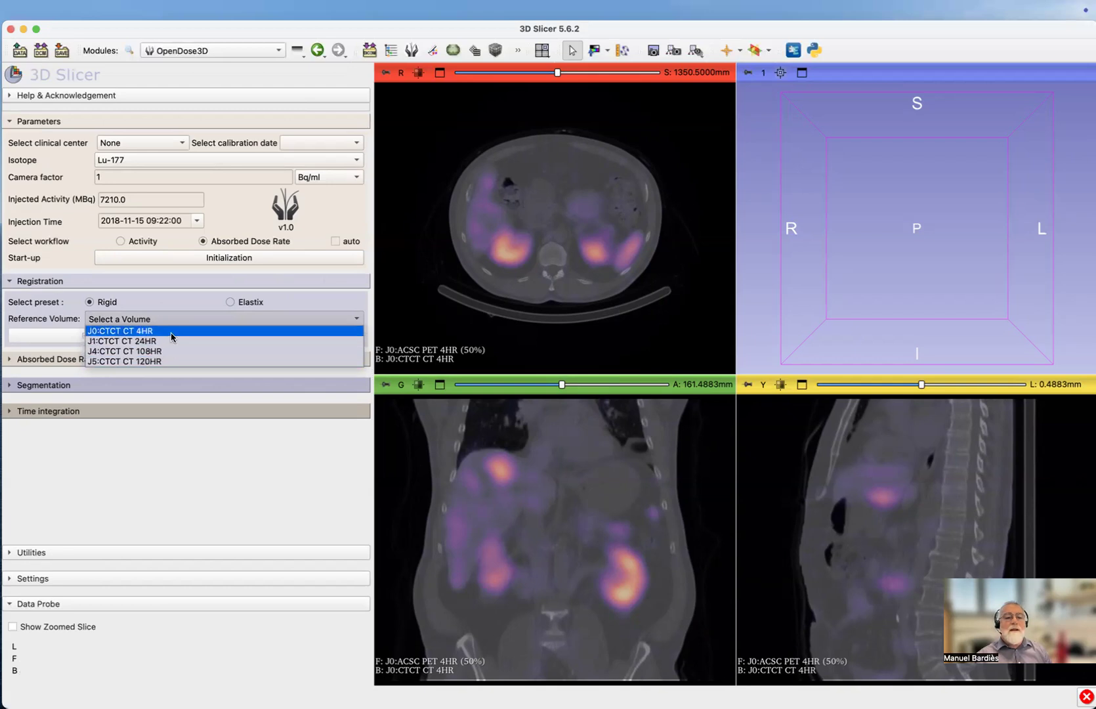
left_click(119, 331)
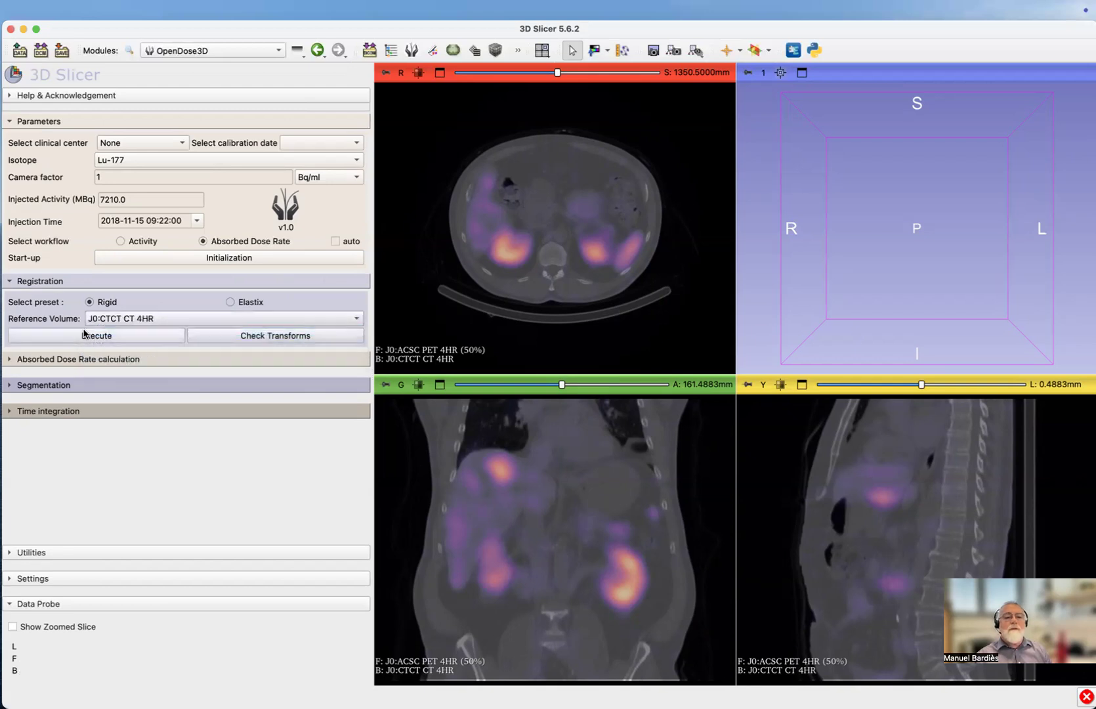
left_click(96, 335)
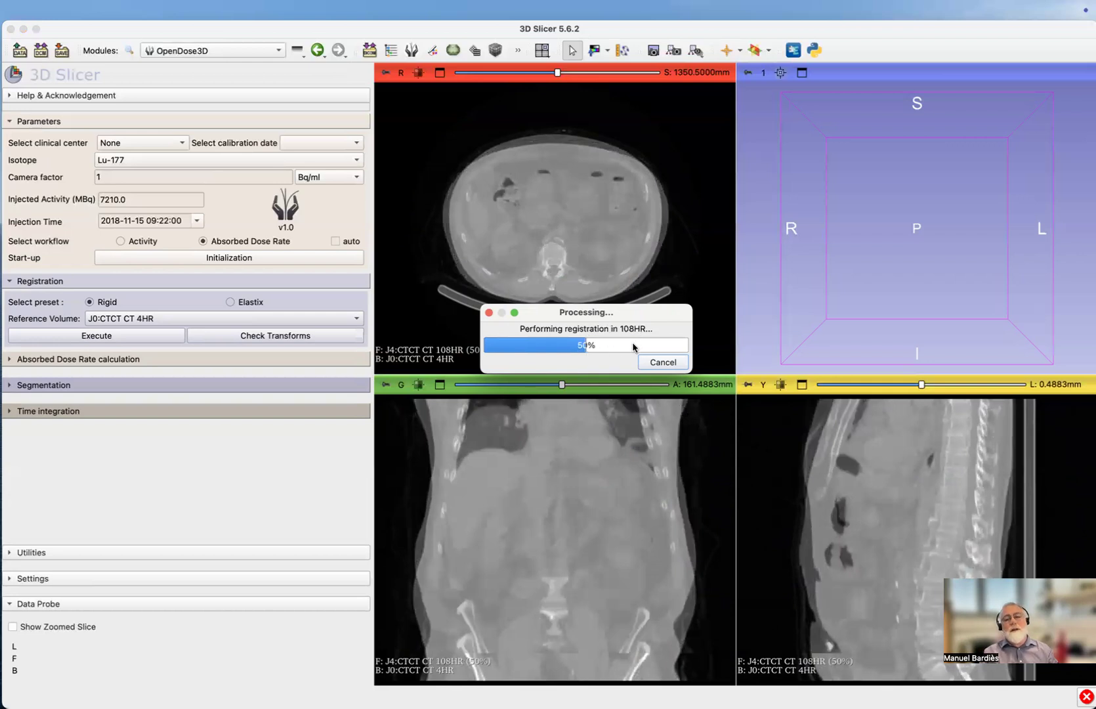
mouse_move(235, 329)
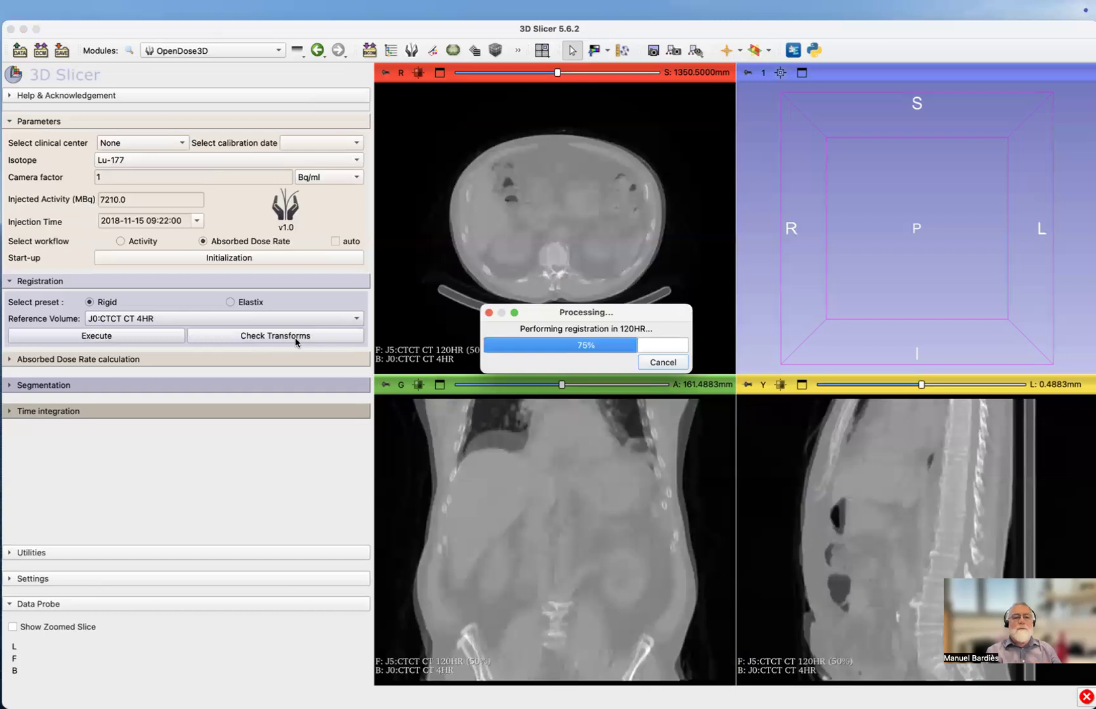
mouse_move(301, 346)
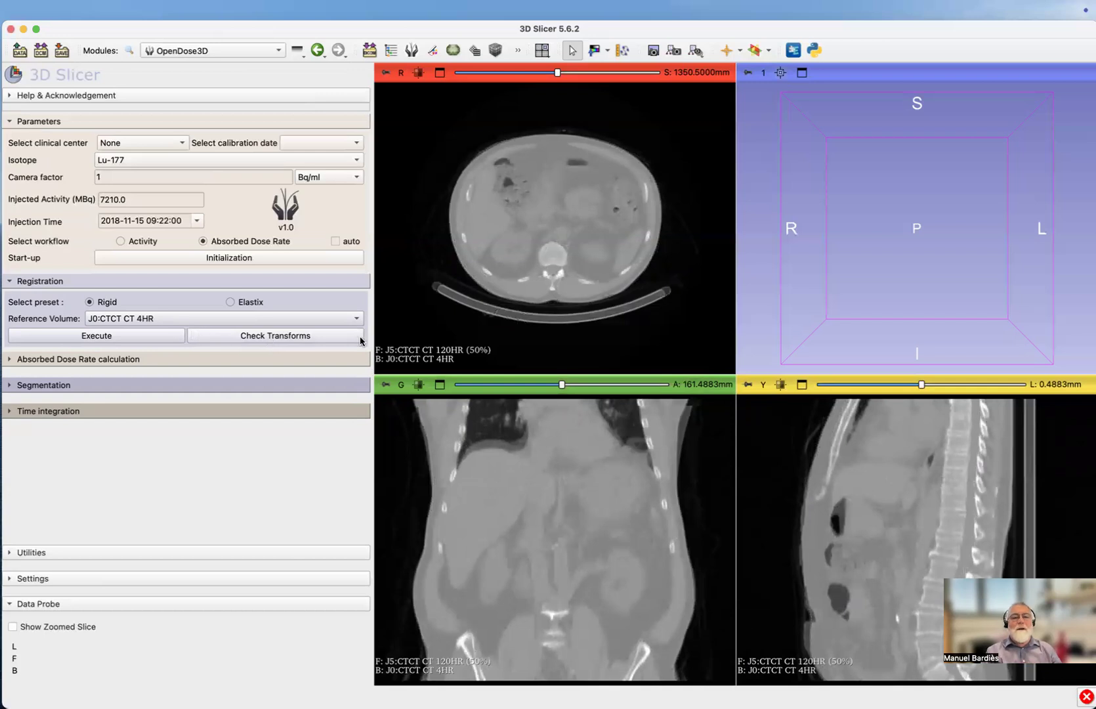
mouse_move(222, 322)
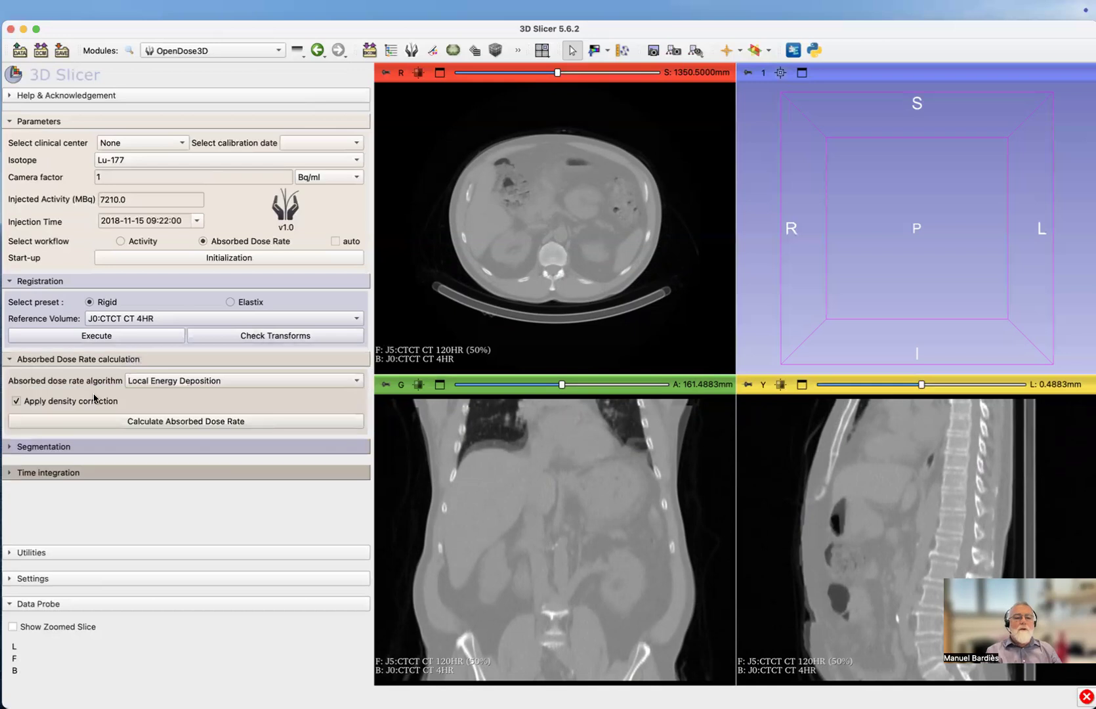
mouse_move(205, 364)
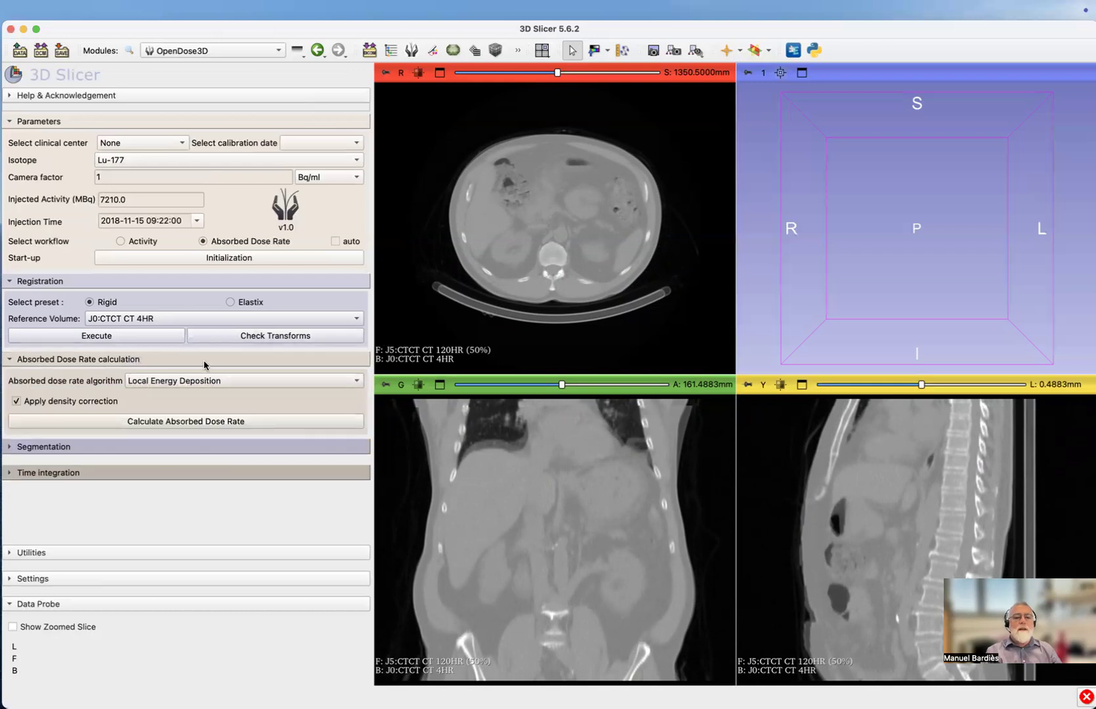
- Compute the absorbed dose rate using the FFT Convolution algorithm
left_click(244, 380)
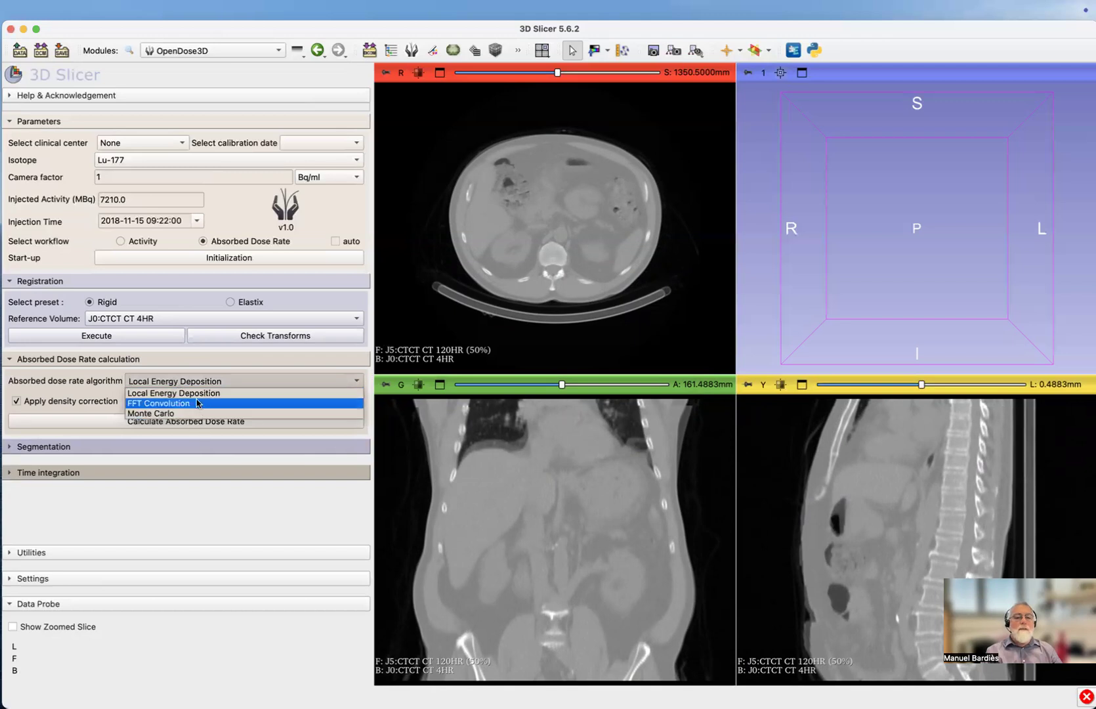
mouse_move(203, 393)
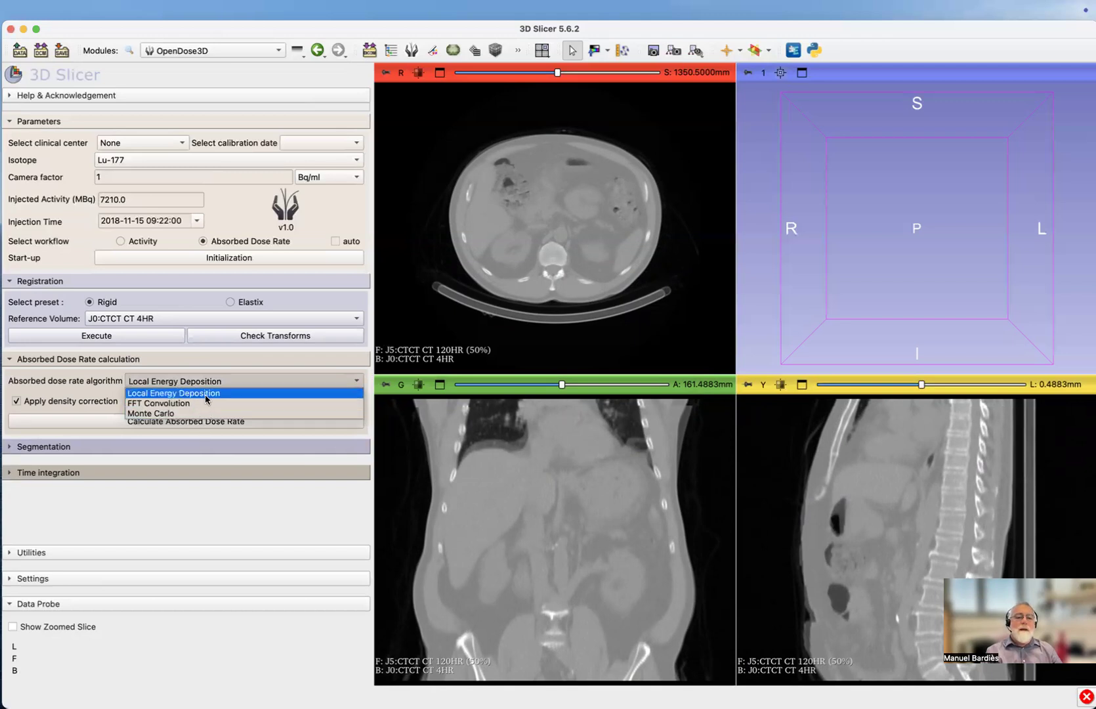
mouse_move(205, 404)
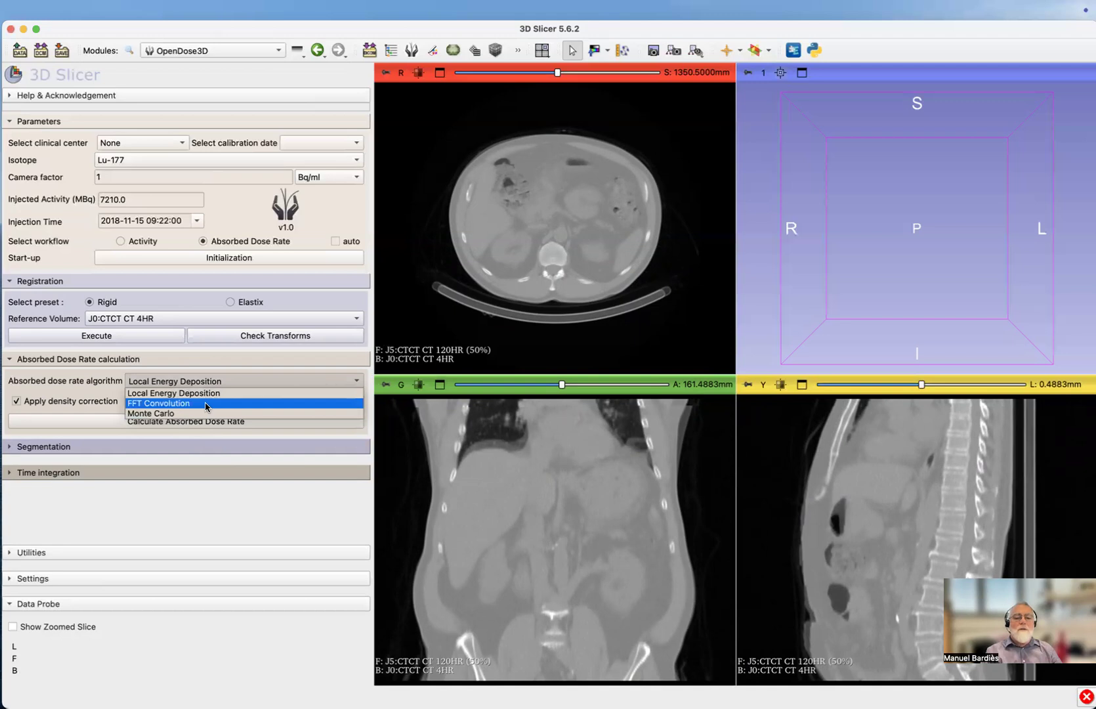
left_click(159, 402)
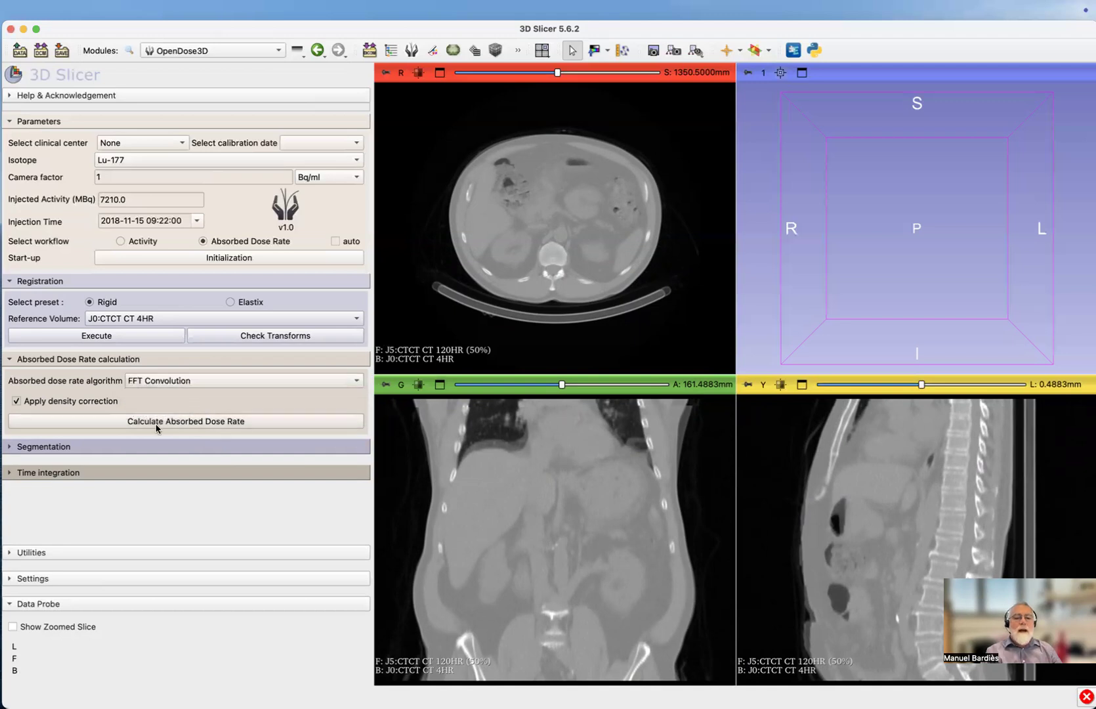
left_click(185, 421)
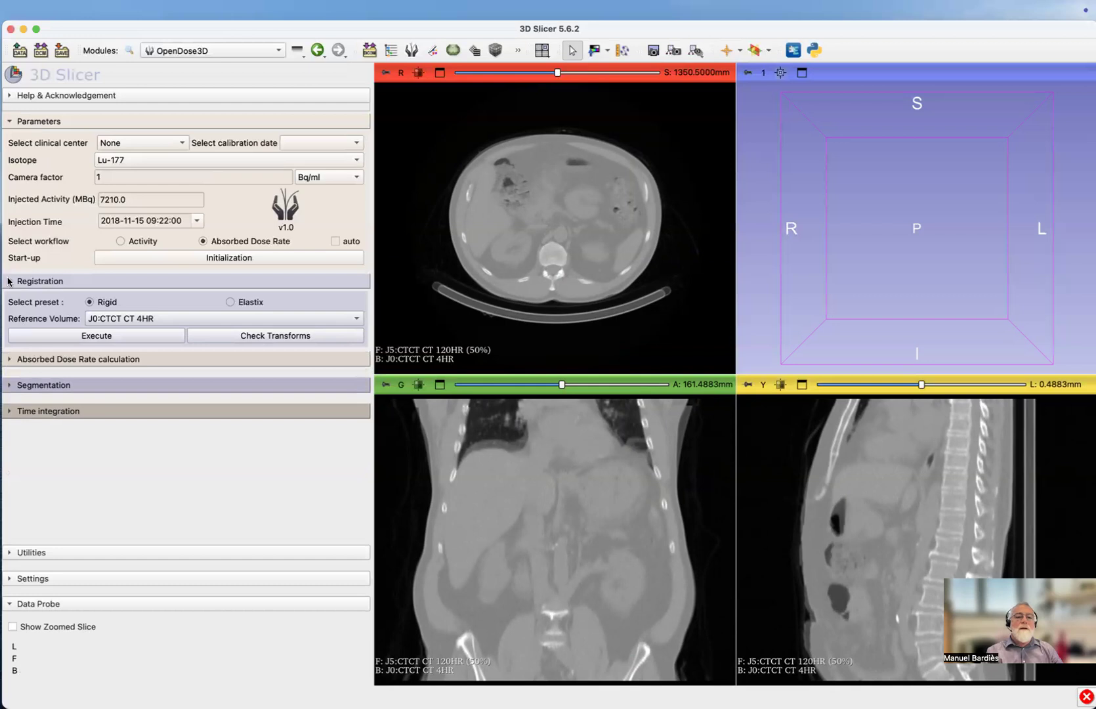
- Collapse the Registration section and expand the Segmentation section
left_click(40, 281)
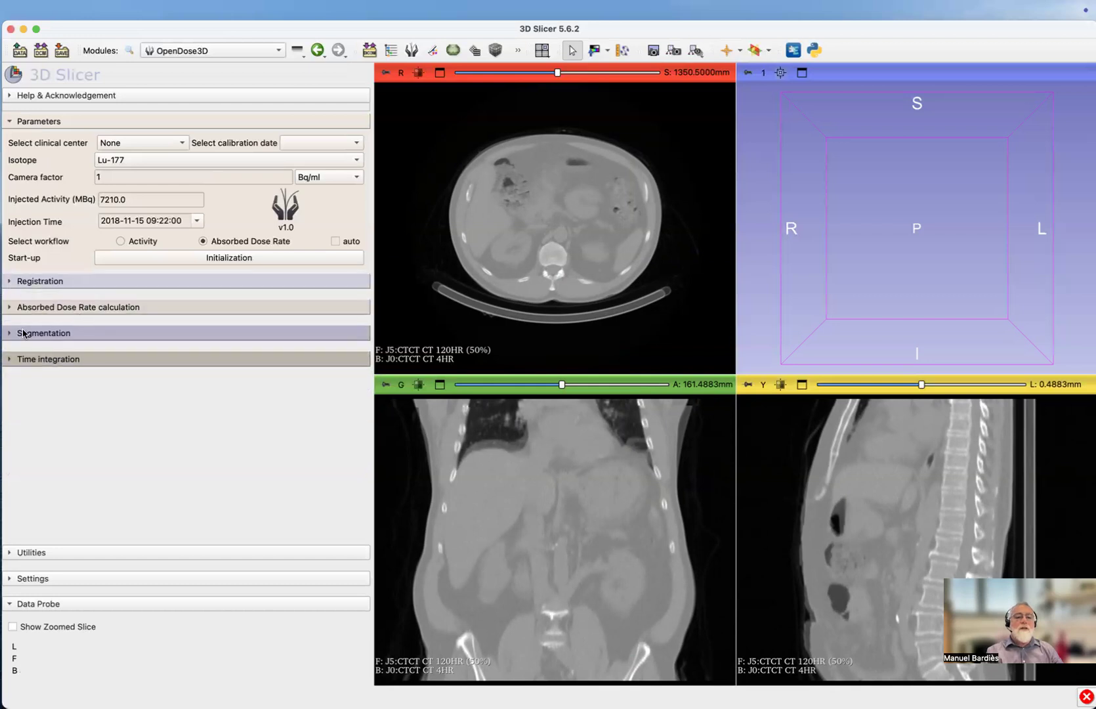
left_click(44, 333)
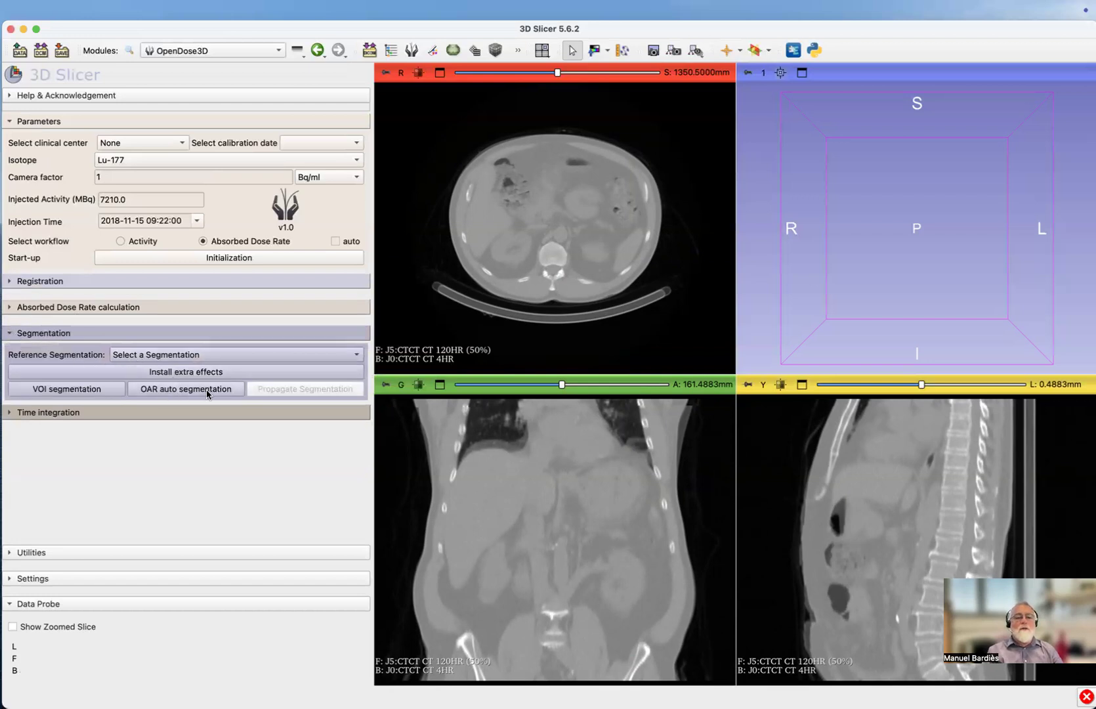
mouse_move(185, 389)
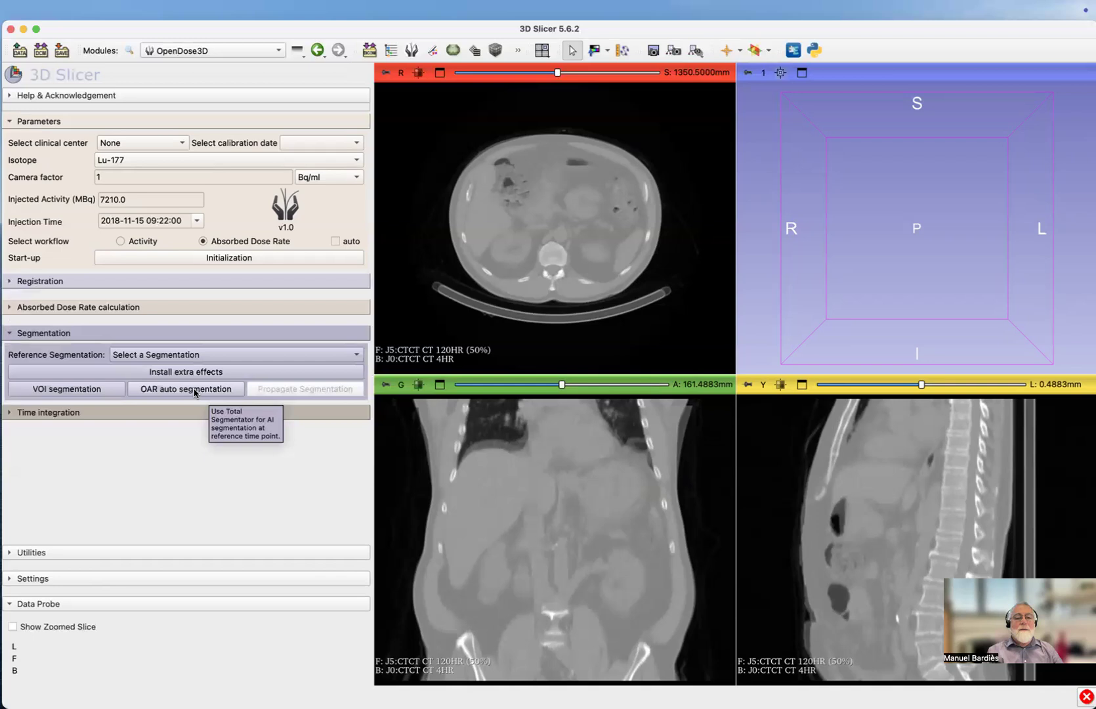
mouse_move(201, 396)
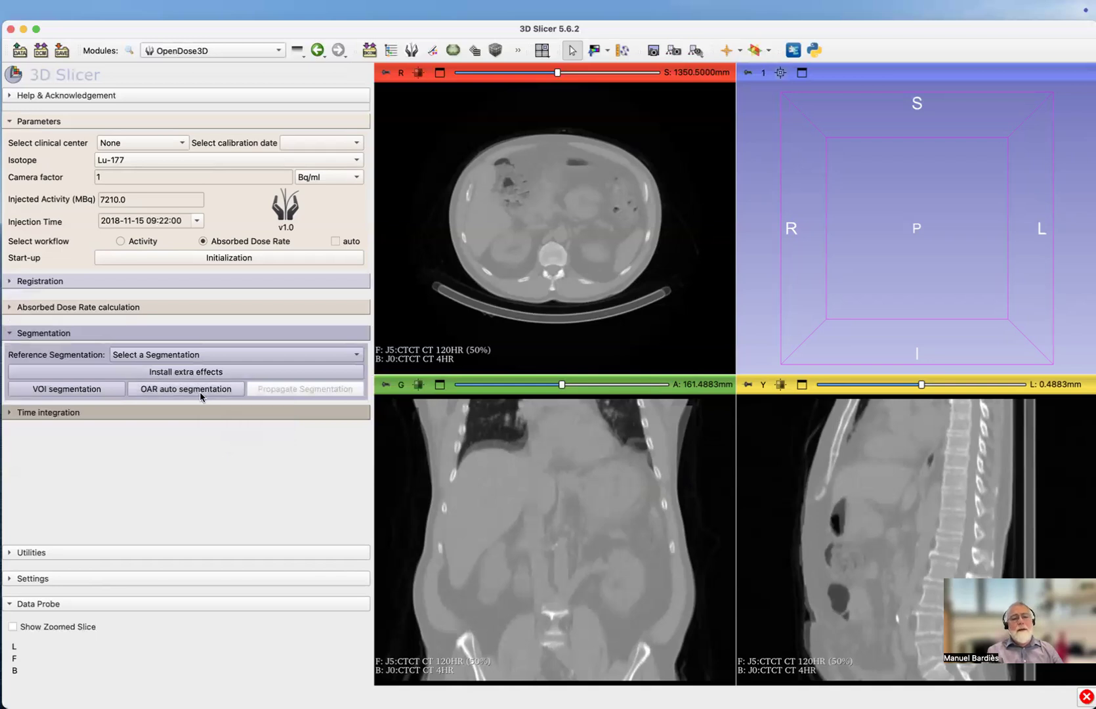
- Run OAR auto segmentation on the 4HR CT series
left_click(186, 389)
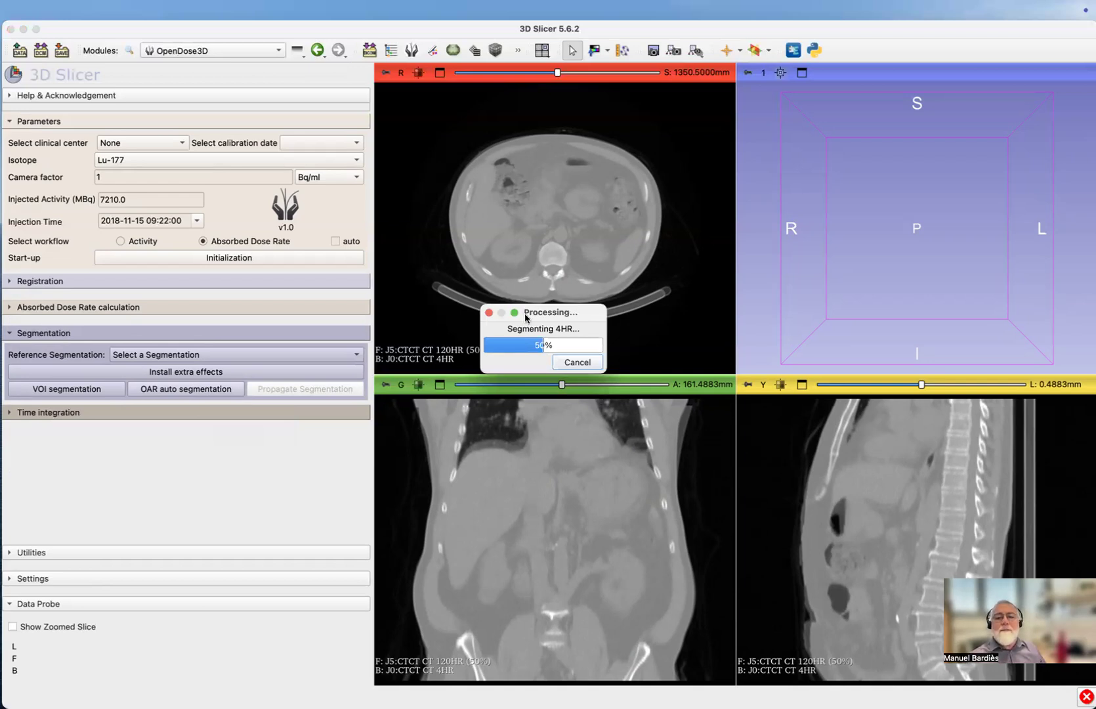
mouse_move(578, 337)
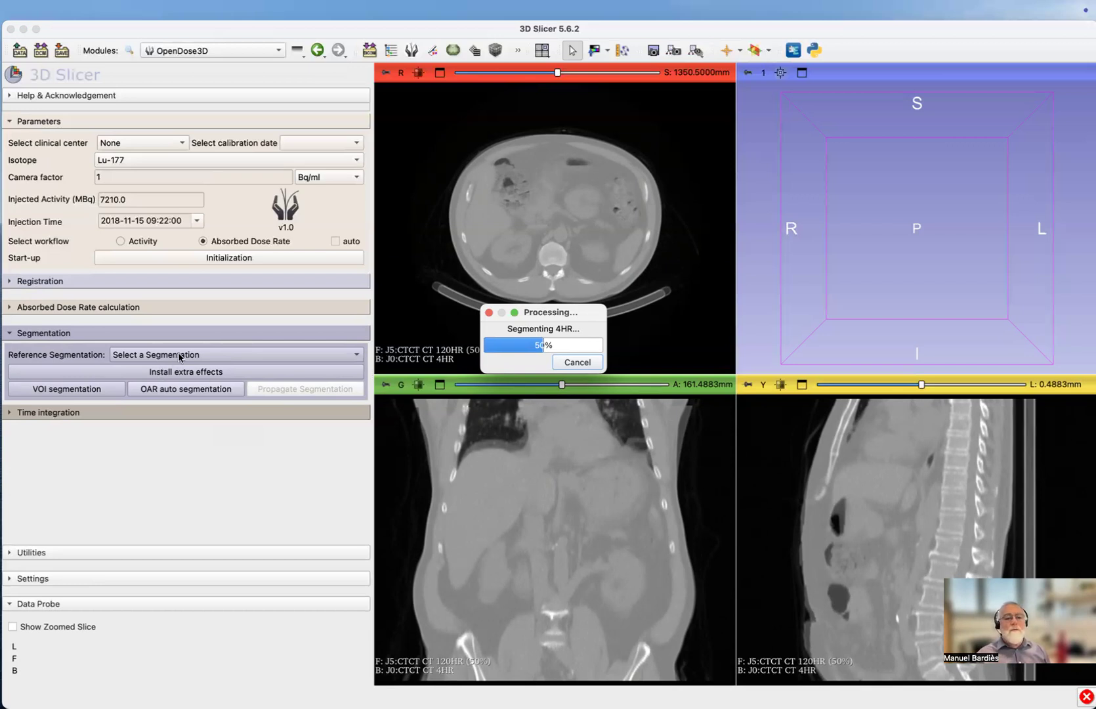
mouse_move(501, 316)
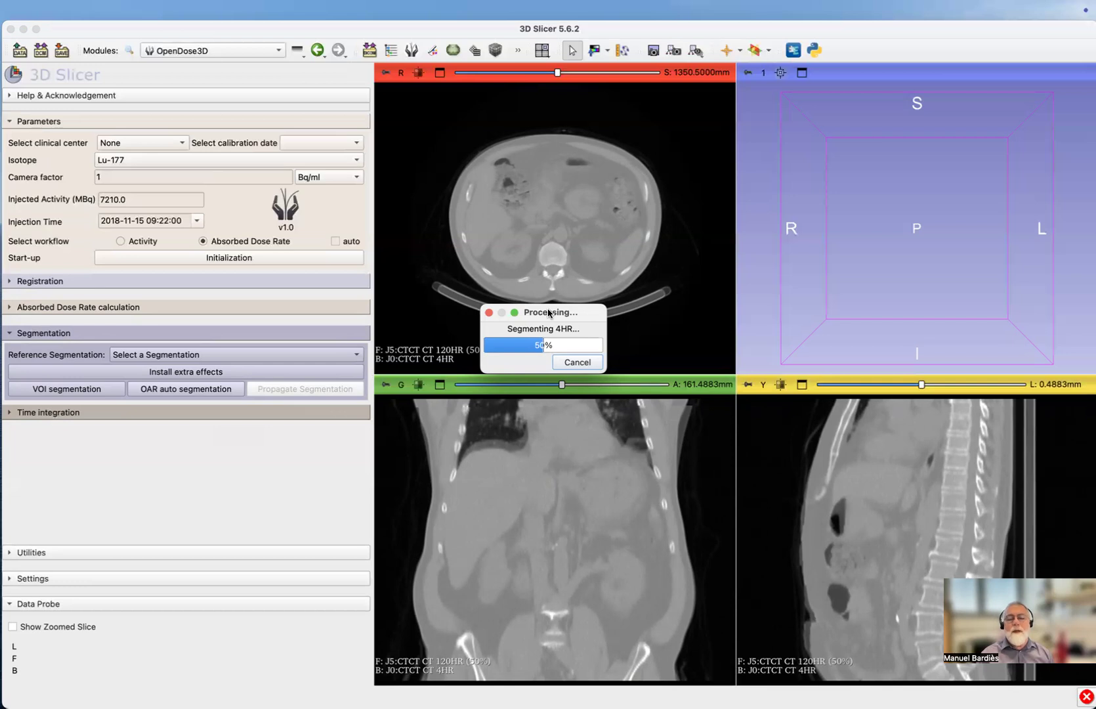
mouse_move(529, 317)
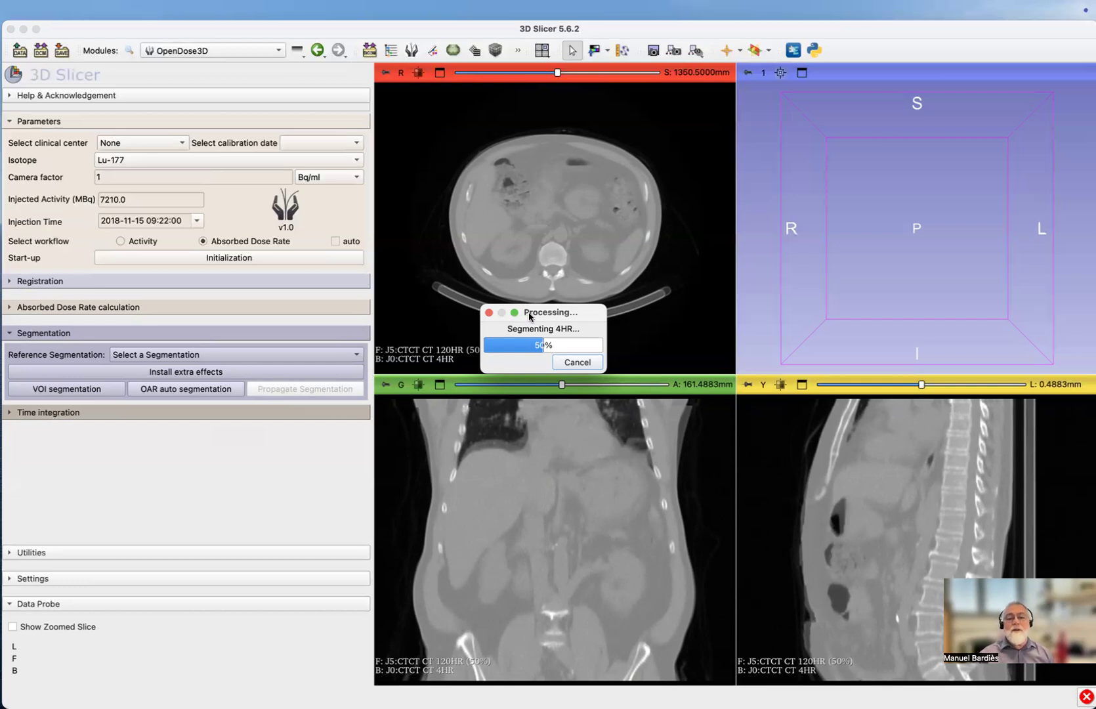
mouse_move(546, 316)
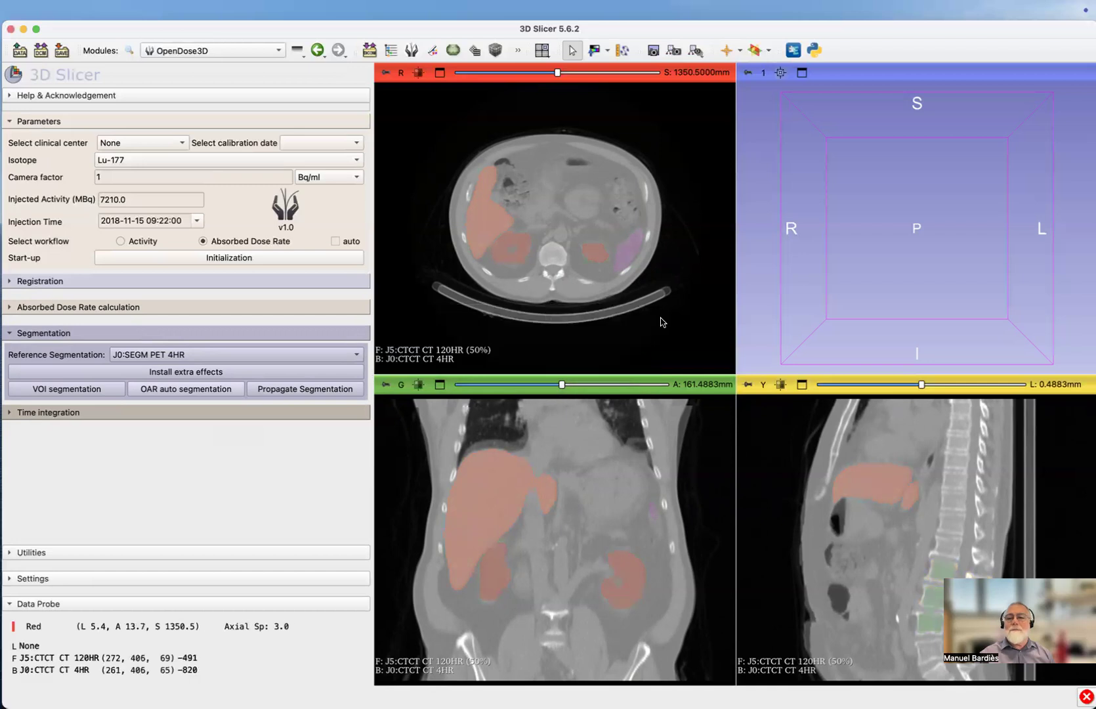
- Center the 3D view on the liver, kidney, spleen and vertebrae models and rotate them
left_click(781, 72)
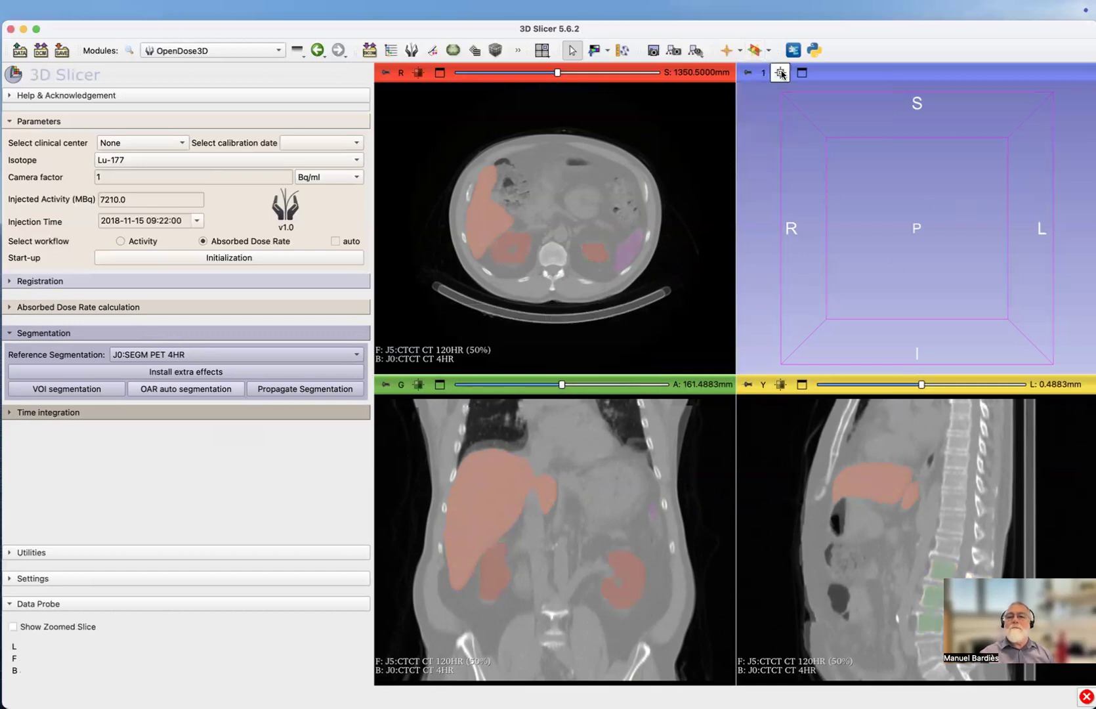
mouse_move(781, 73)
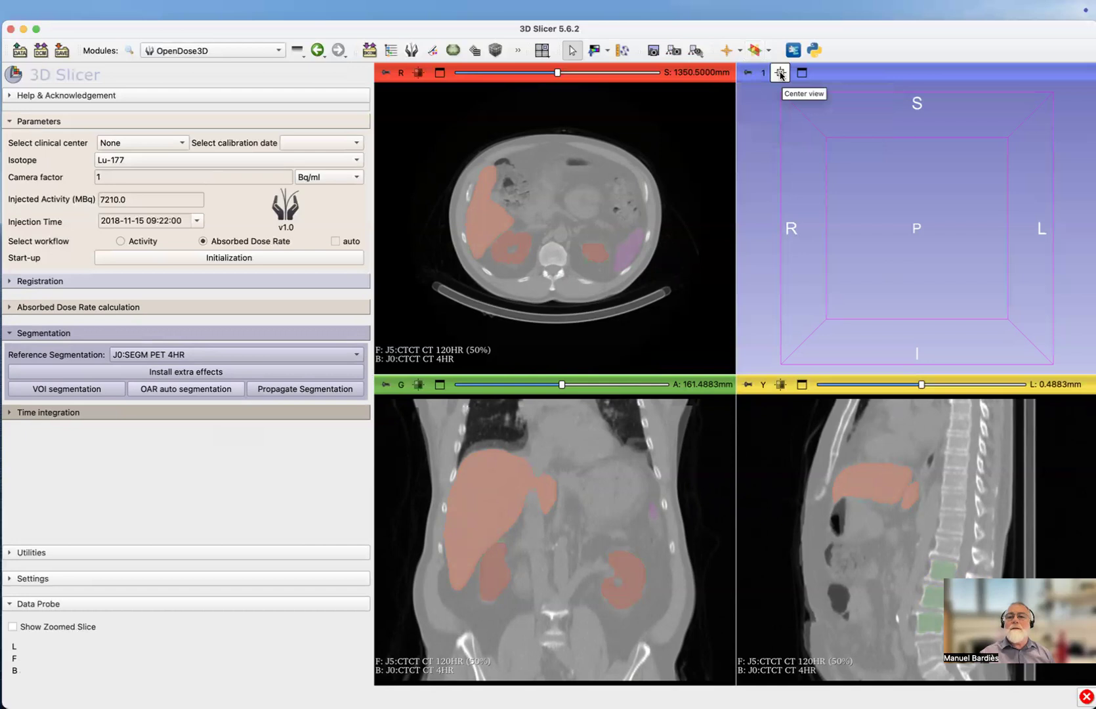
left_click(780, 73)
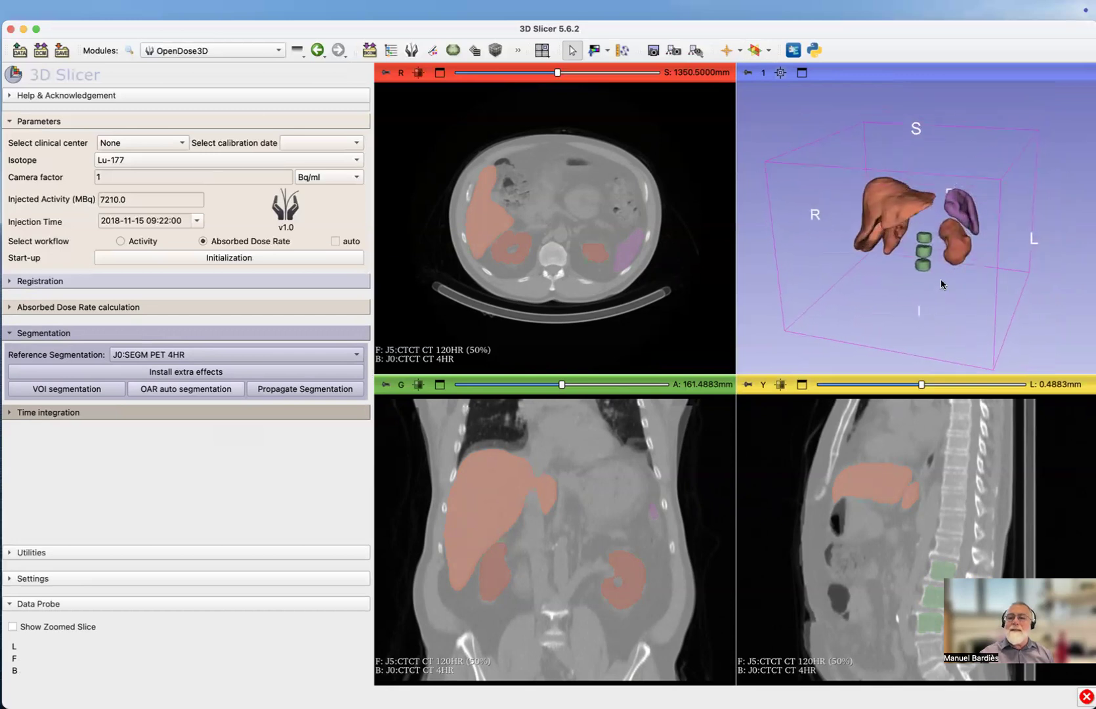
left_click_drag(943, 285, 920, 249)
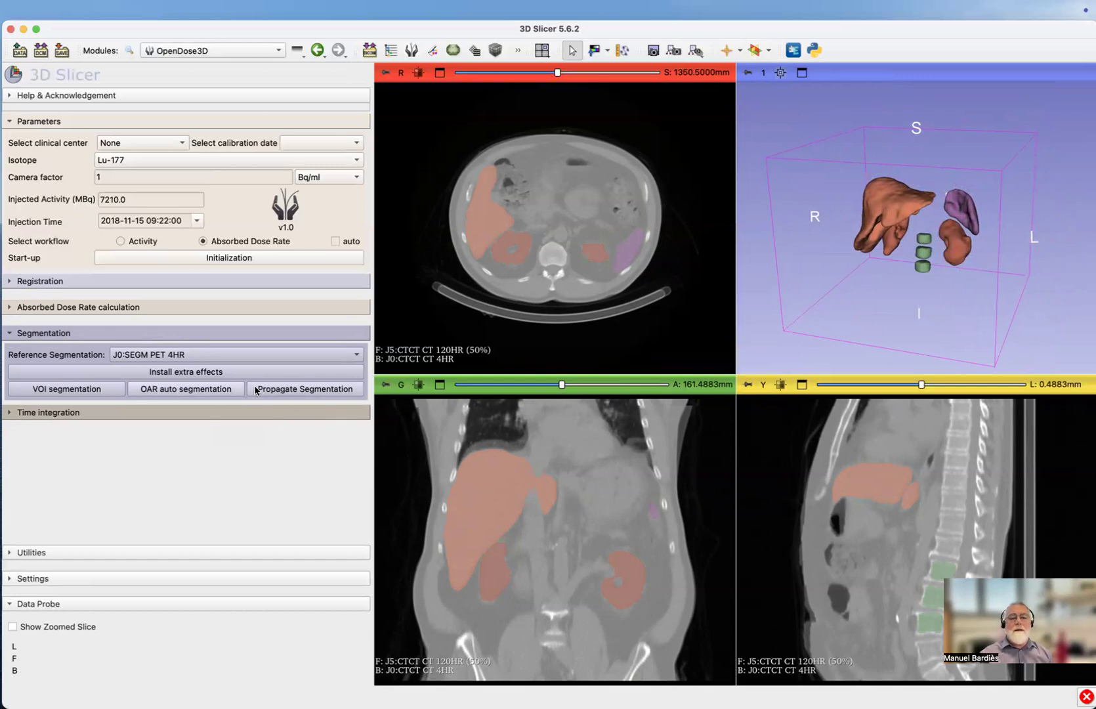
mouse_move(988, 203)
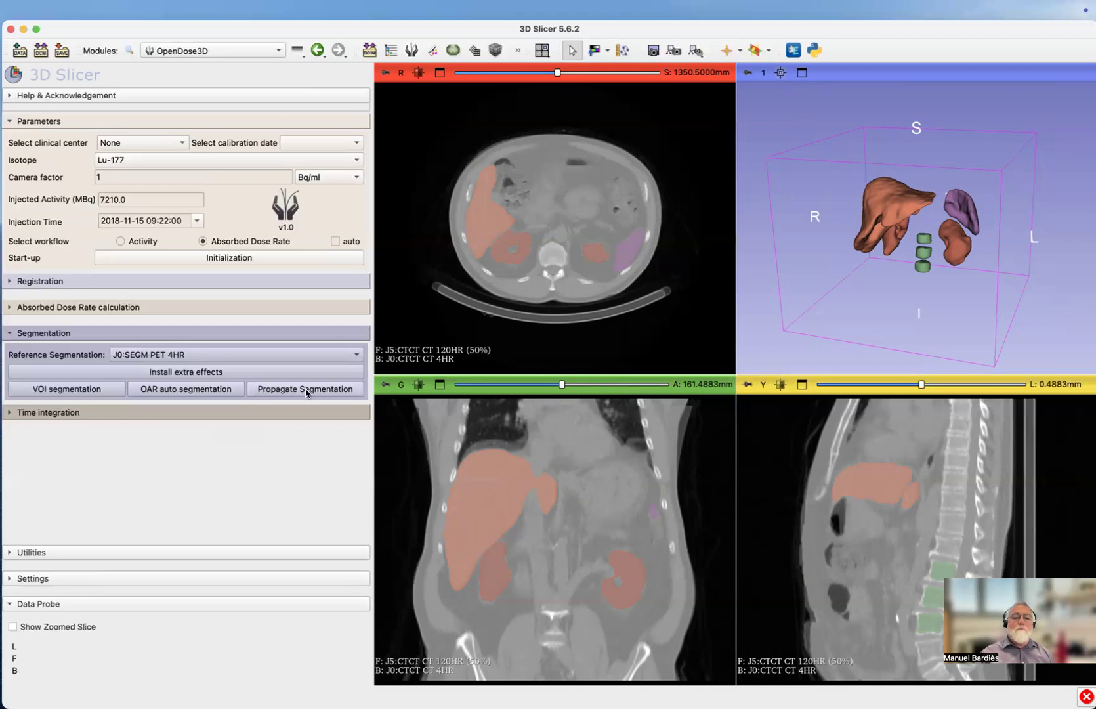
- Propagate the organ segmentation to other timepoints and generate per-organ absorbed dose rate tables with fitted curves
left_click(305, 389)
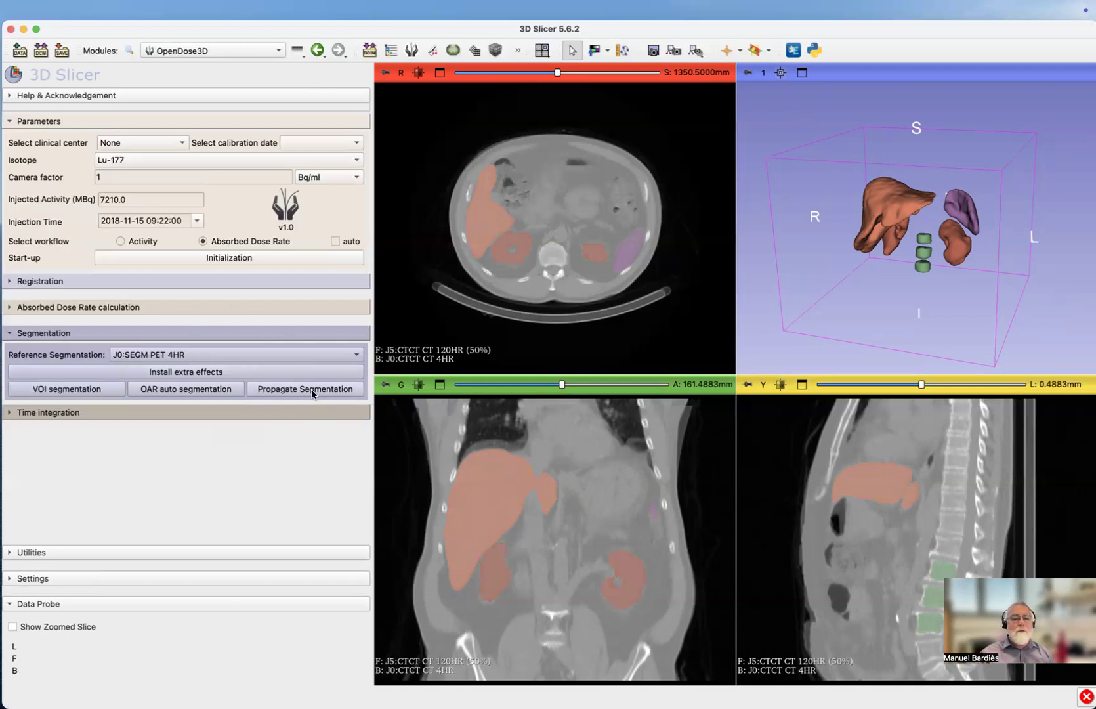
mouse_move(305, 389)
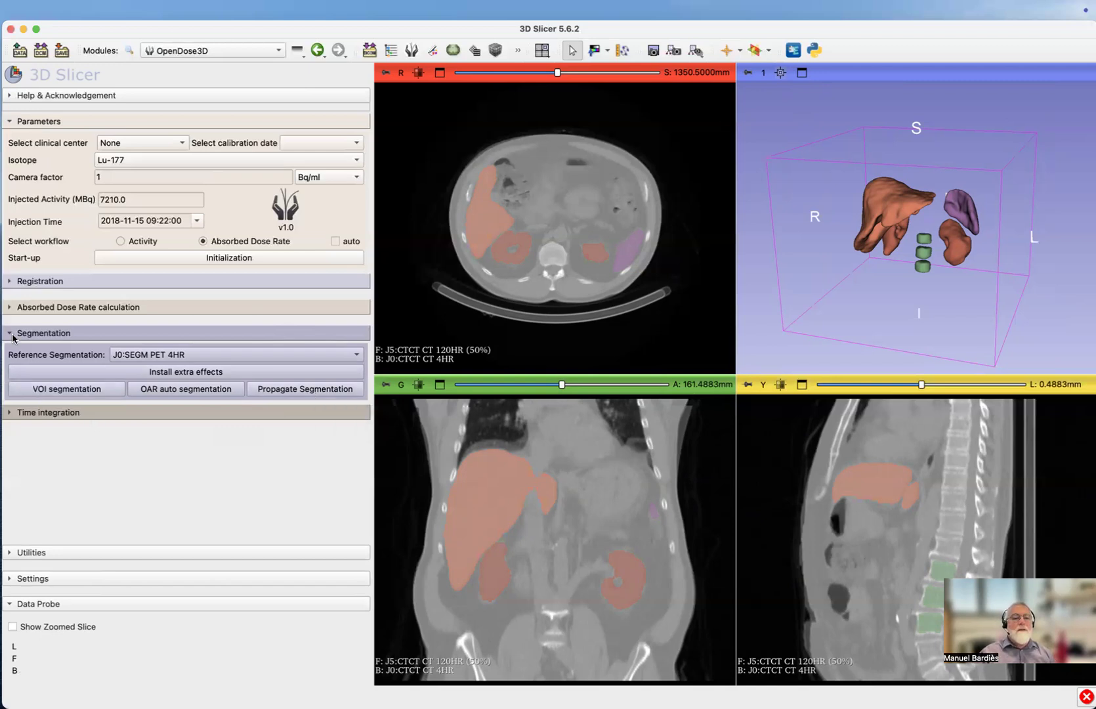
left_click(44, 333)
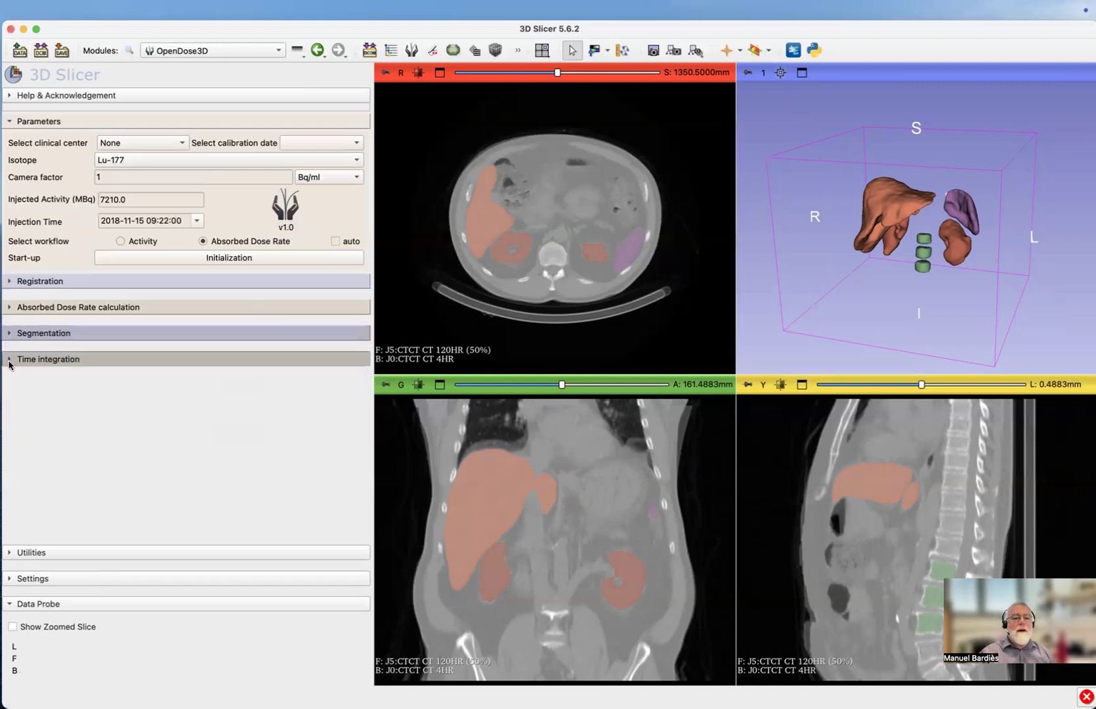
left_click(48, 358)
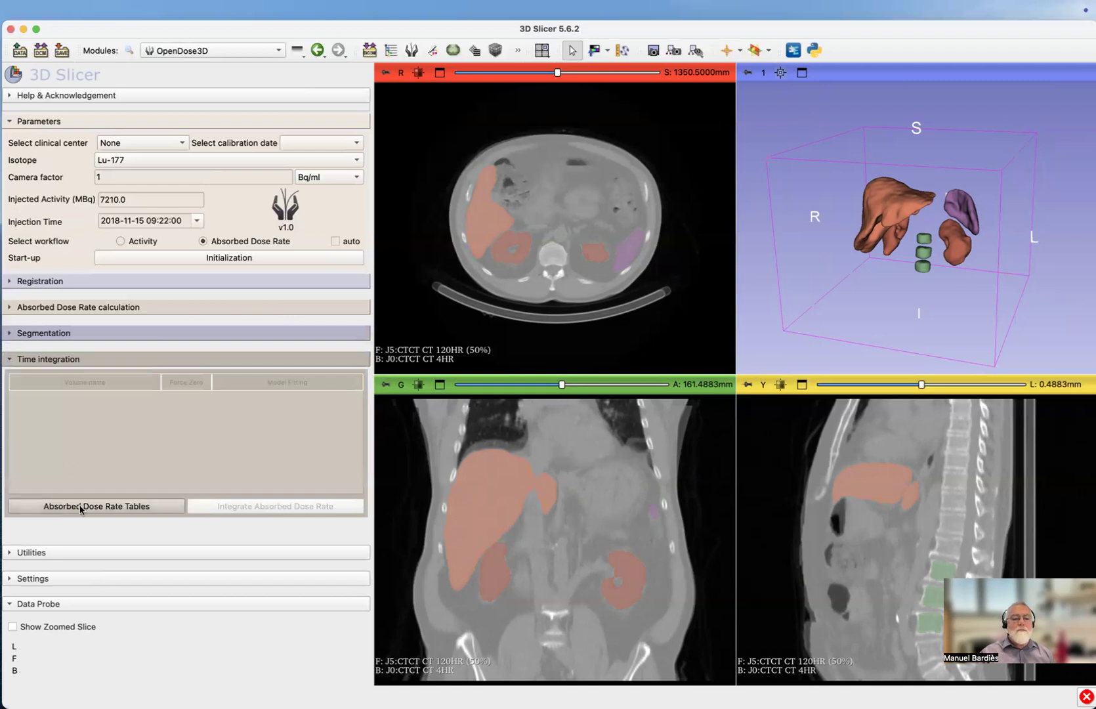
left_click(96, 506)
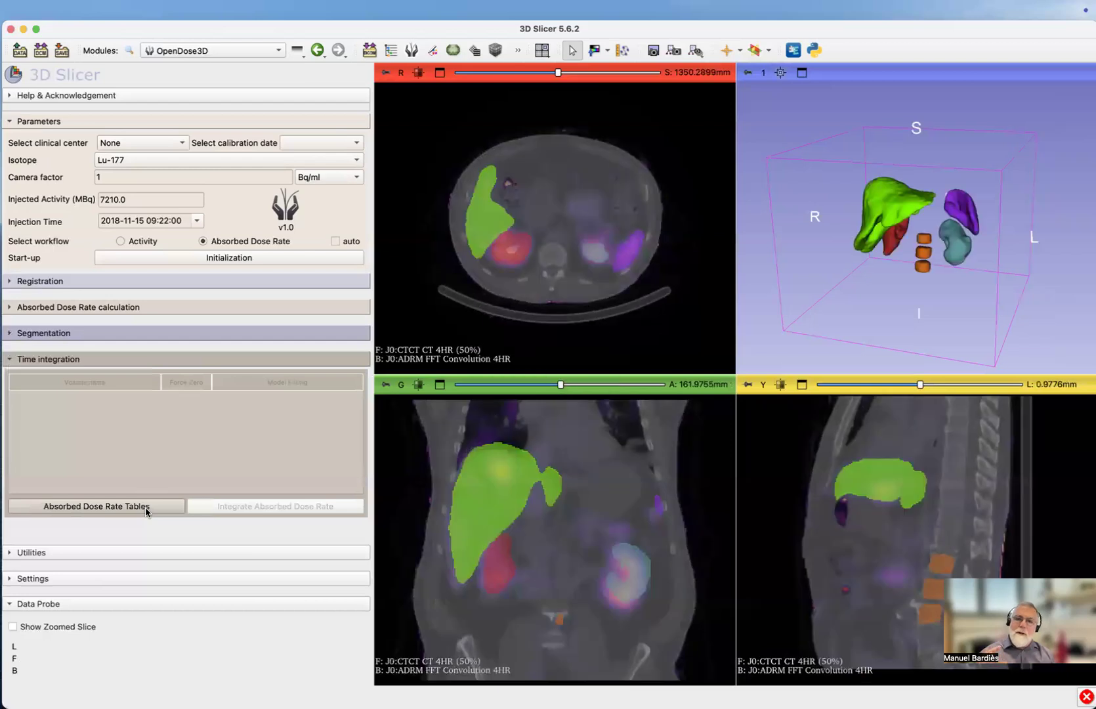
left_click(96, 506)
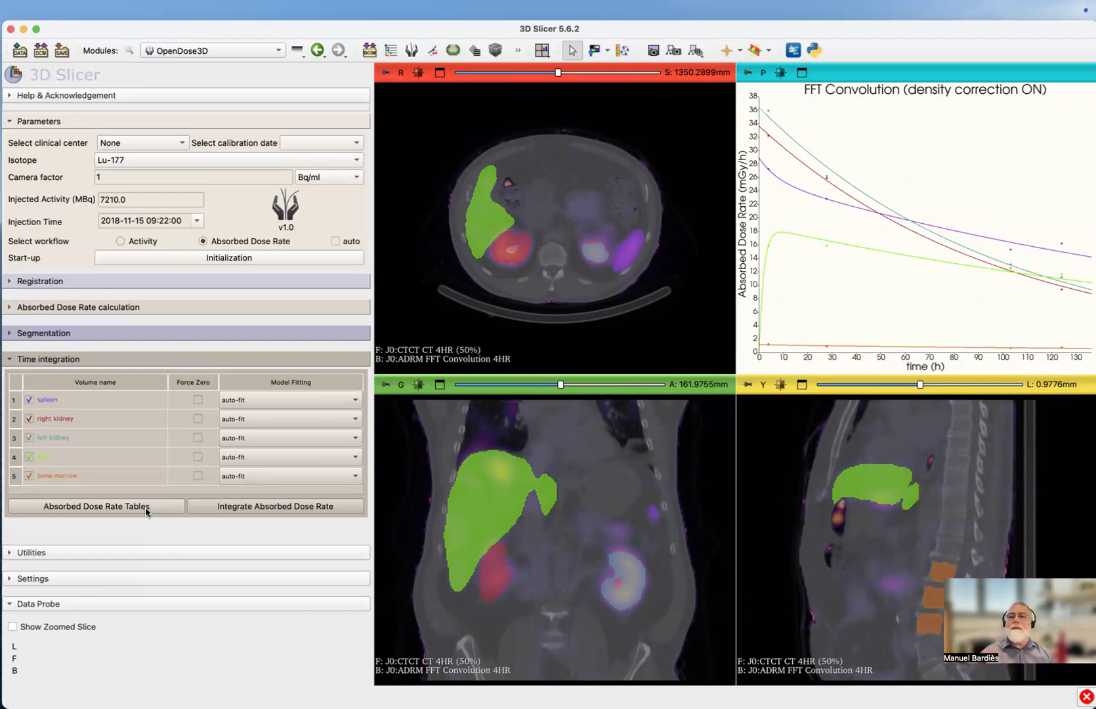
mouse_move(774, 257)
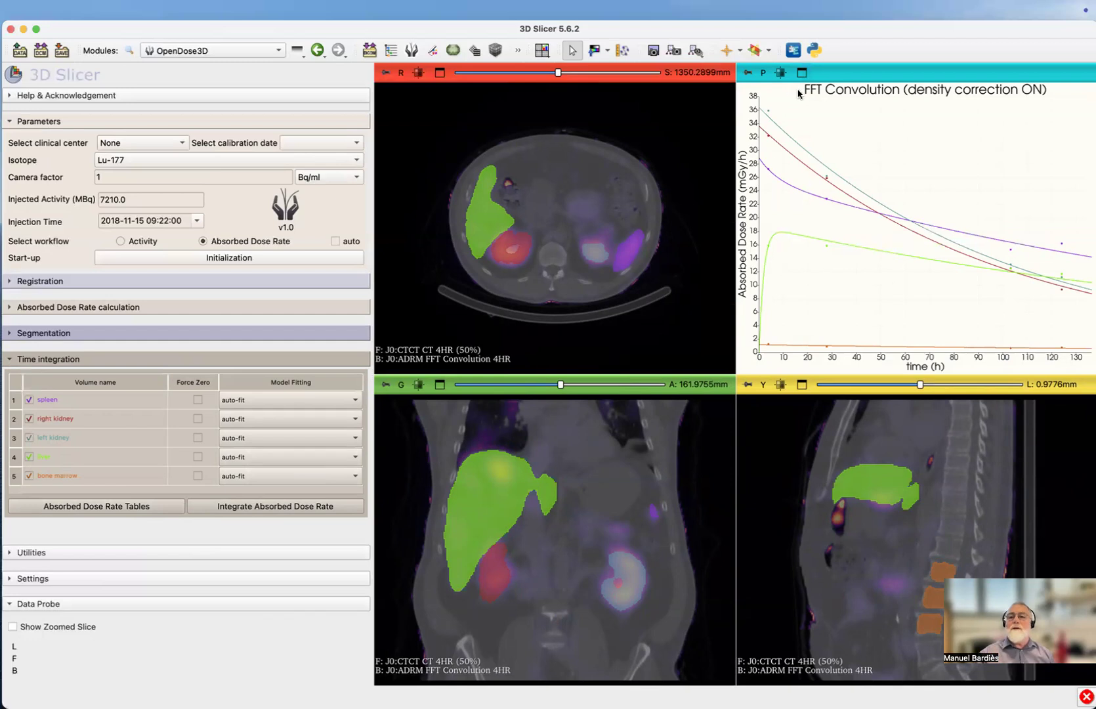
mouse_move(803, 140)
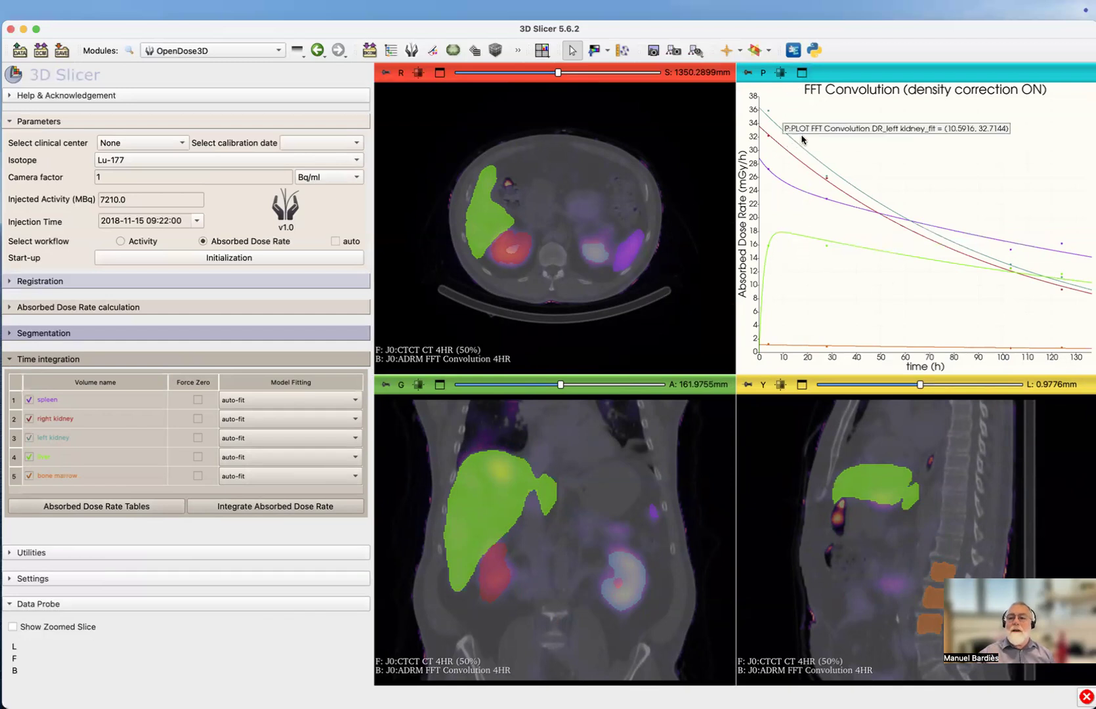
mouse_move(808, 100)
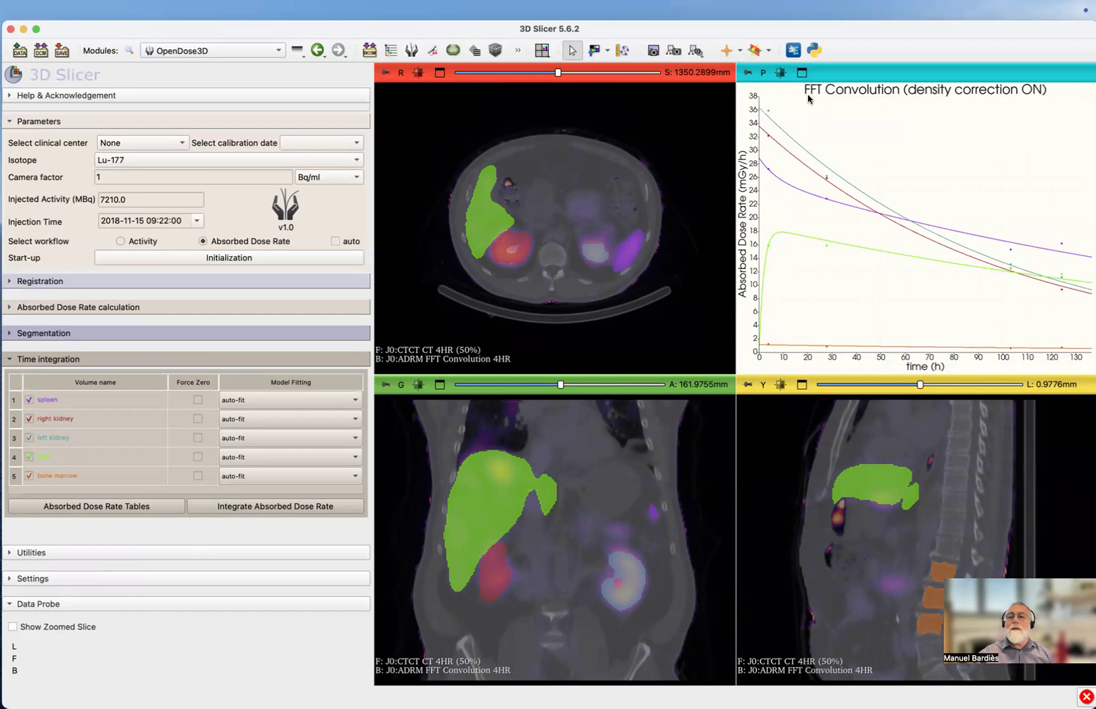
mouse_move(875, 89)
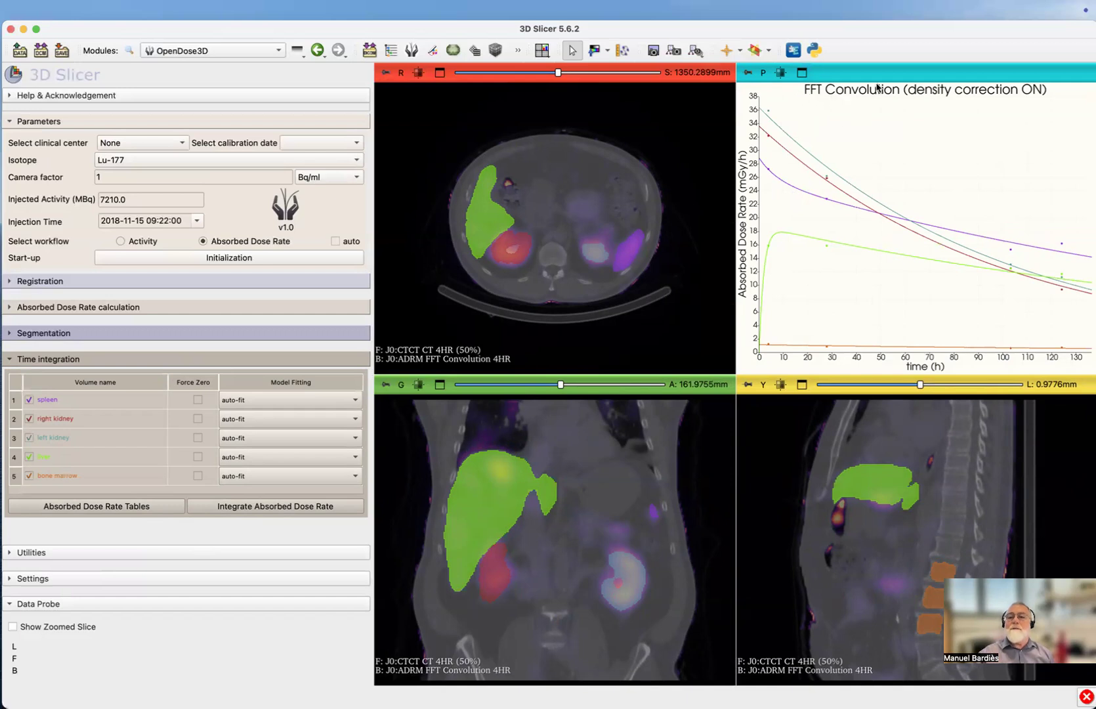
mouse_move(1047, 98)
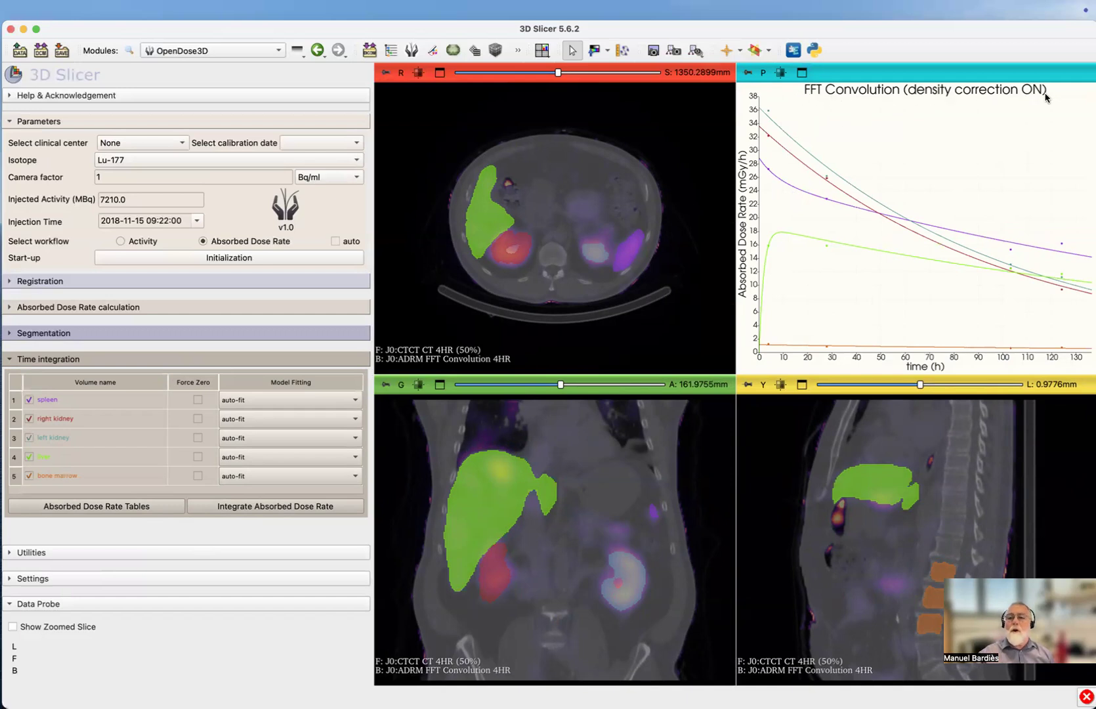
mouse_move(813, 241)
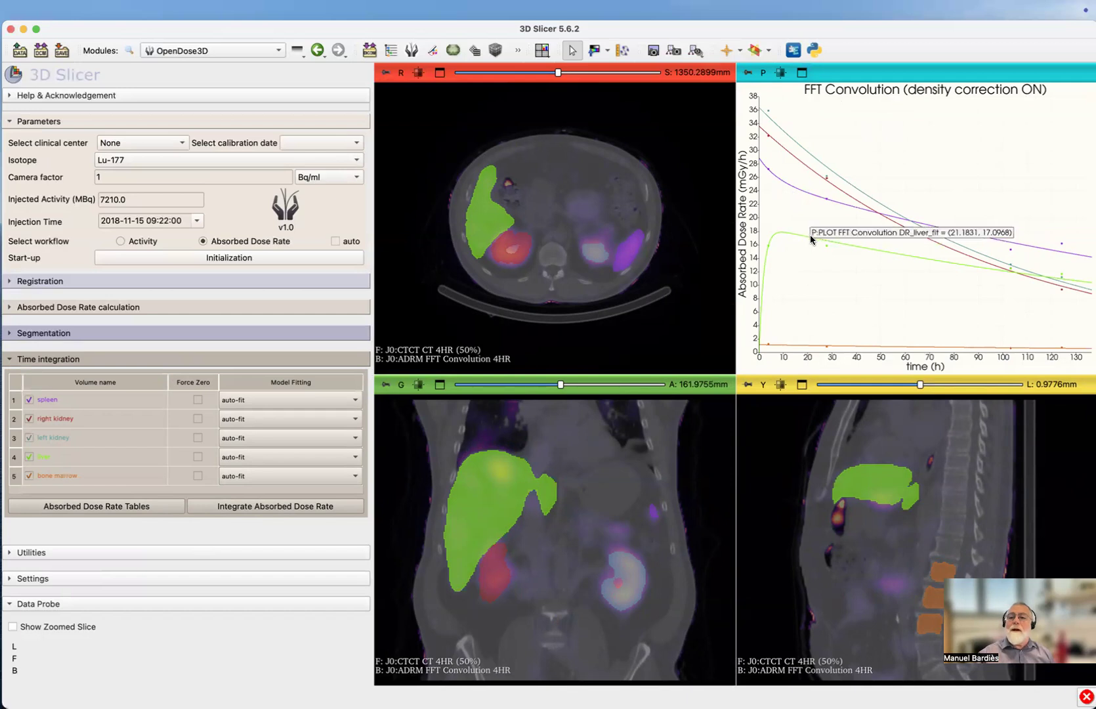
mouse_move(794, 187)
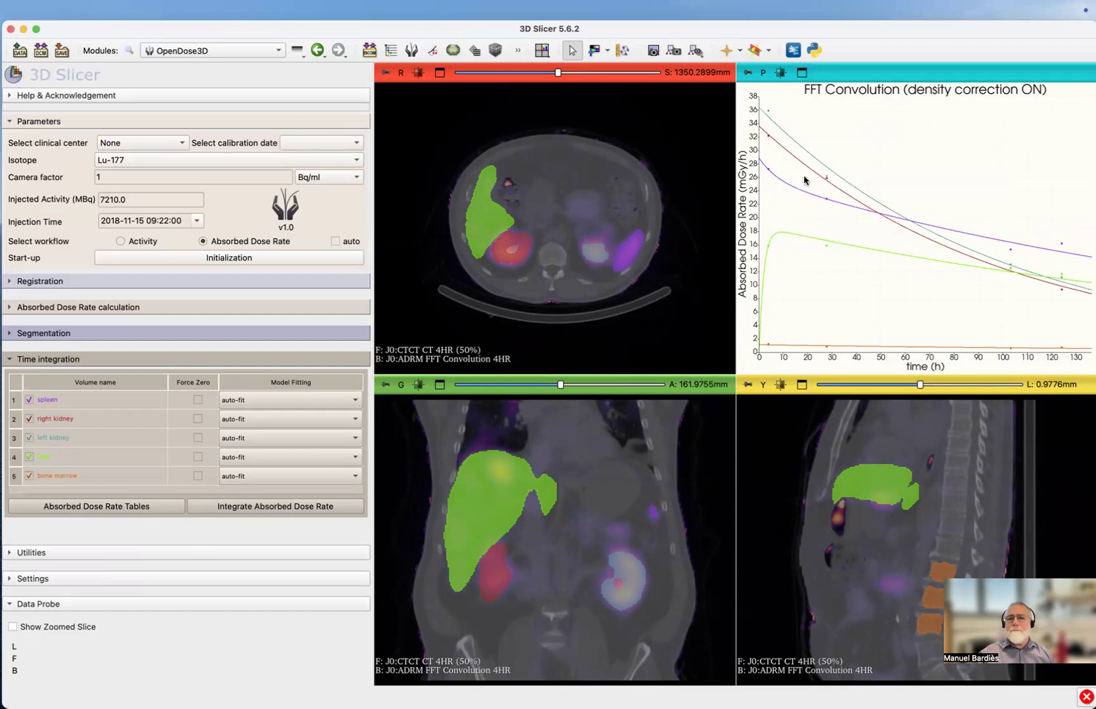
mouse_move(808, 170)
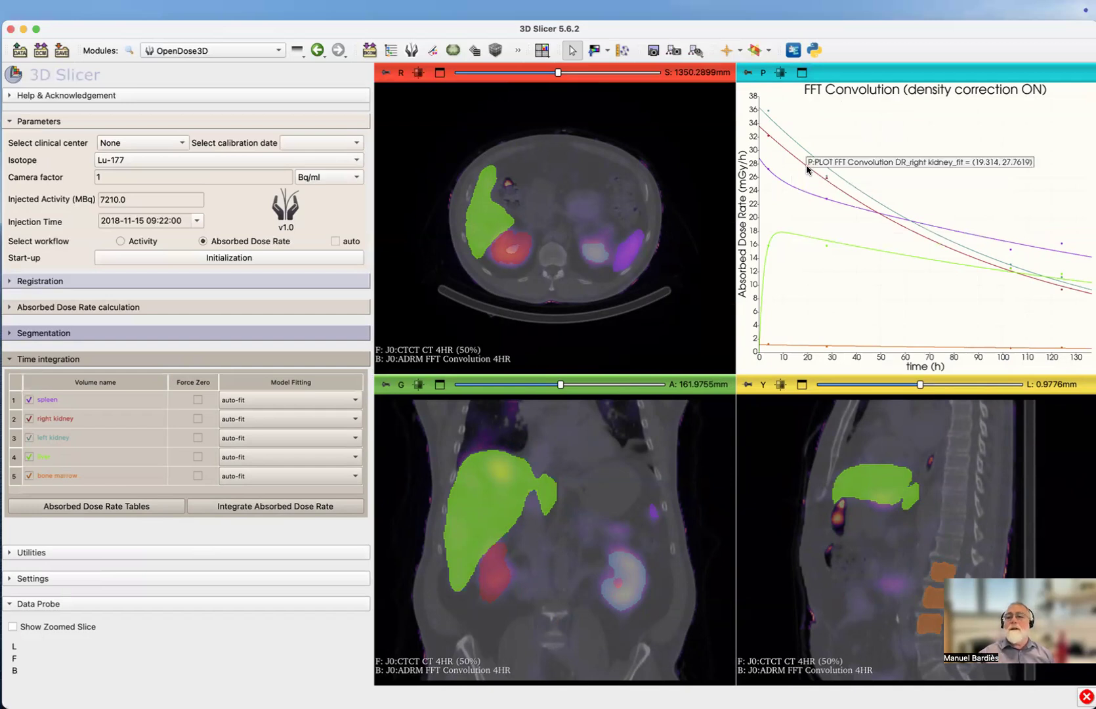
mouse_move(811, 158)
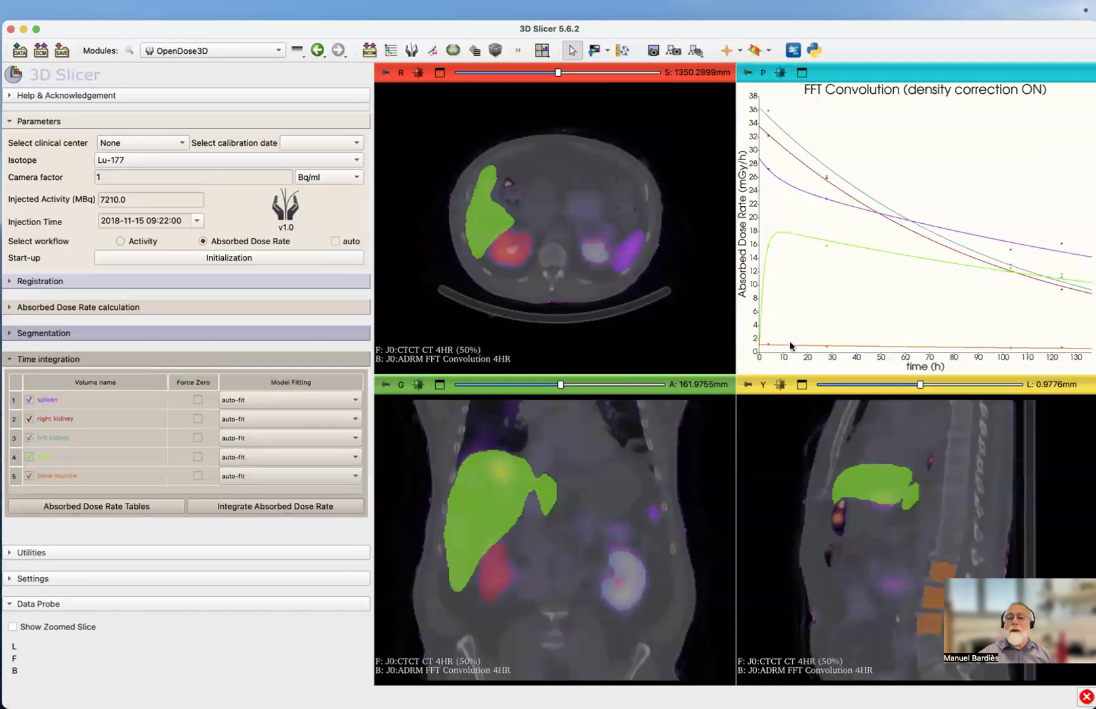
mouse_move(801, 251)
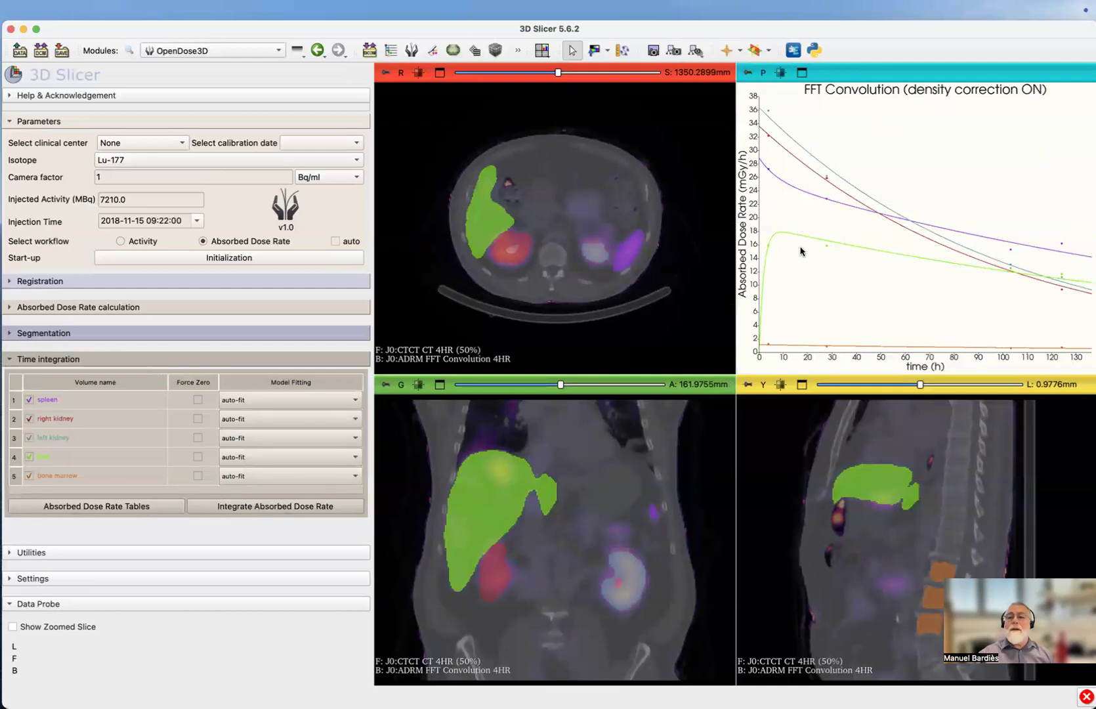
mouse_move(802, 239)
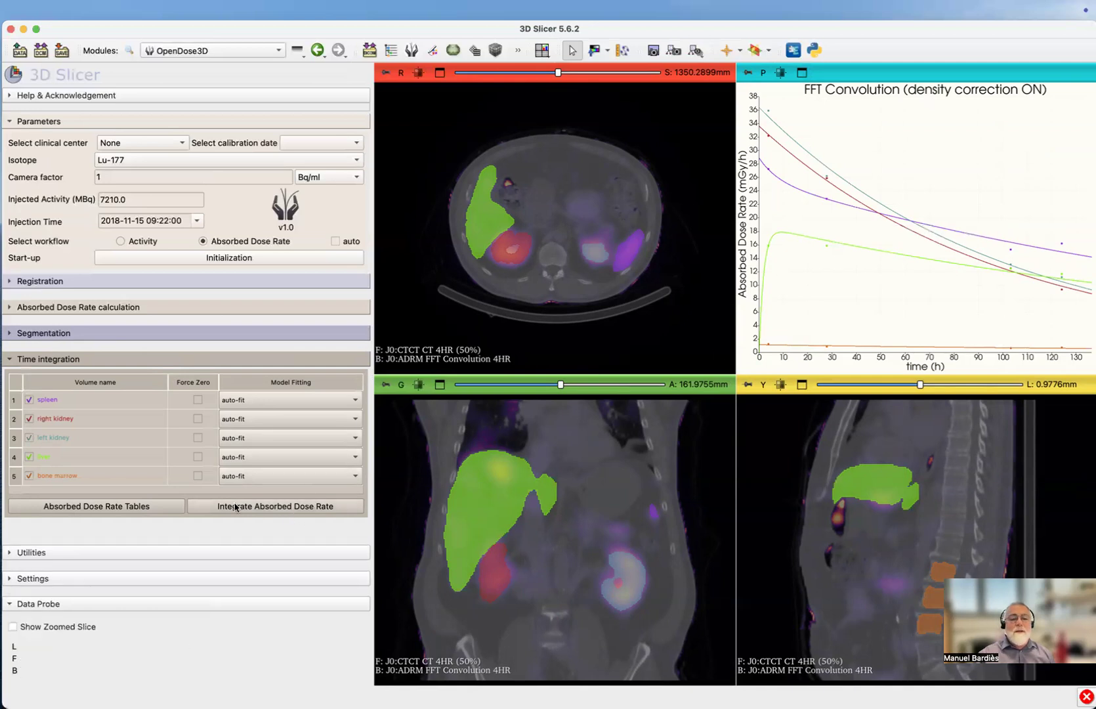
mouse_move(276, 505)
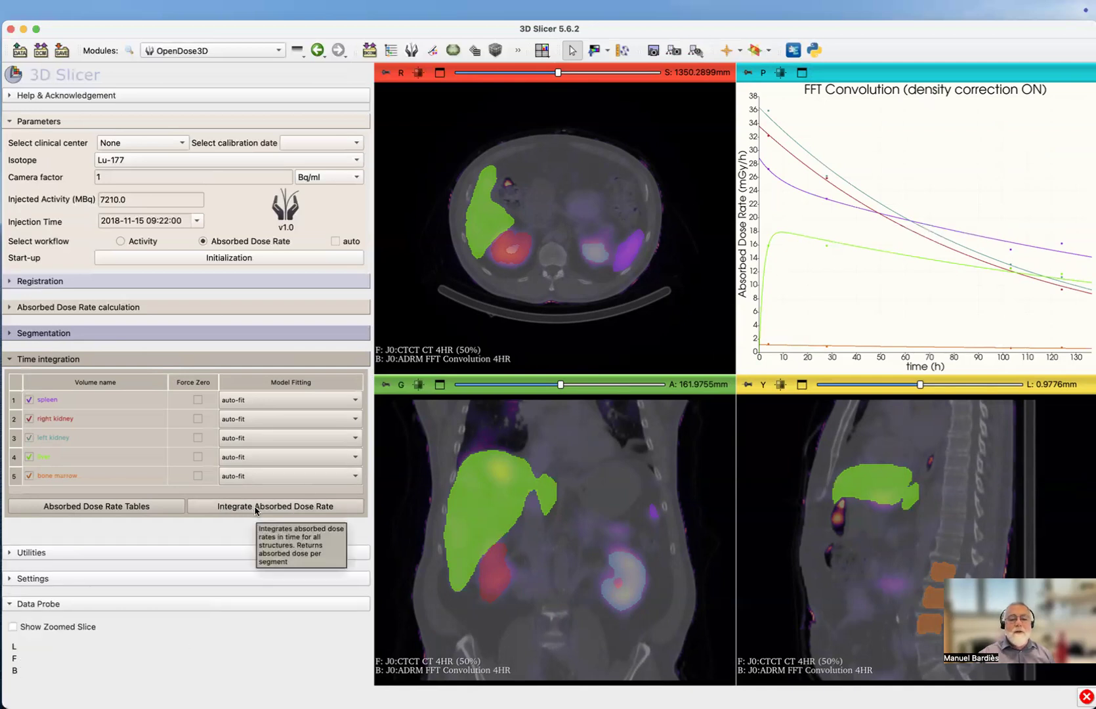
- Integrate absorbed dose rates, giving spleen 5.92 Gy, kidneys 3.40/3.64, liver 4.28, marrow 0.228 Gy
left_click(275, 506)
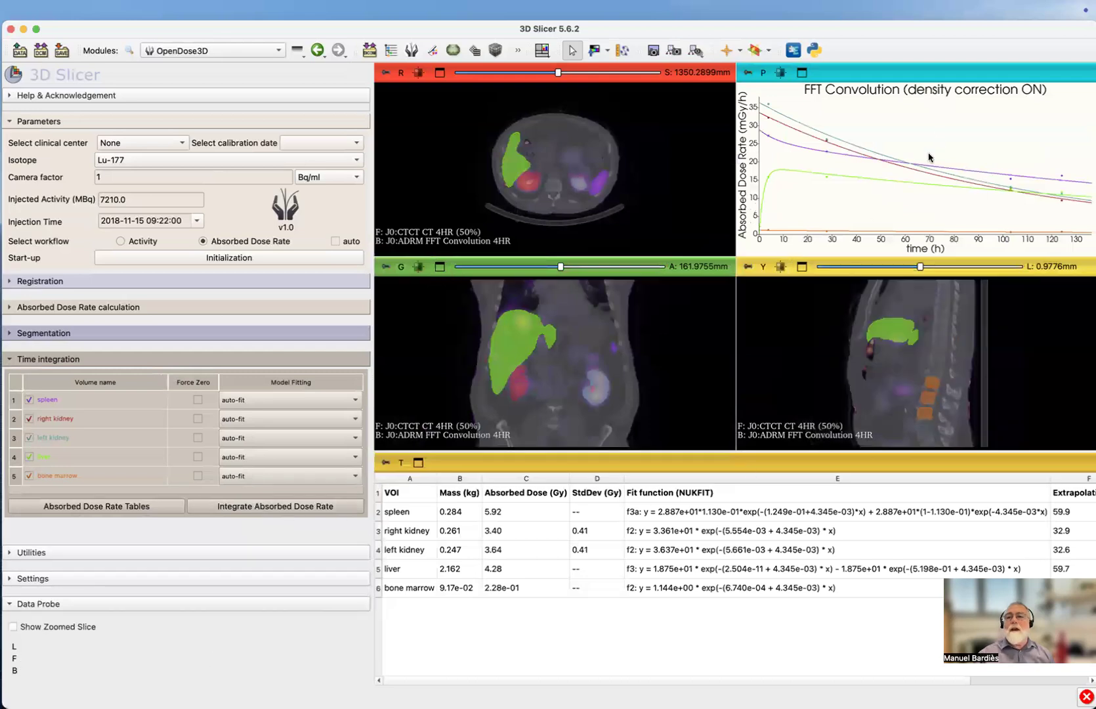
mouse_move(415, 494)
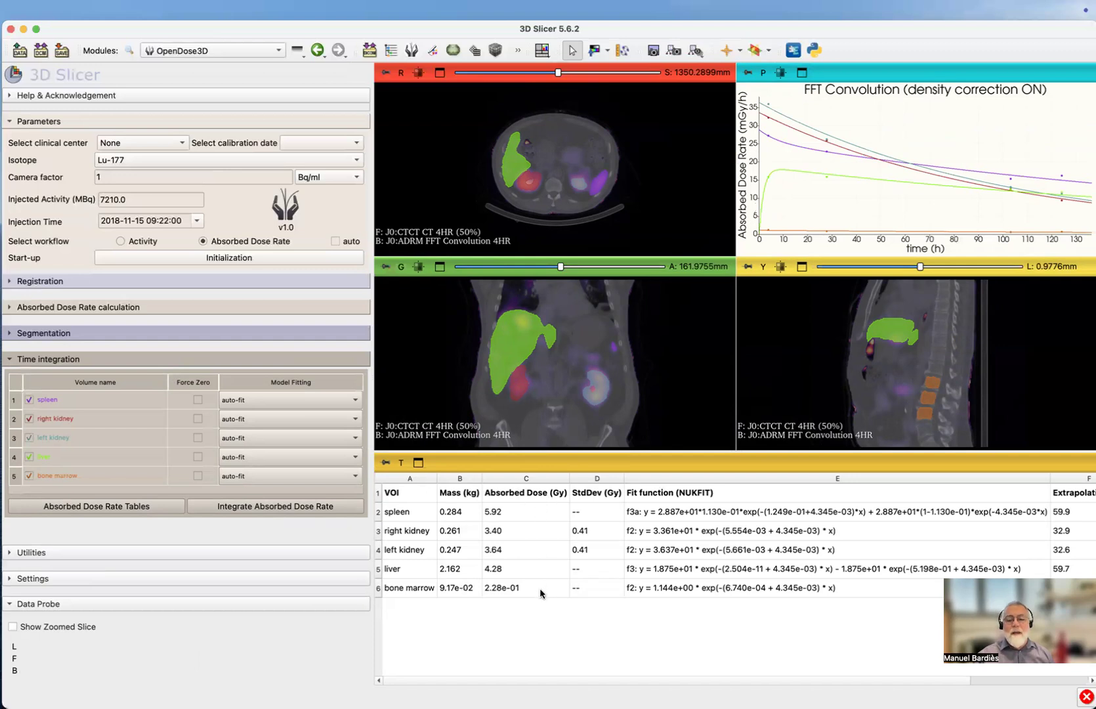
mouse_move(610, 497)
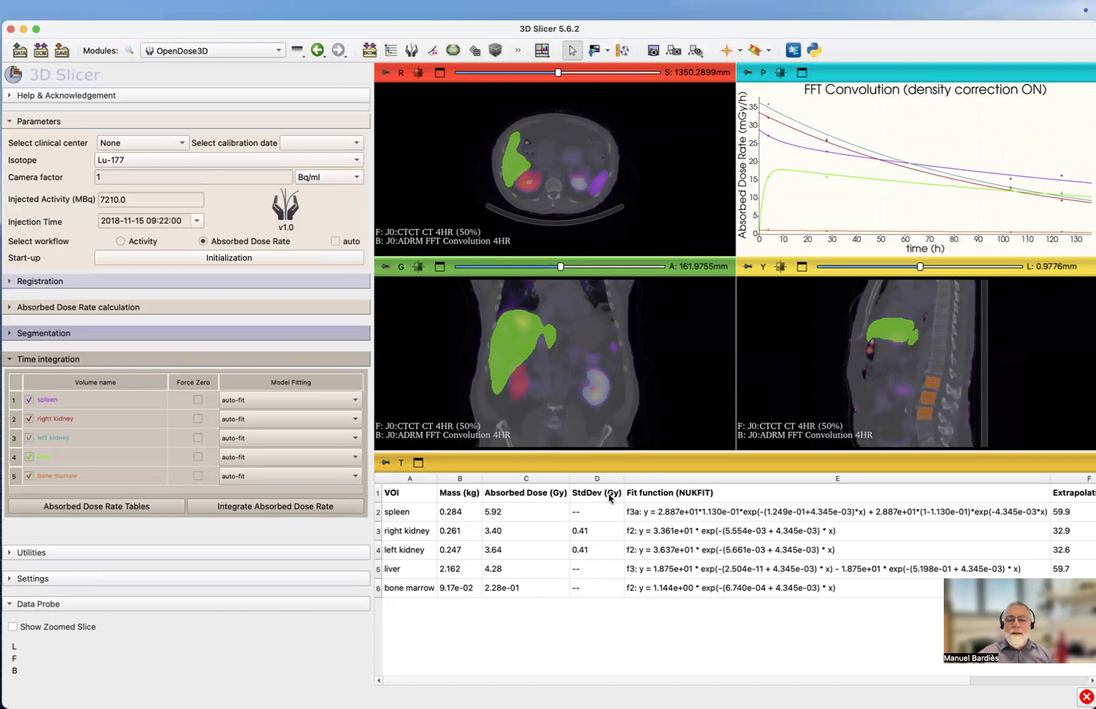
mouse_move(605, 497)
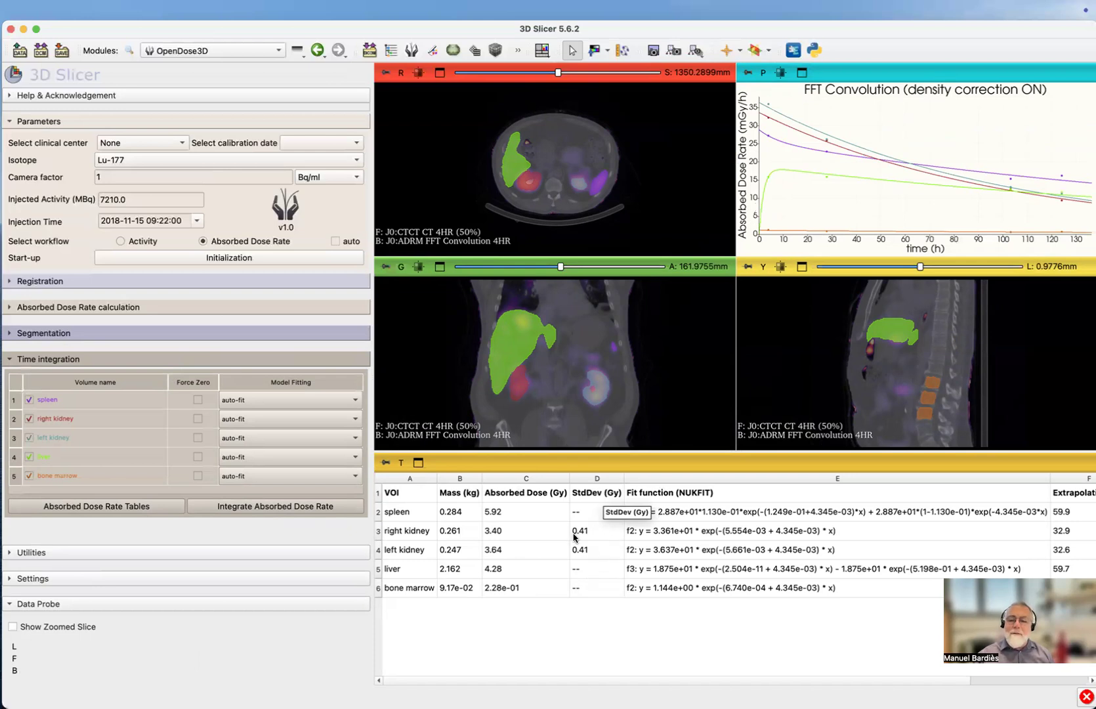
mouse_move(582, 559)
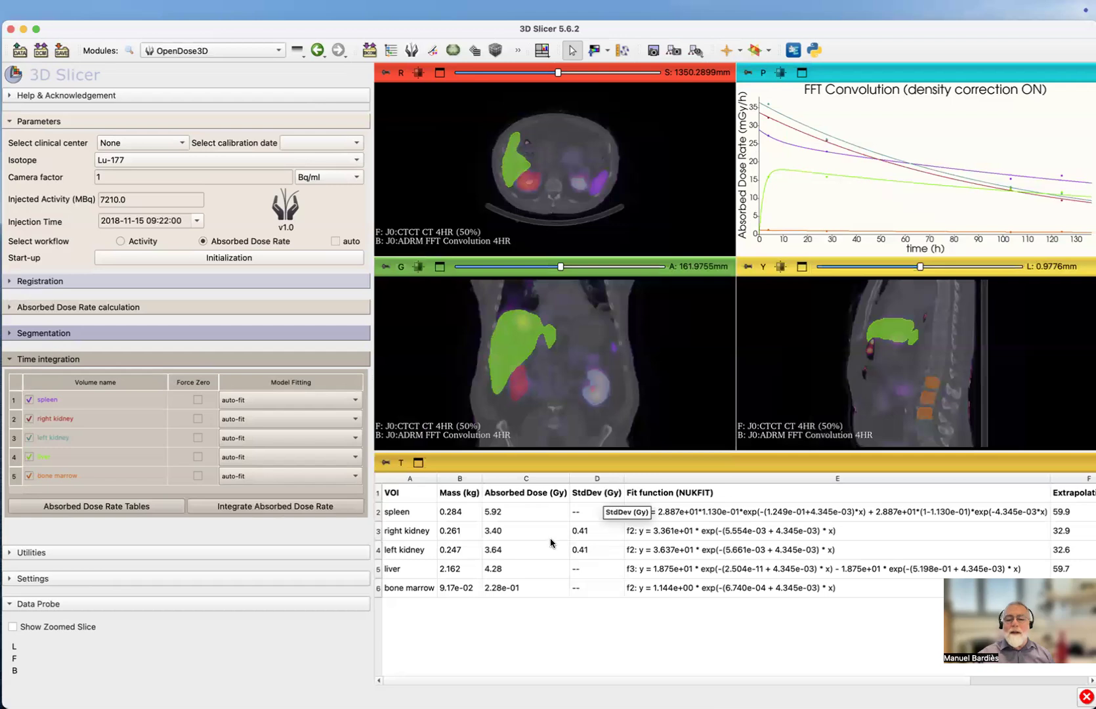
mouse_move(582, 514)
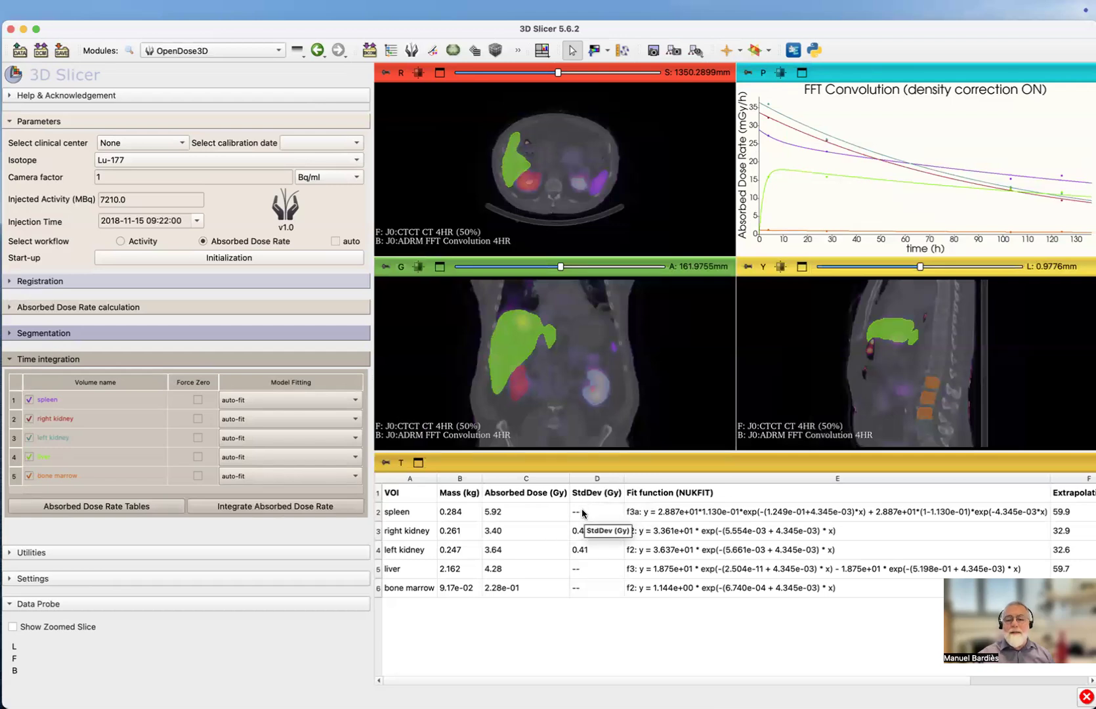
mouse_move(656, 499)
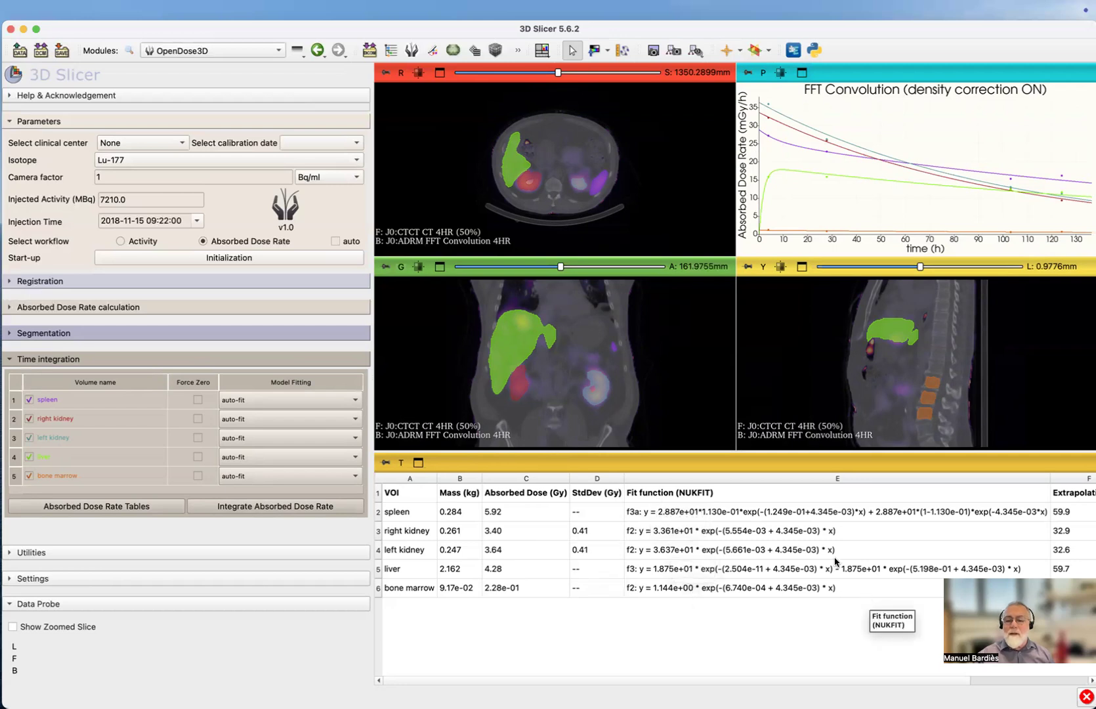
mouse_move(691, 488)
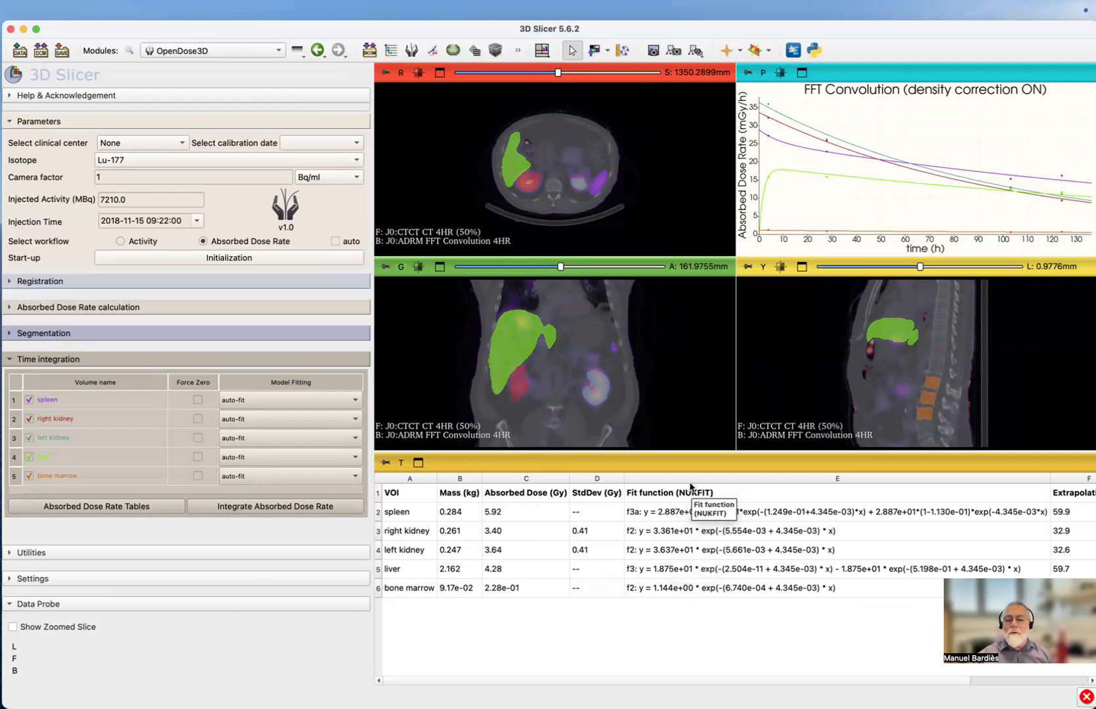
mouse_move(993, 573)
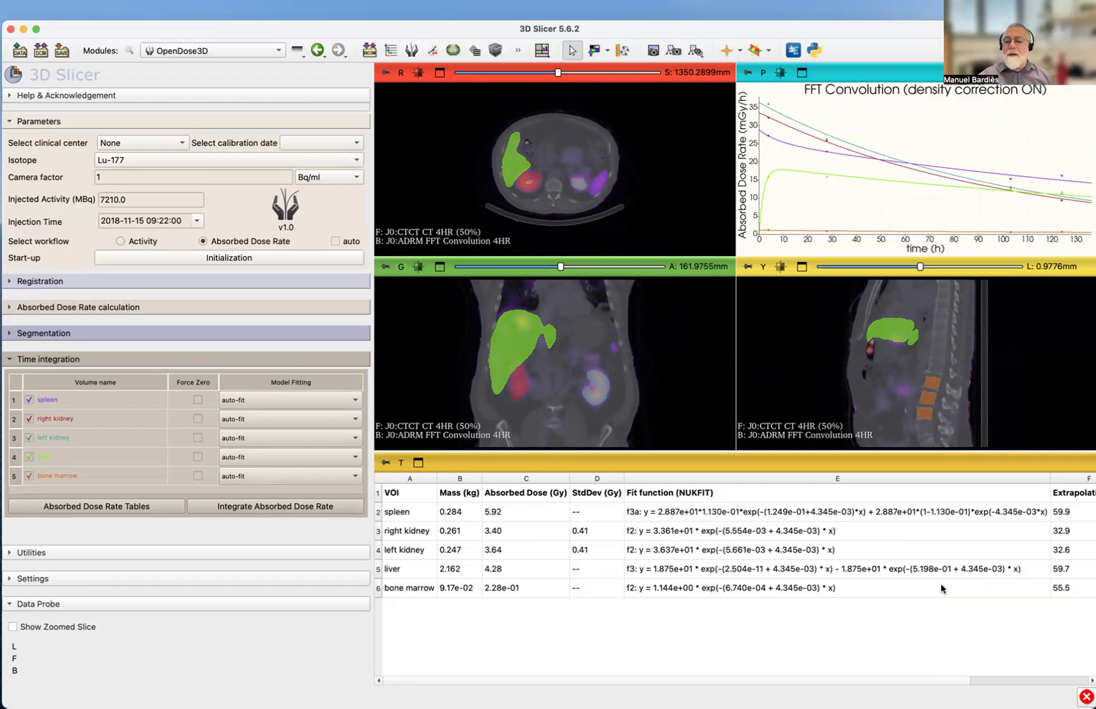
mouse_move(1070, 595)
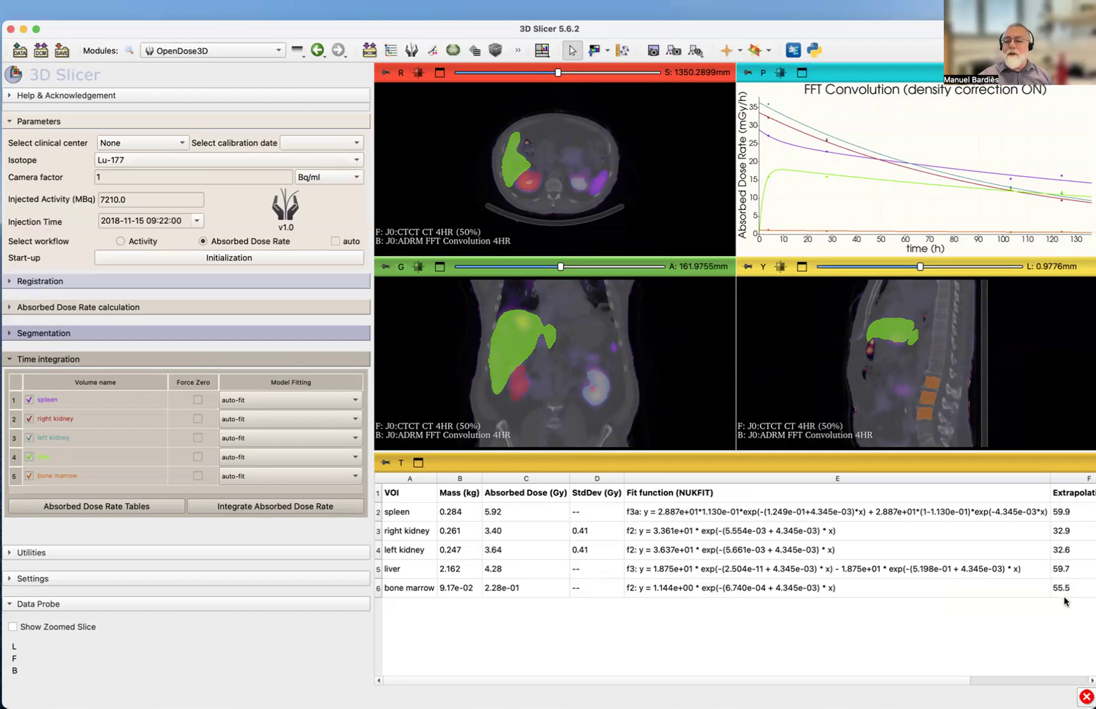
mouse_move(831, 175)
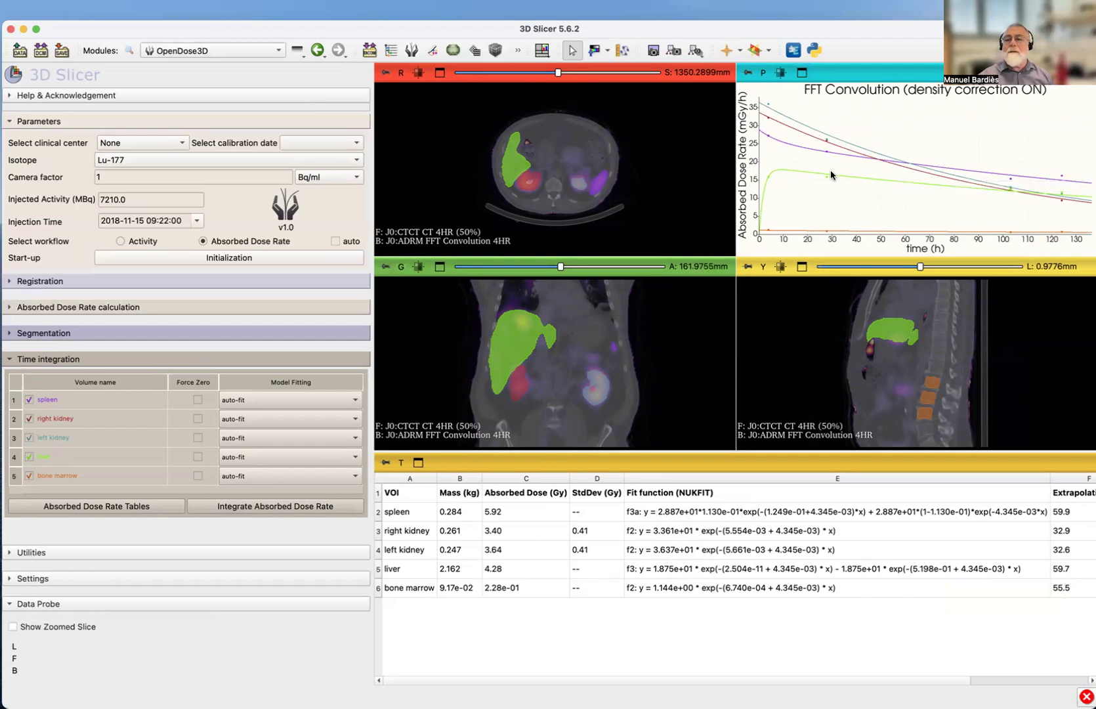
mouse_move(1063, 205)
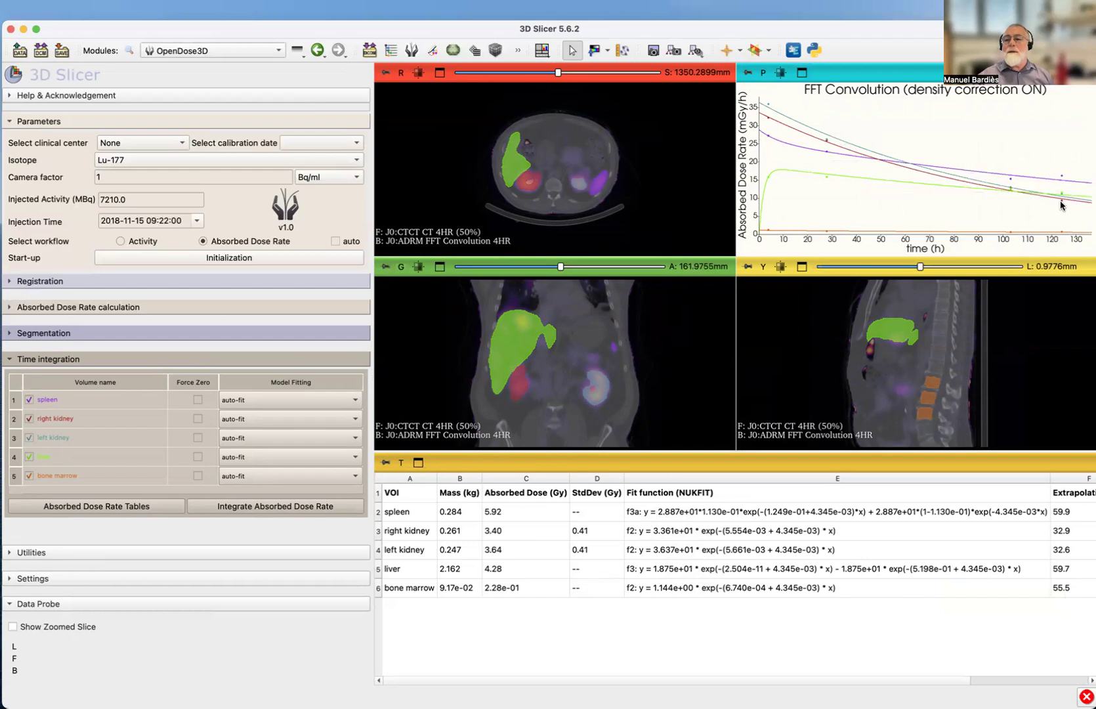
mouse_move(1076, 573)
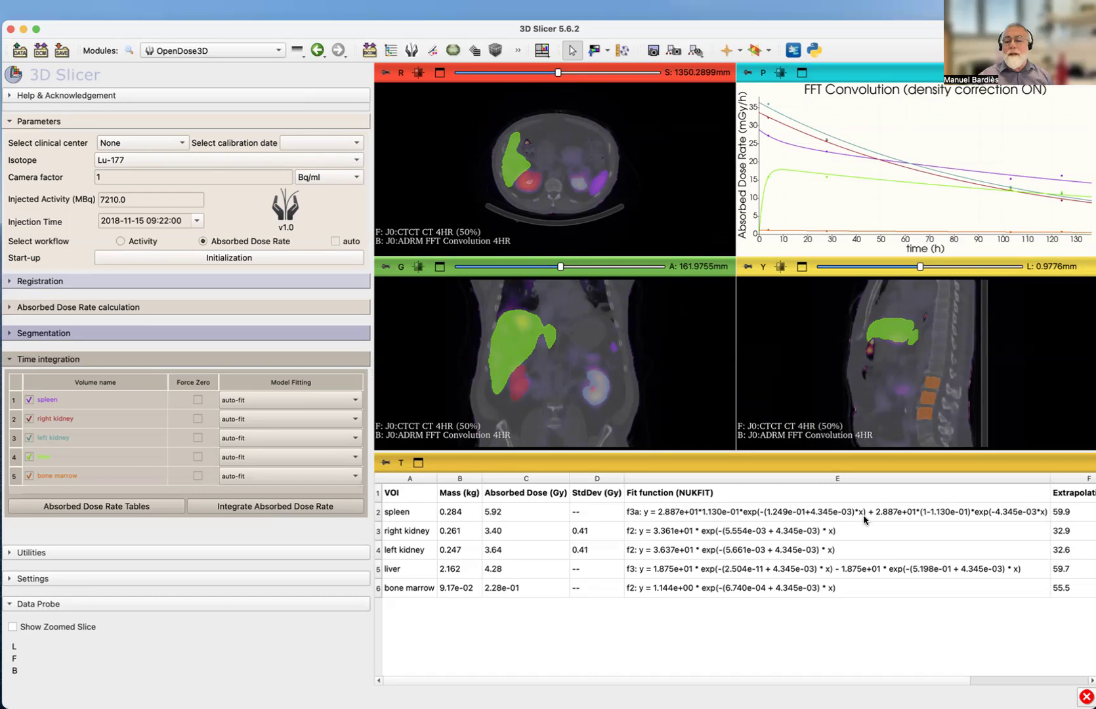
mouse_move(1062, 404)
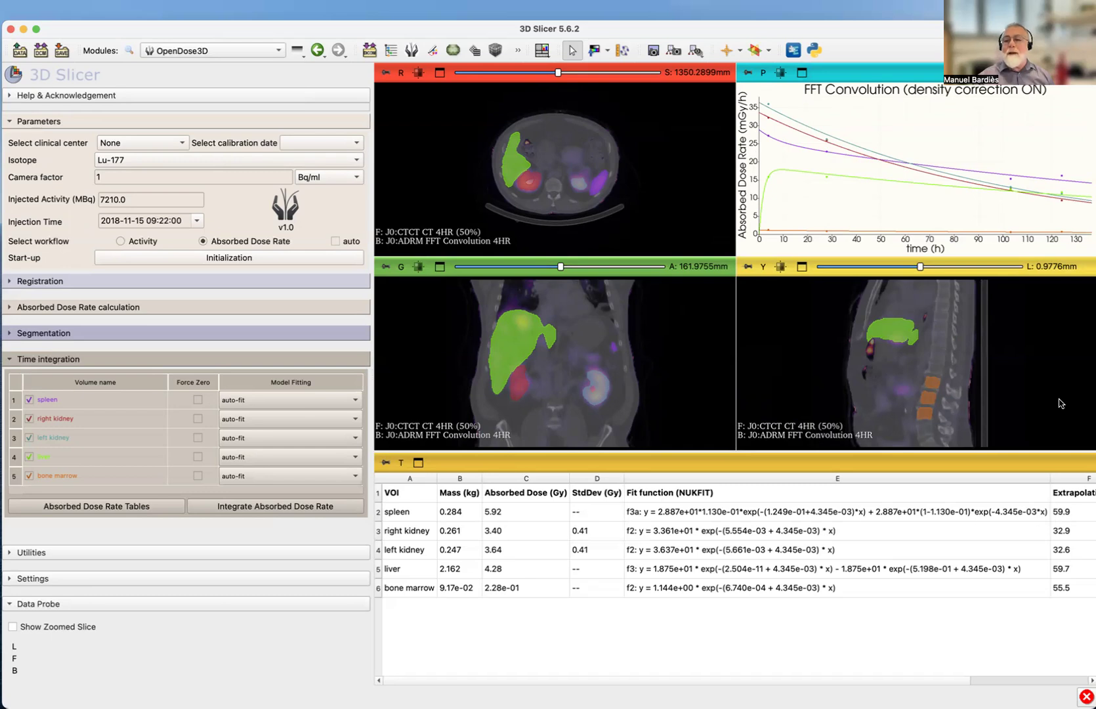
mouse_move(1058, 198)
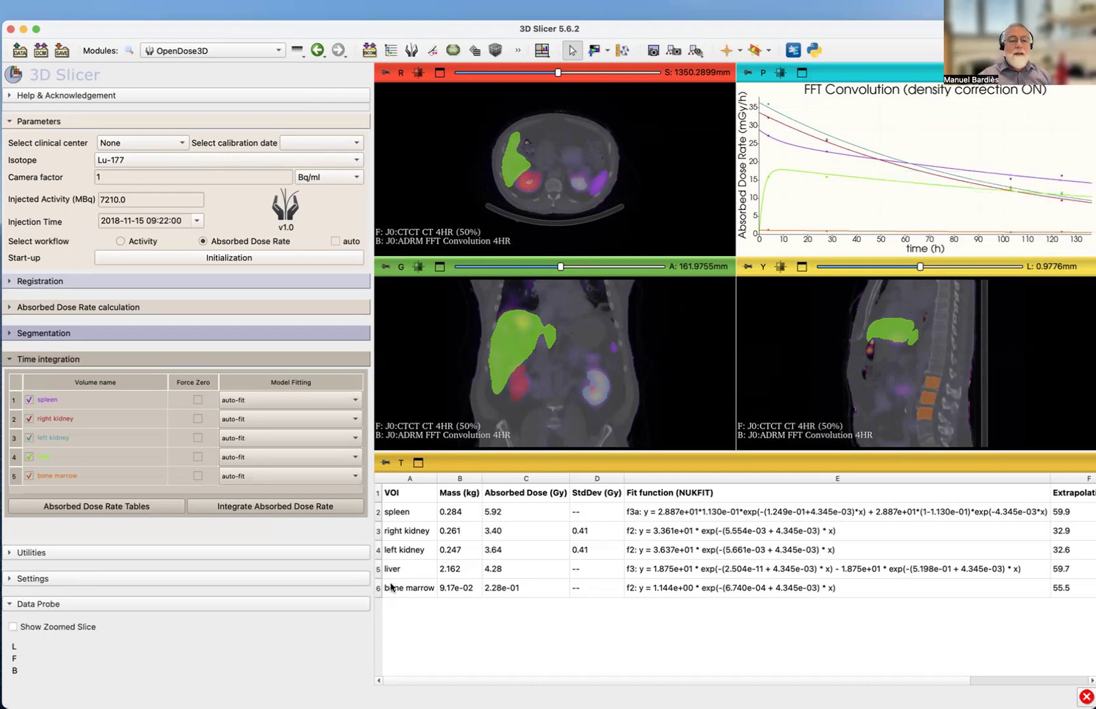
mouse_move(583, 637)
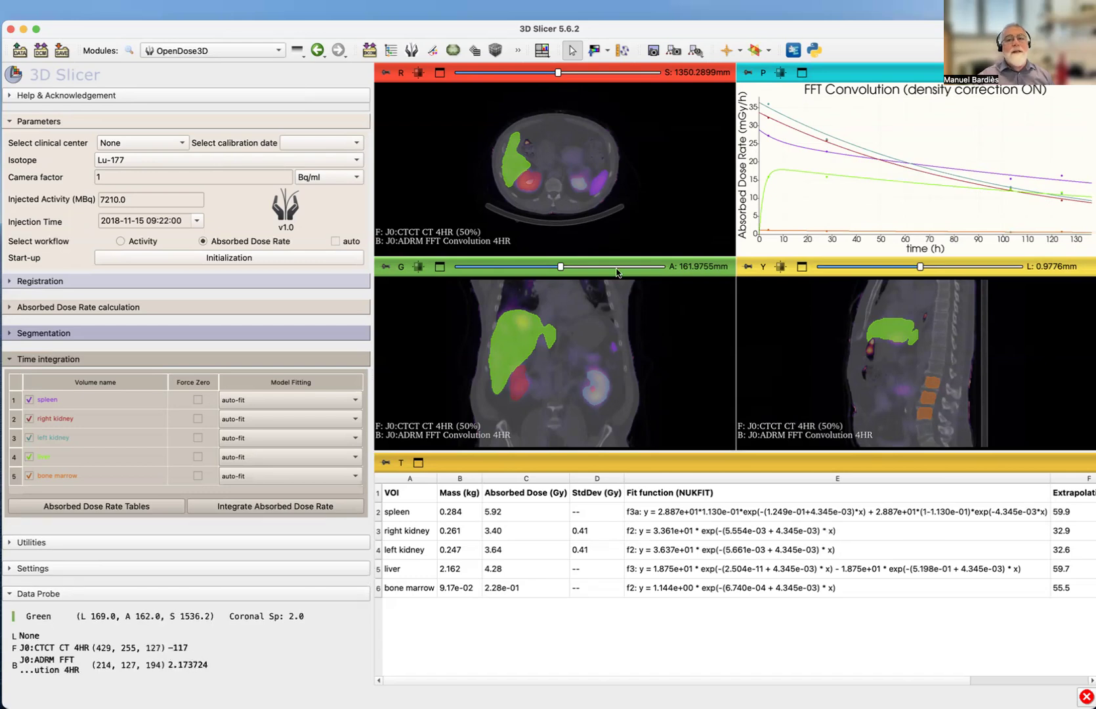
mouse_move(600, 164)
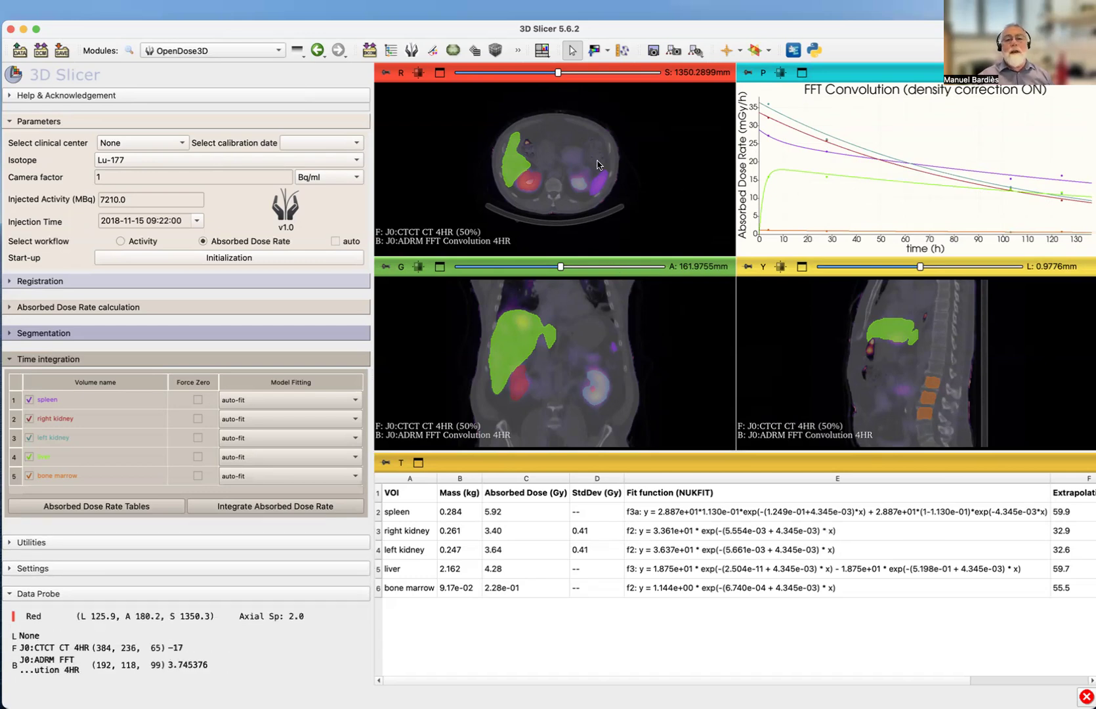
mouse_move(593, 174)
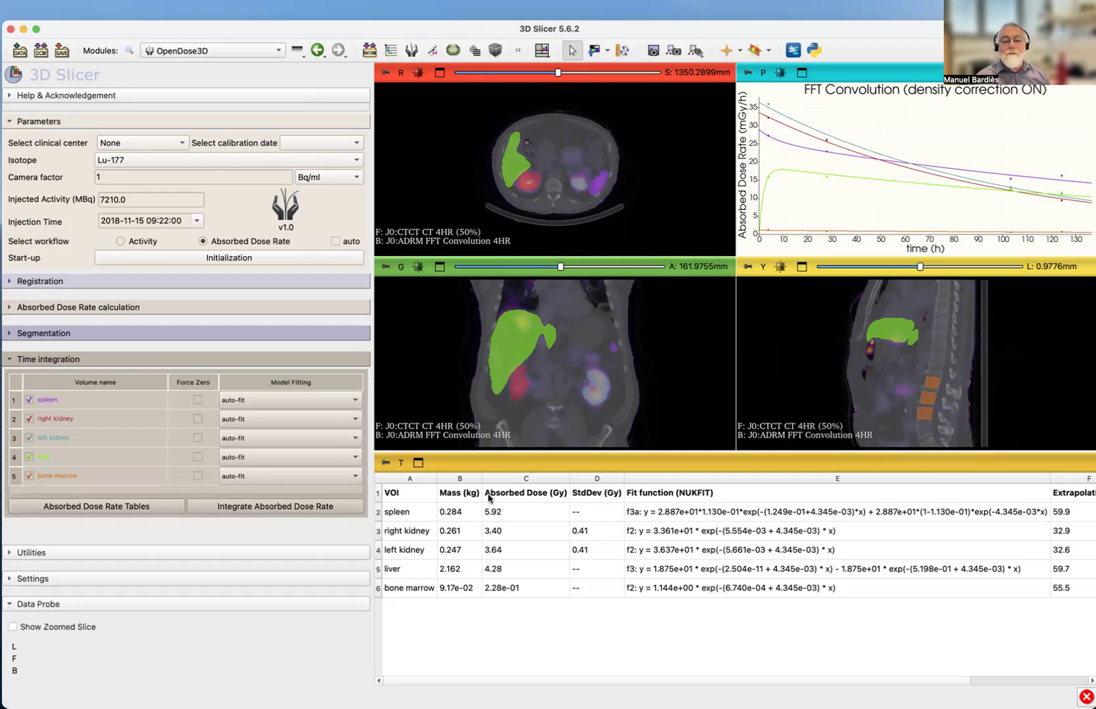
mouse_move(531, 310)
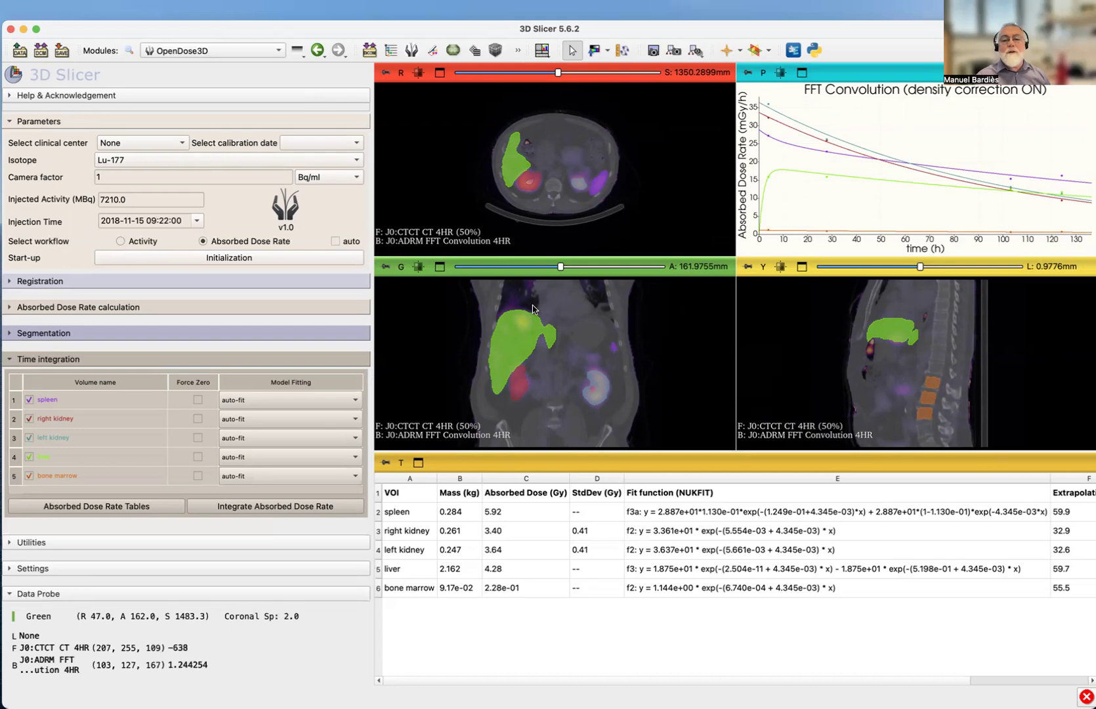
mouse_move(493, 194)
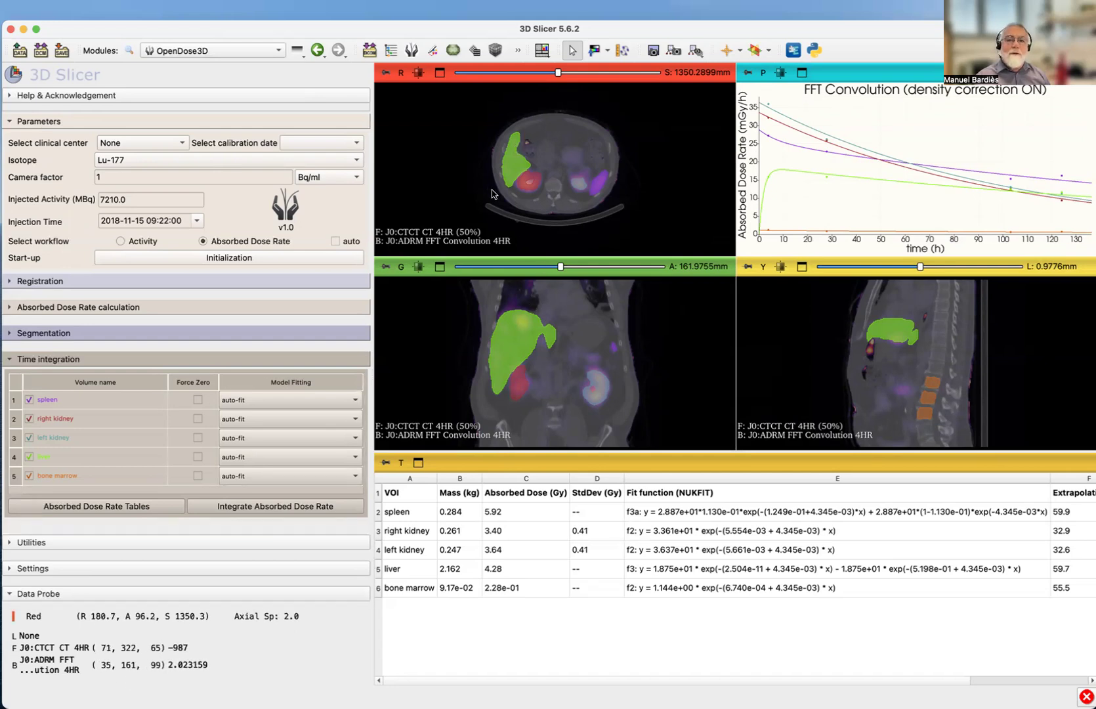
mouse_move(584, 139)
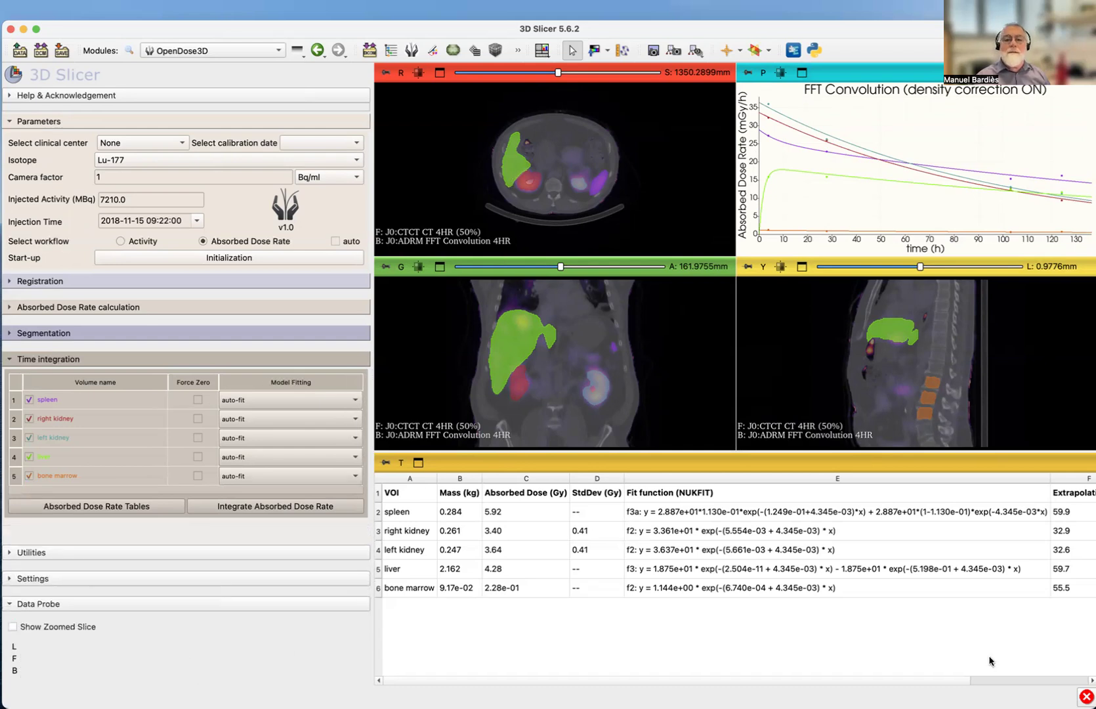
mouse_move(1077, 668)
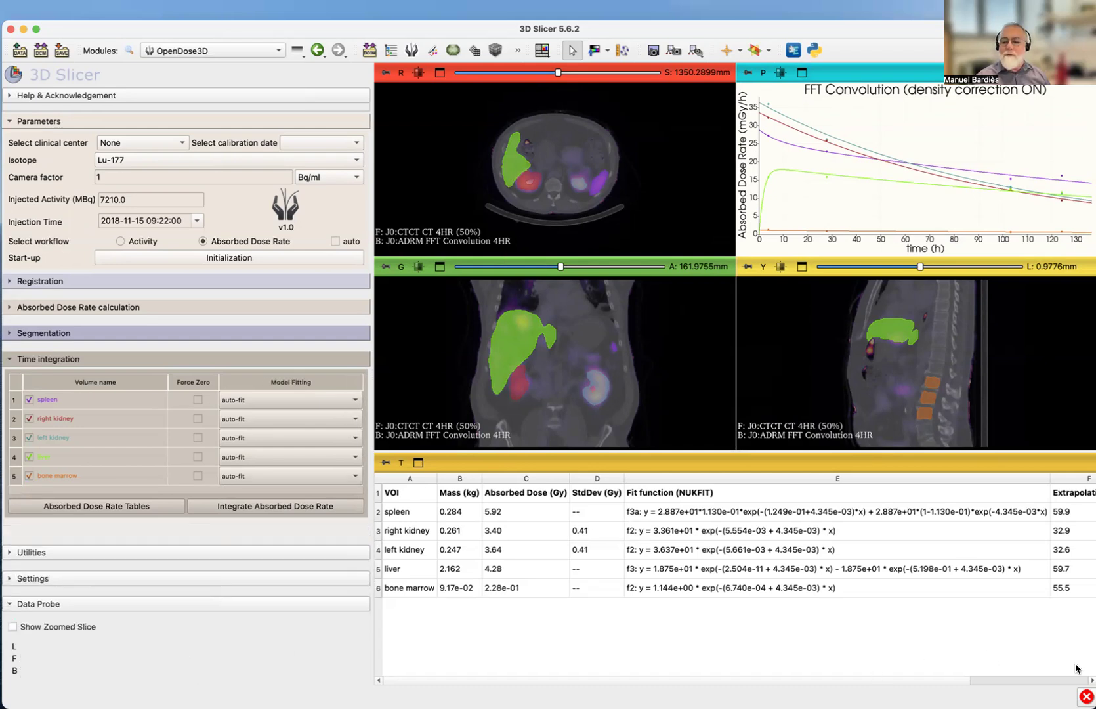